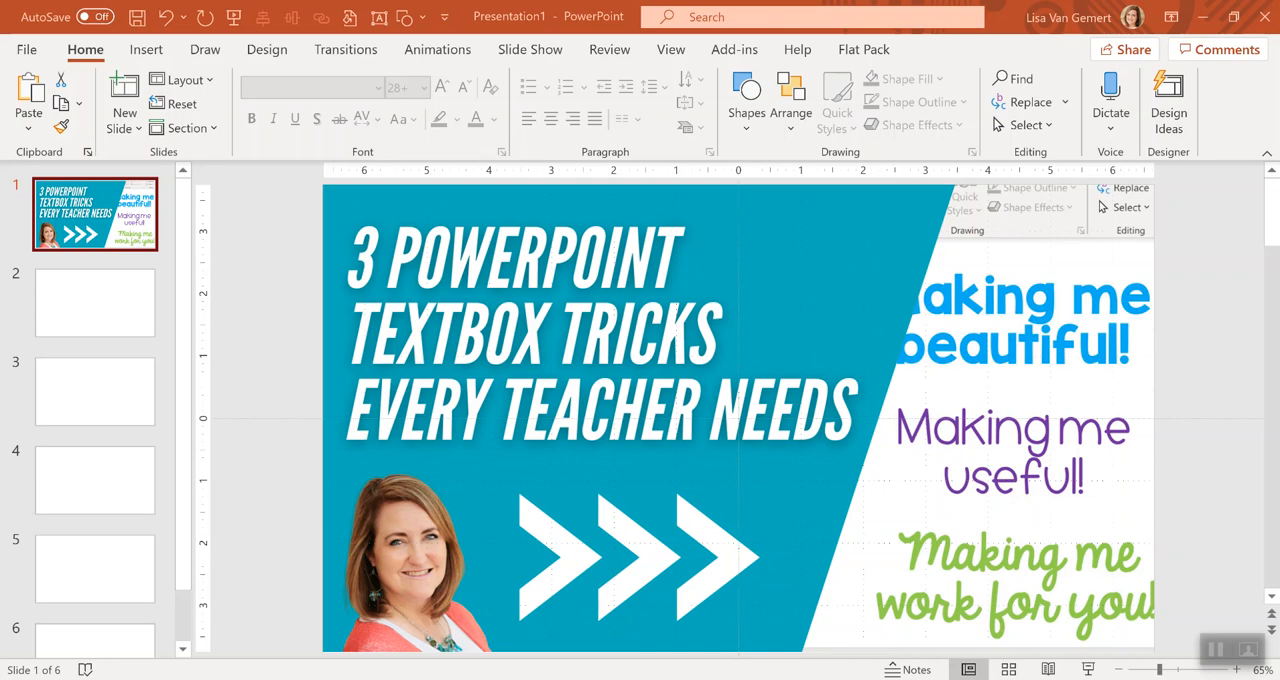
mouse_move(210, 353)
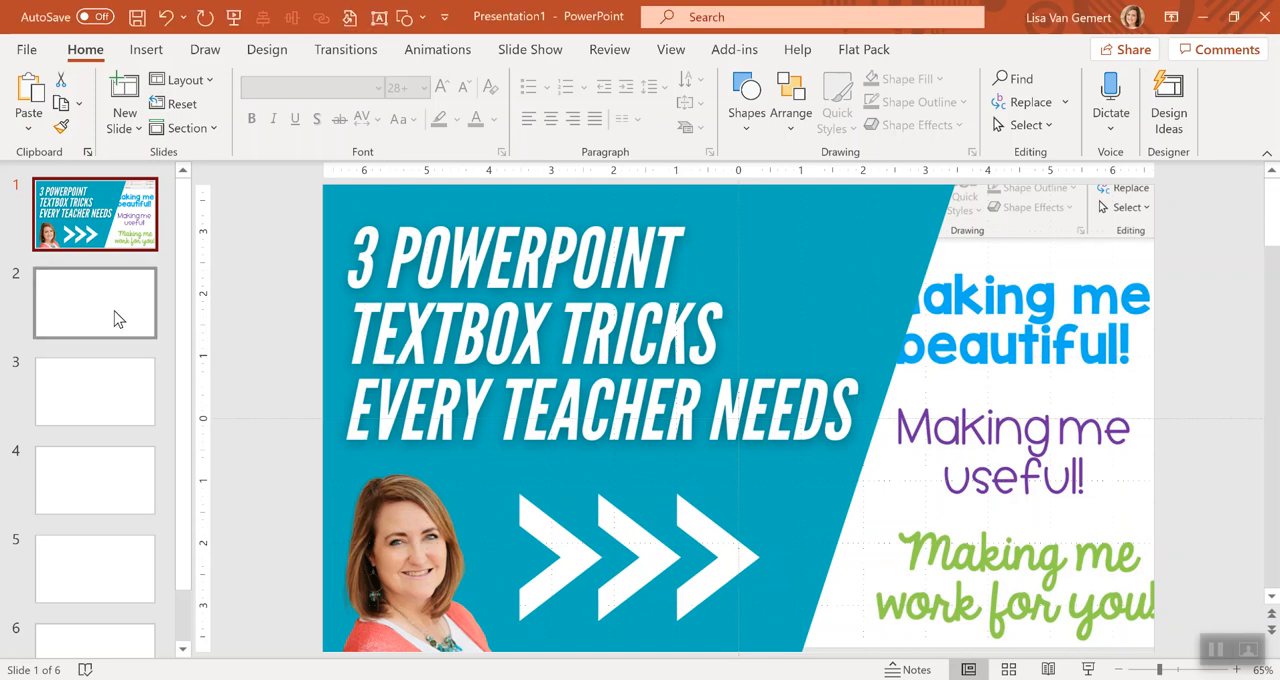
- Add a text box reading 'So much time!!!' near the top left of slide 2
click(94, 302)
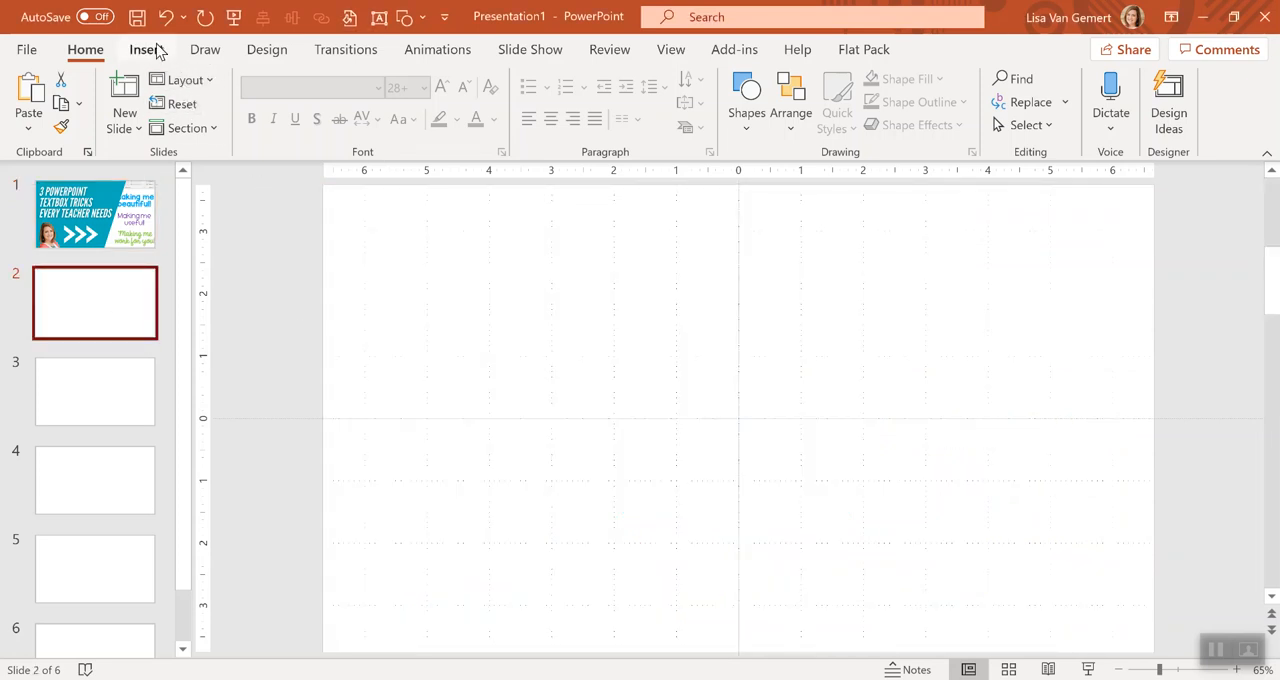
click(148, 49)
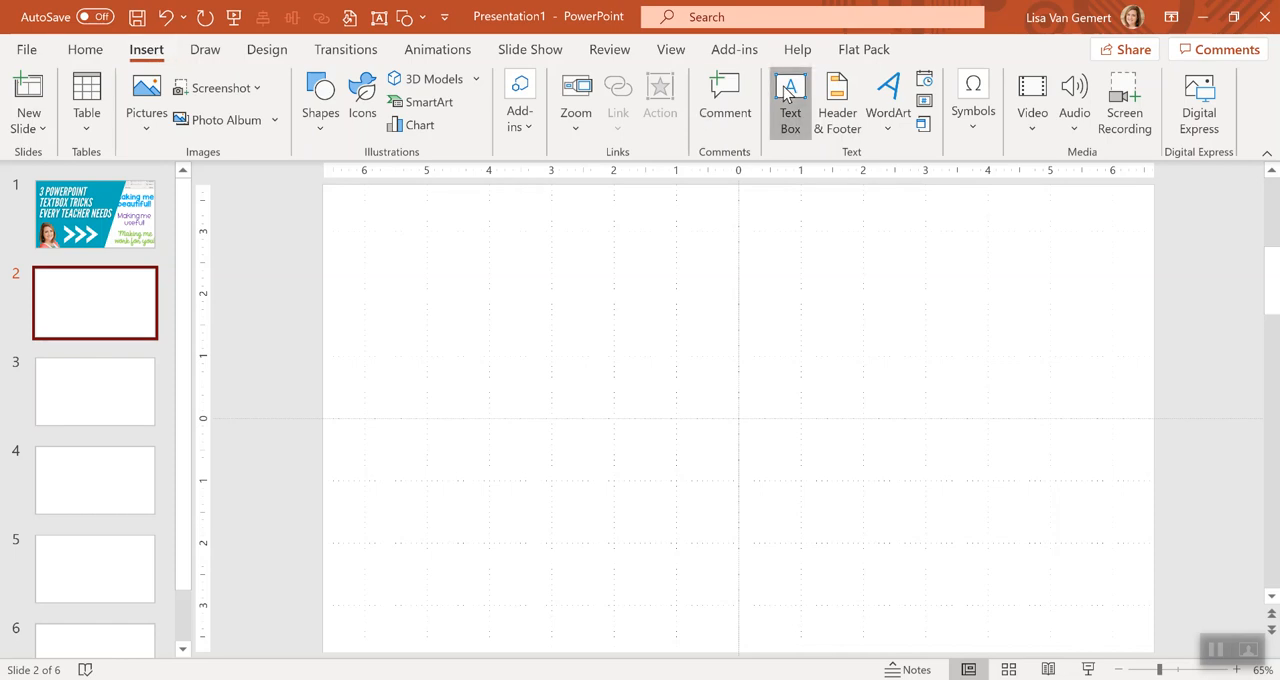
click(789, 93)
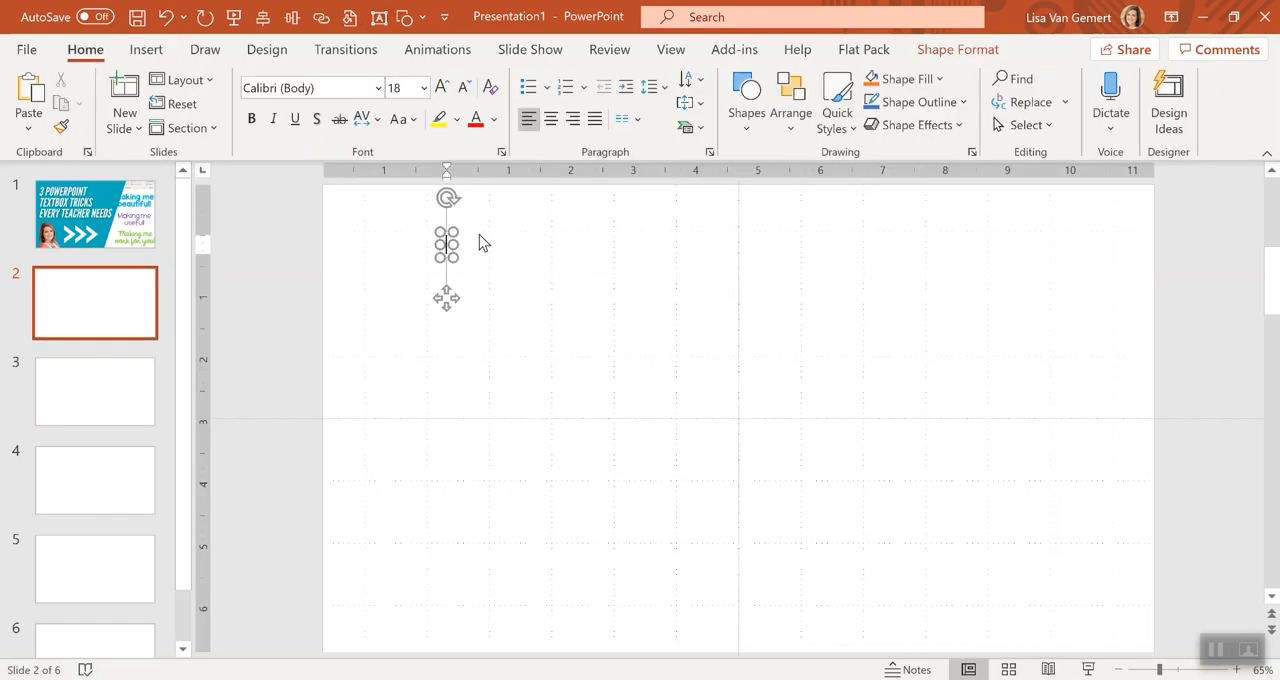
text(So much time)
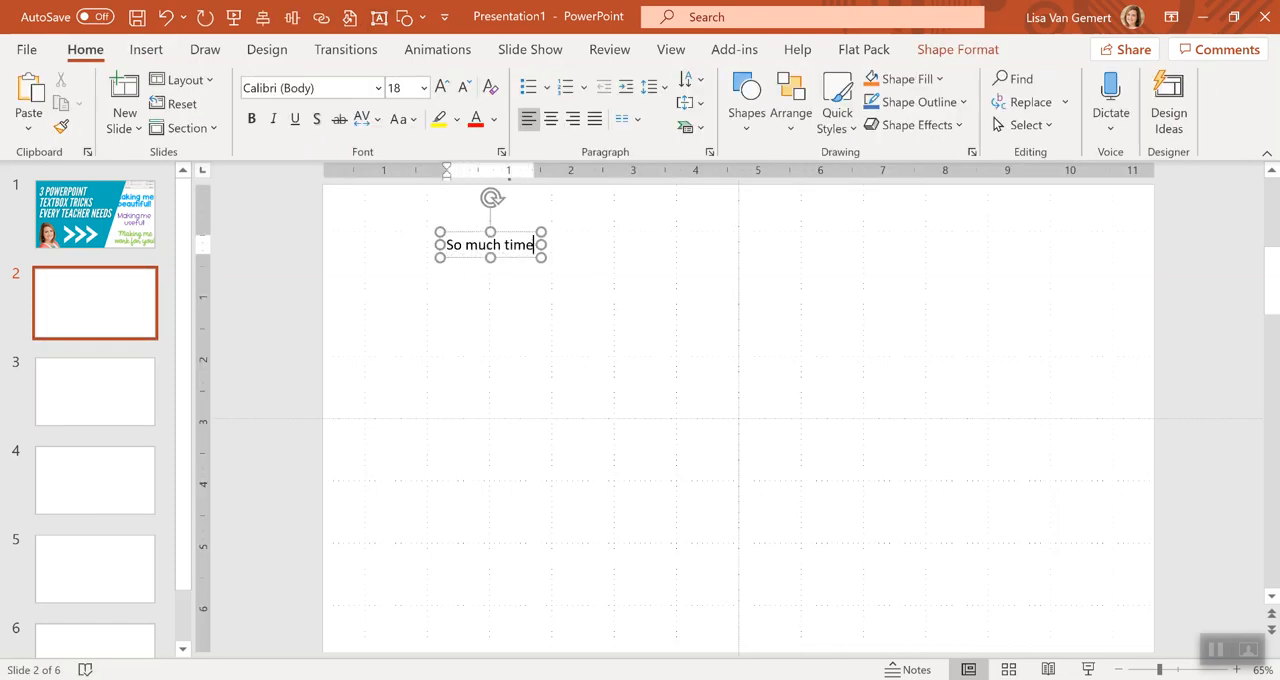
text(!!!!)
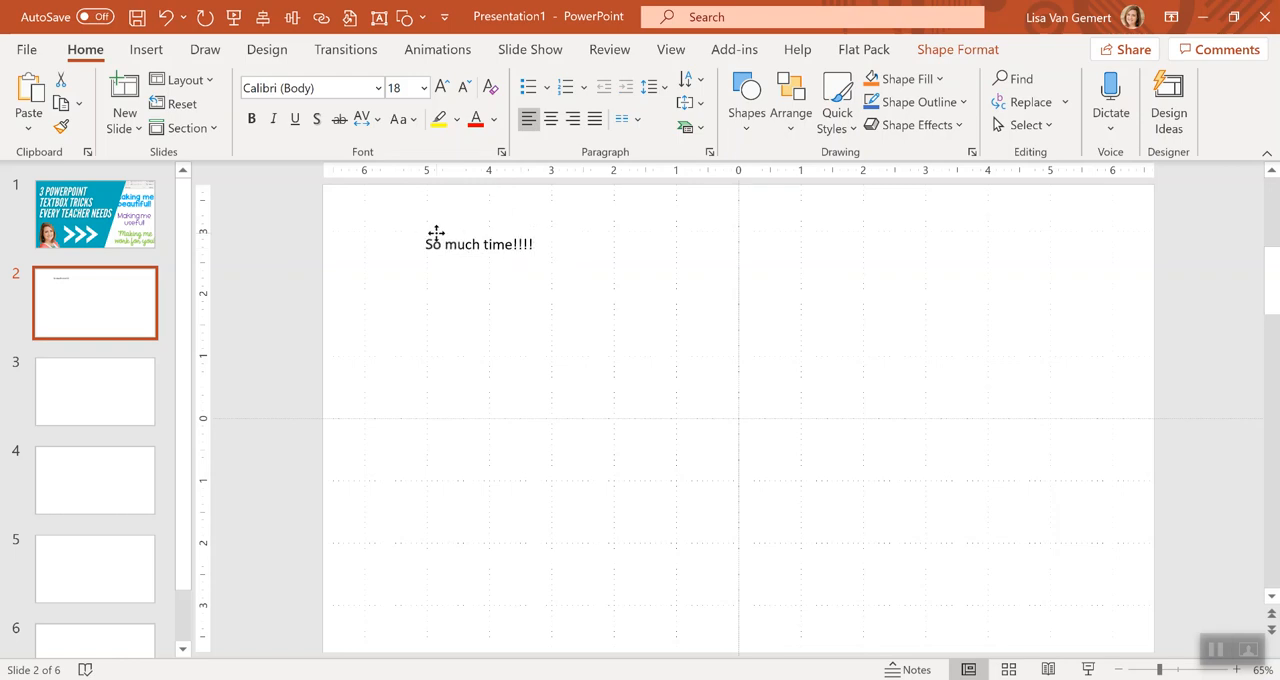
- Give the text box the McLaren font and a larger font size
click(479, 244)
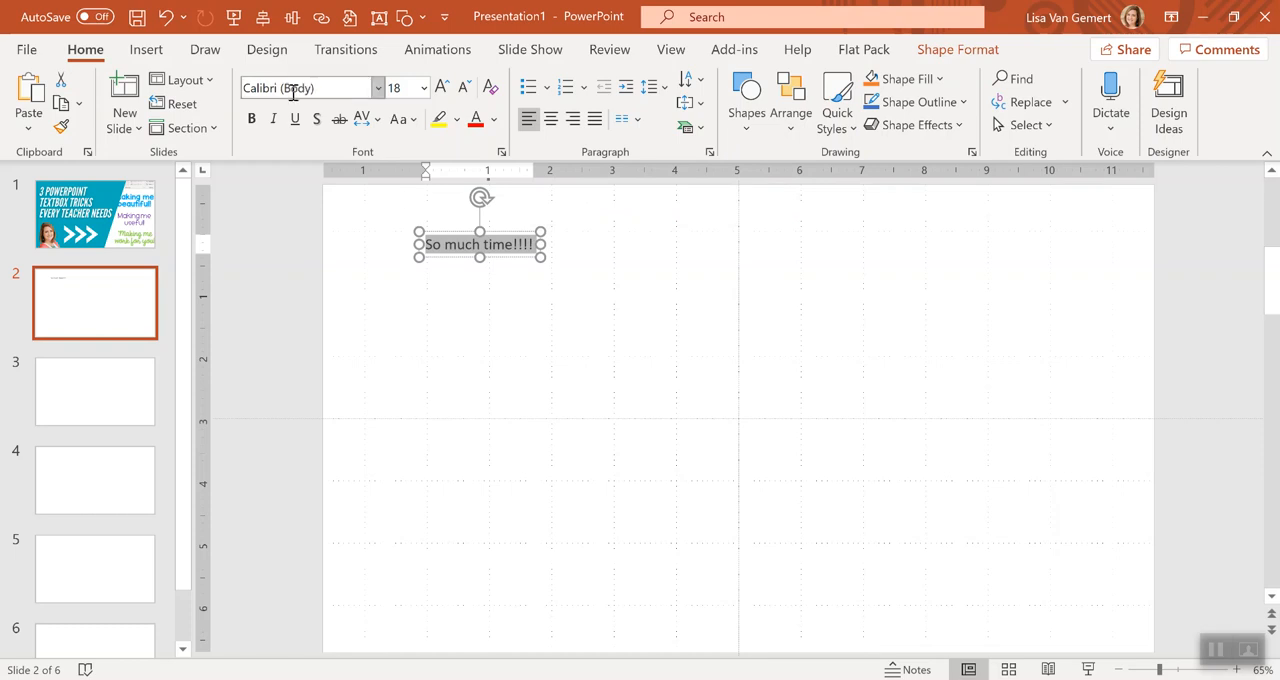
mouse_move(310, 88)
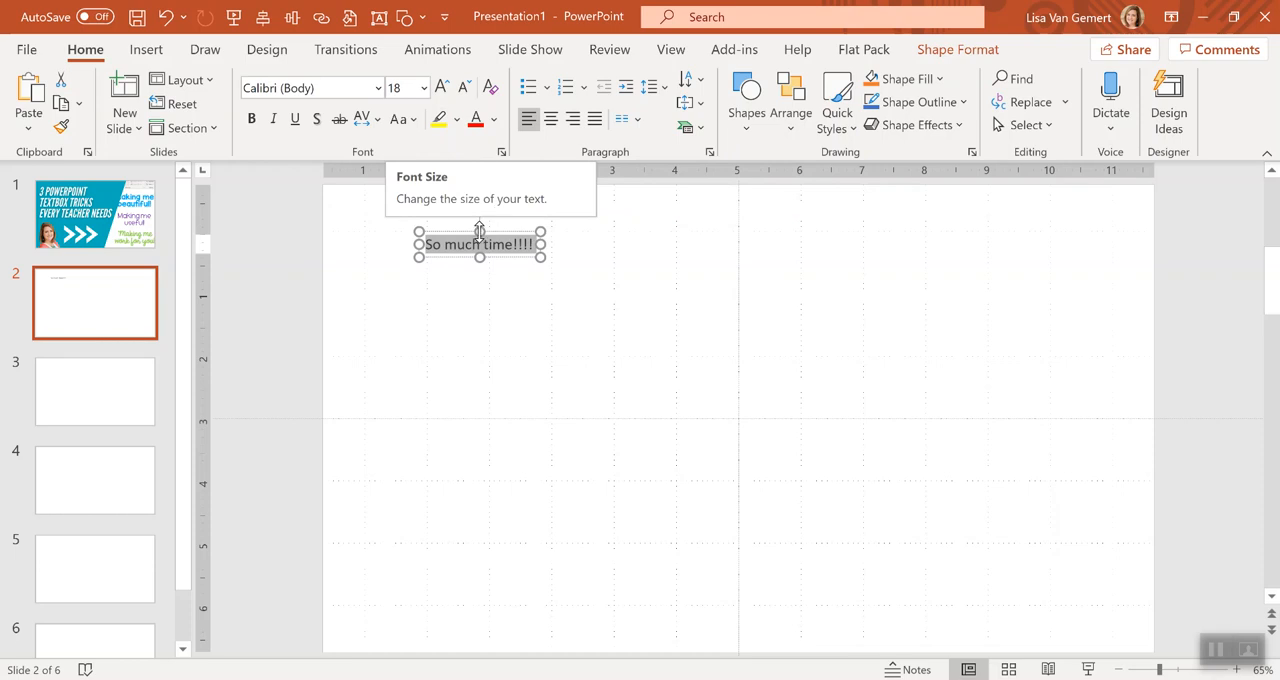
click(493, 119)
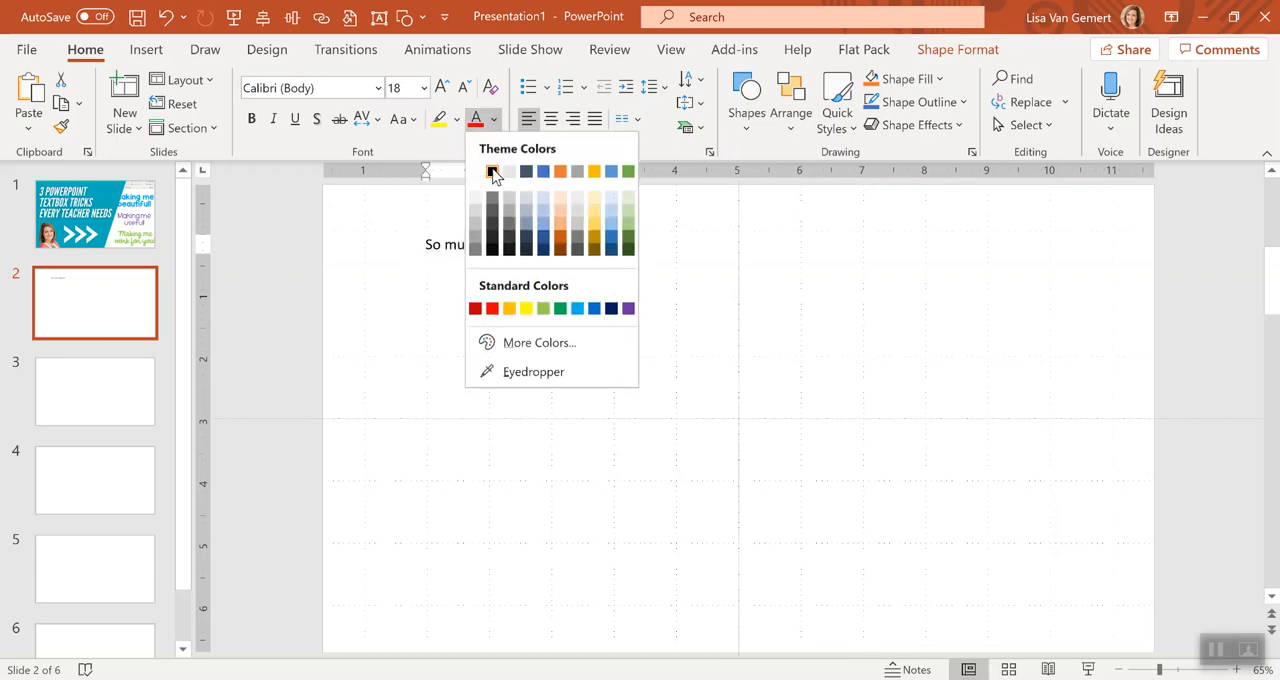
click(492, 171)
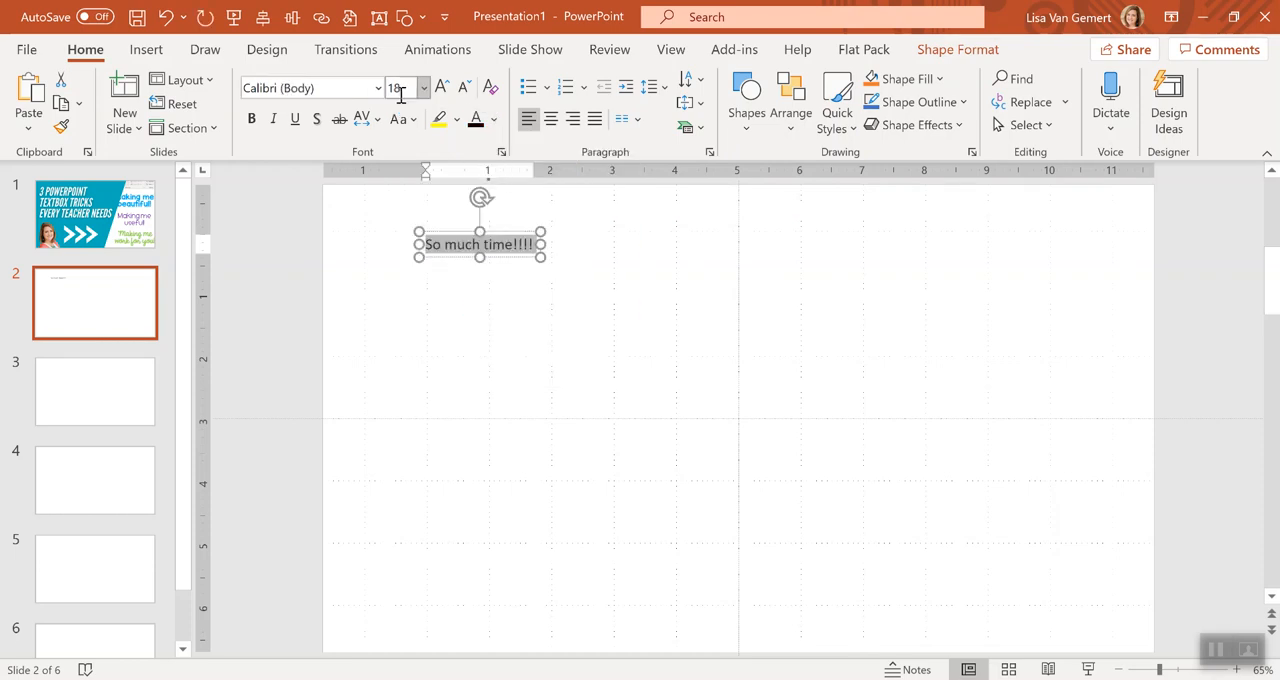
click(379, 88)
text(McLaren)
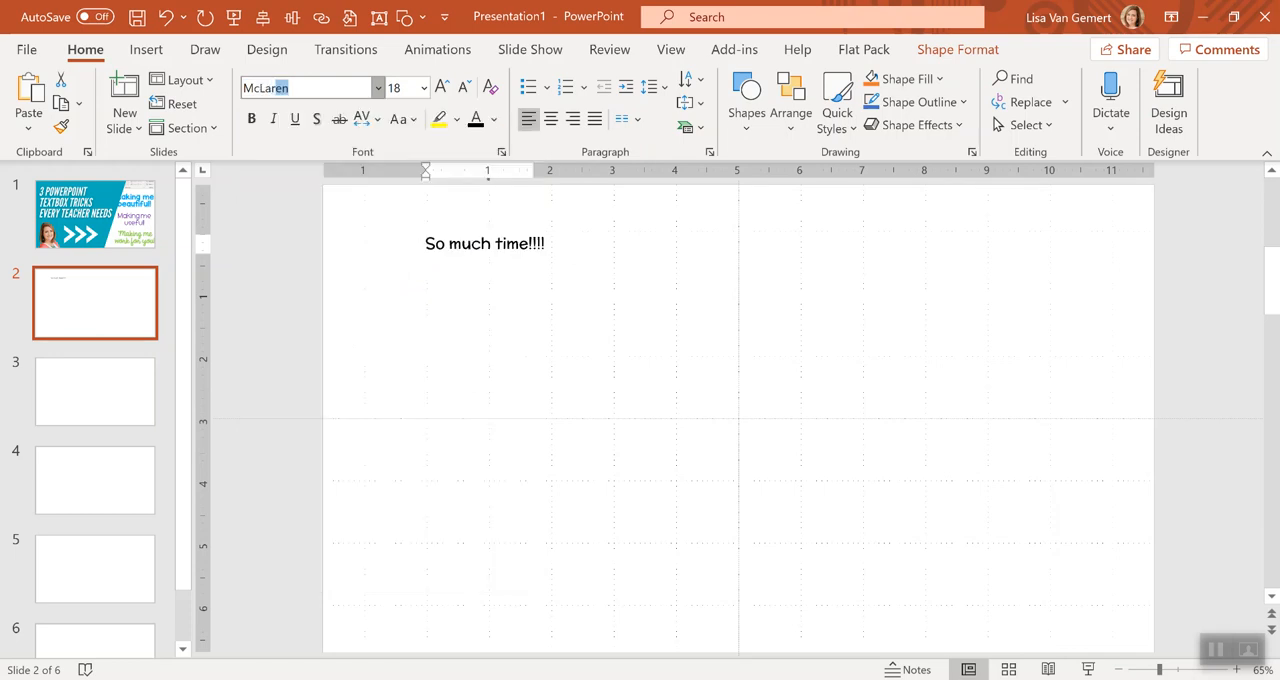
click(485, 243)
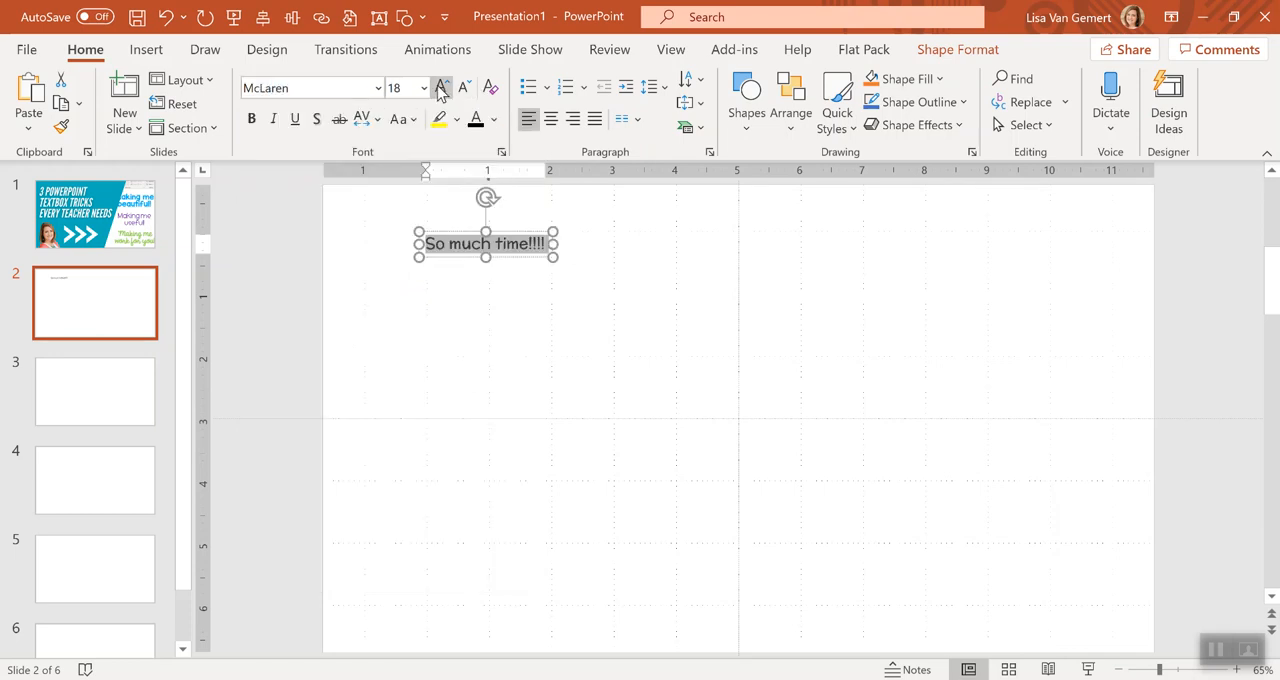
click(439, 87)
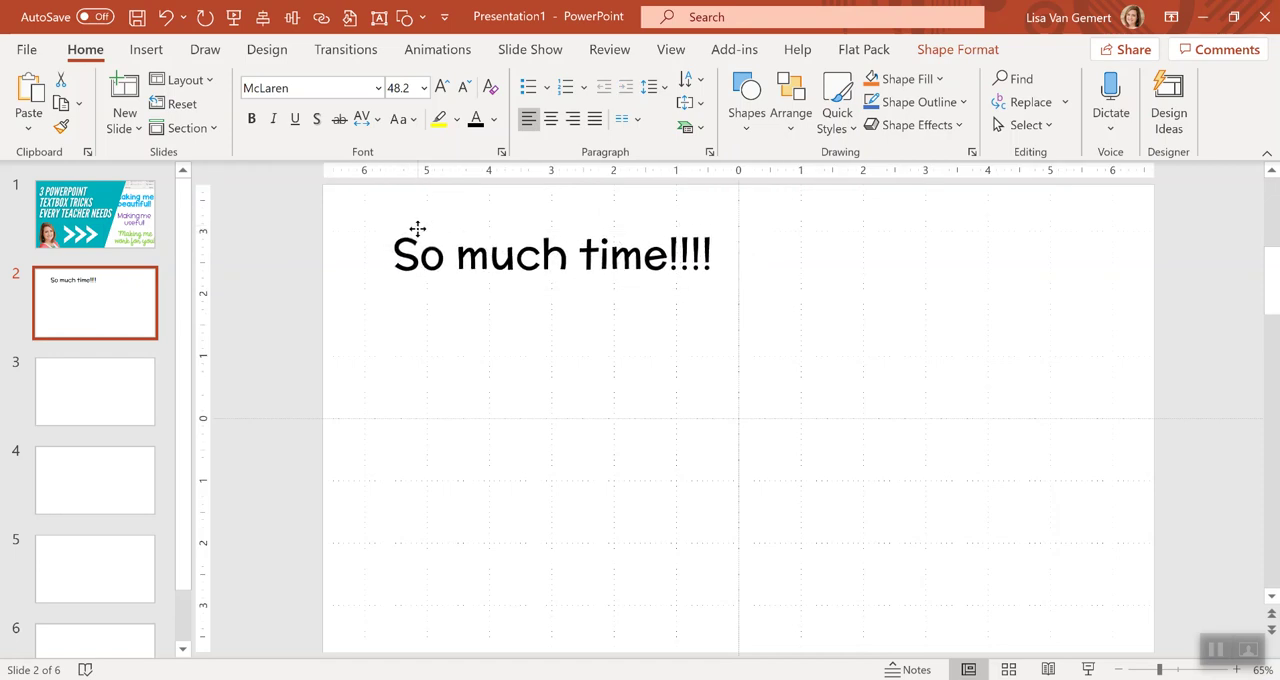
- Colour the text purple using the More Colors picker
click(550, 255)
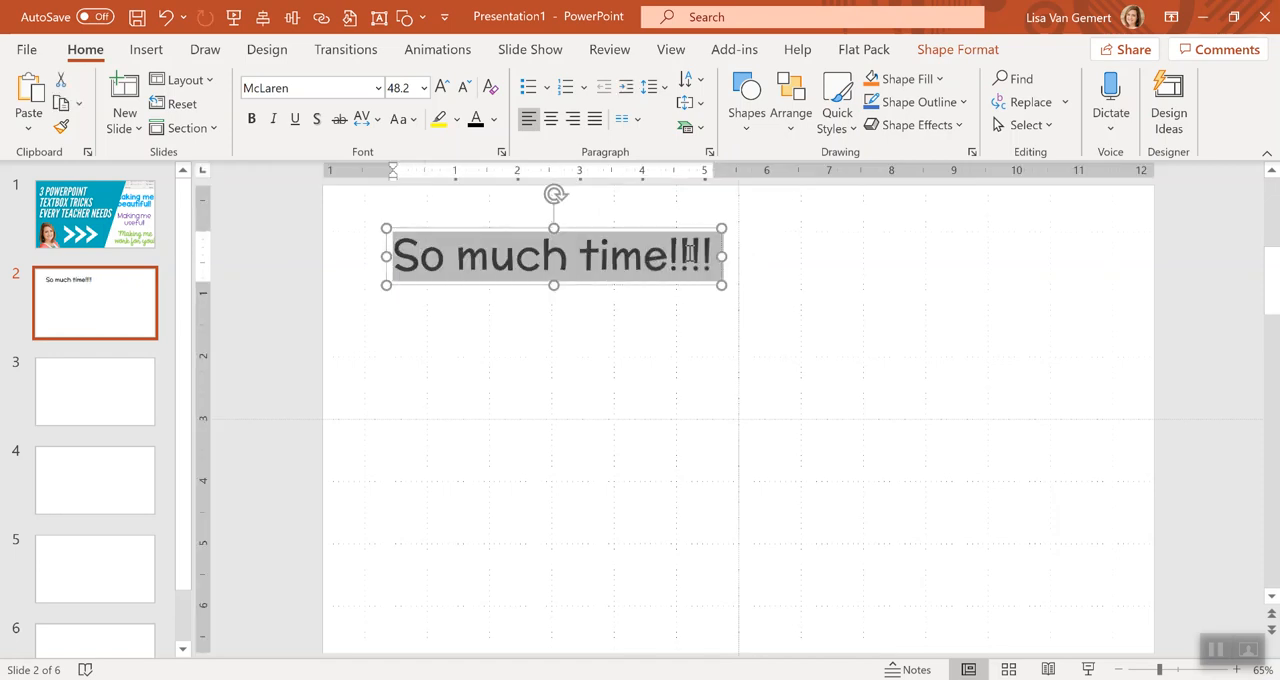
click(492, 119)
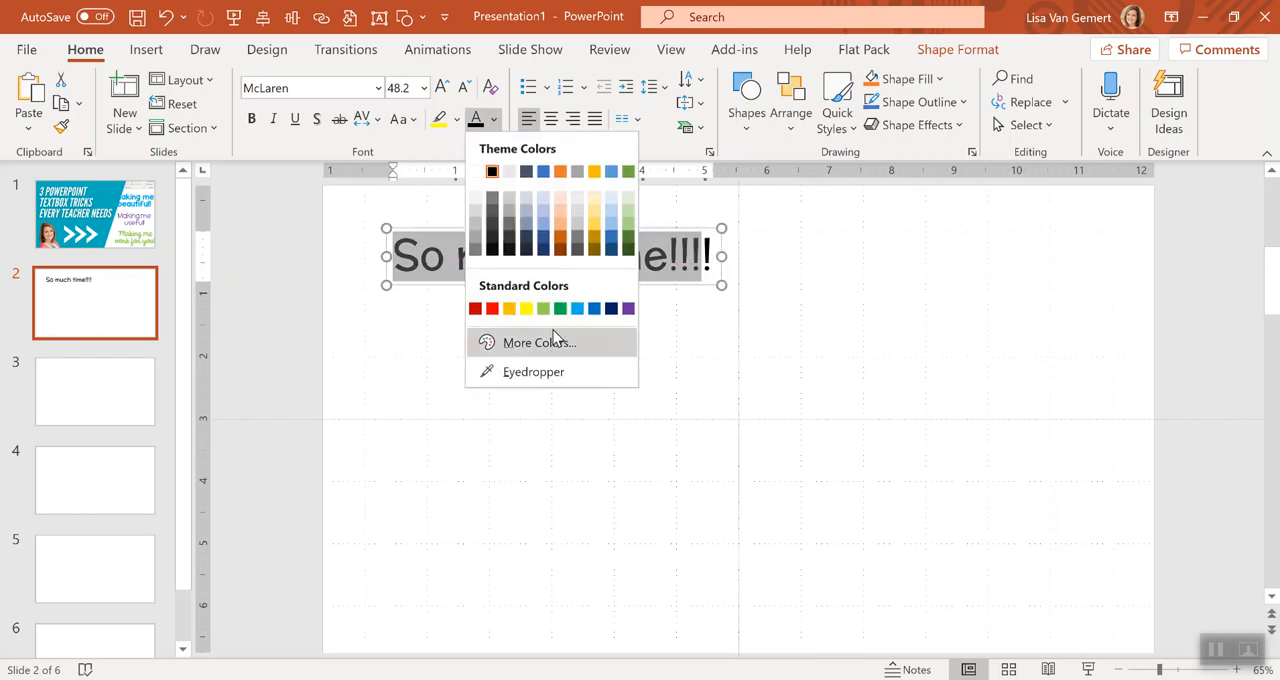
click(538, 342)
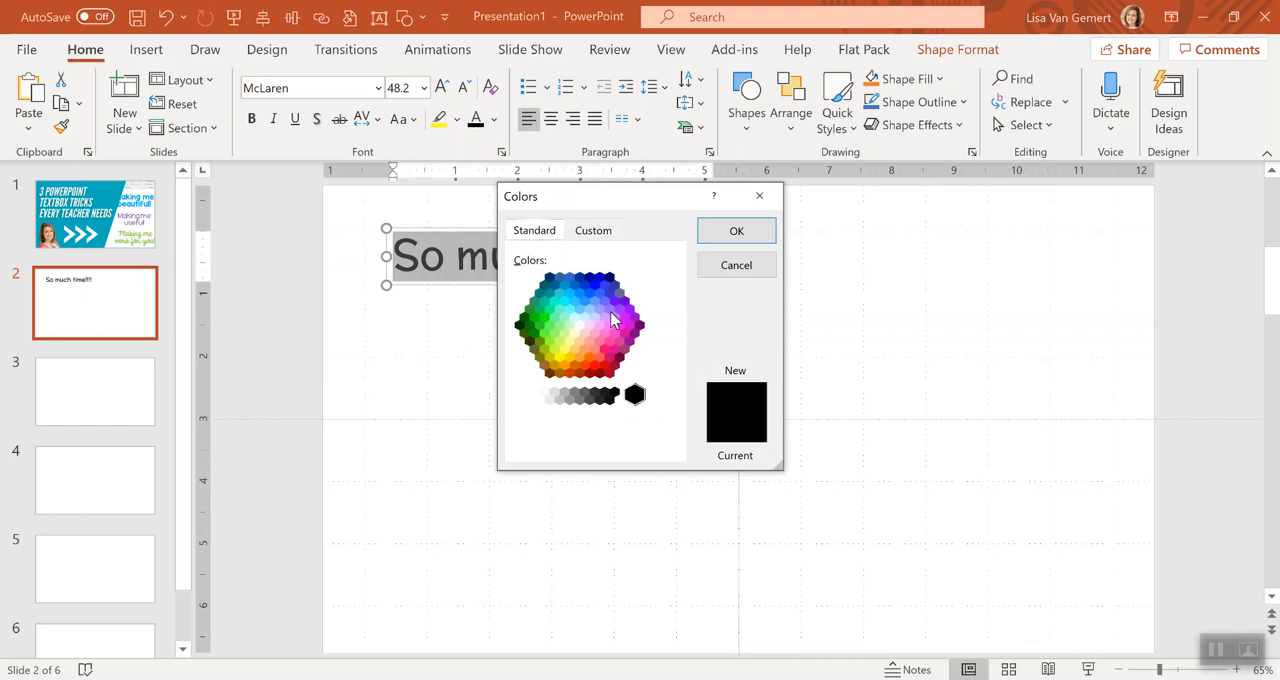
click(615, 300)
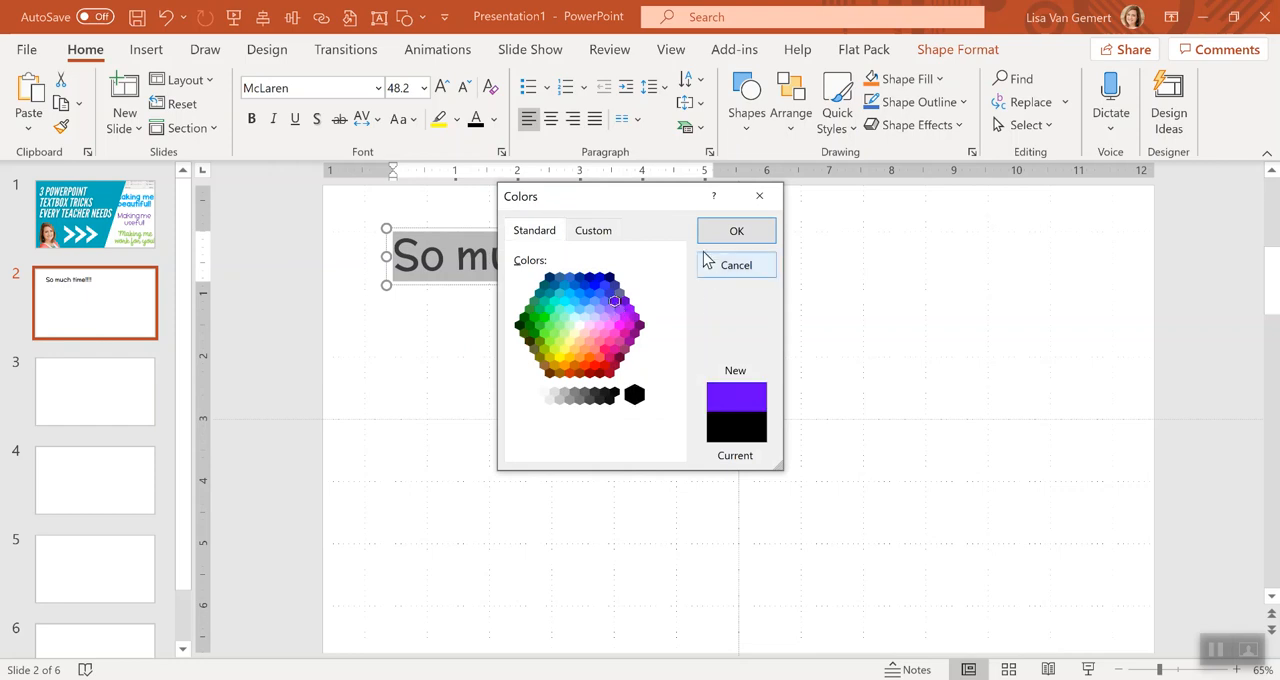
click(736, 231)
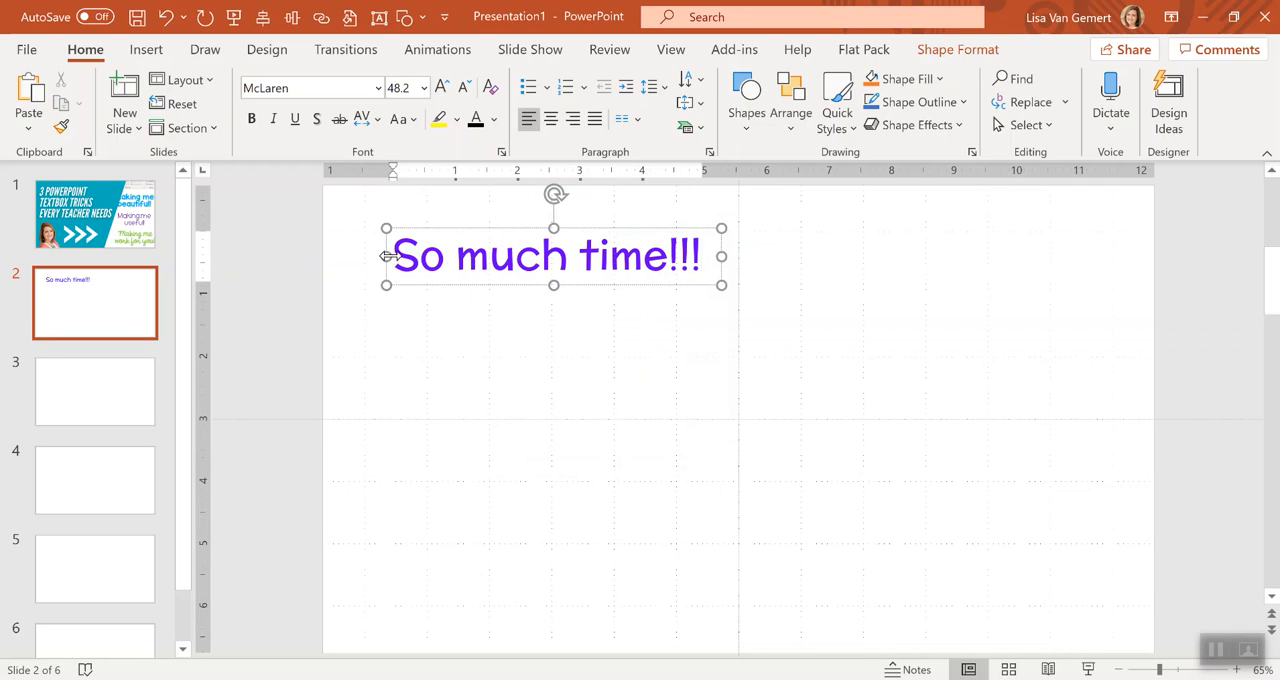
- Add a second purple McLaren text box reading 'Hello!' below the heading
triple_click(545, 256)
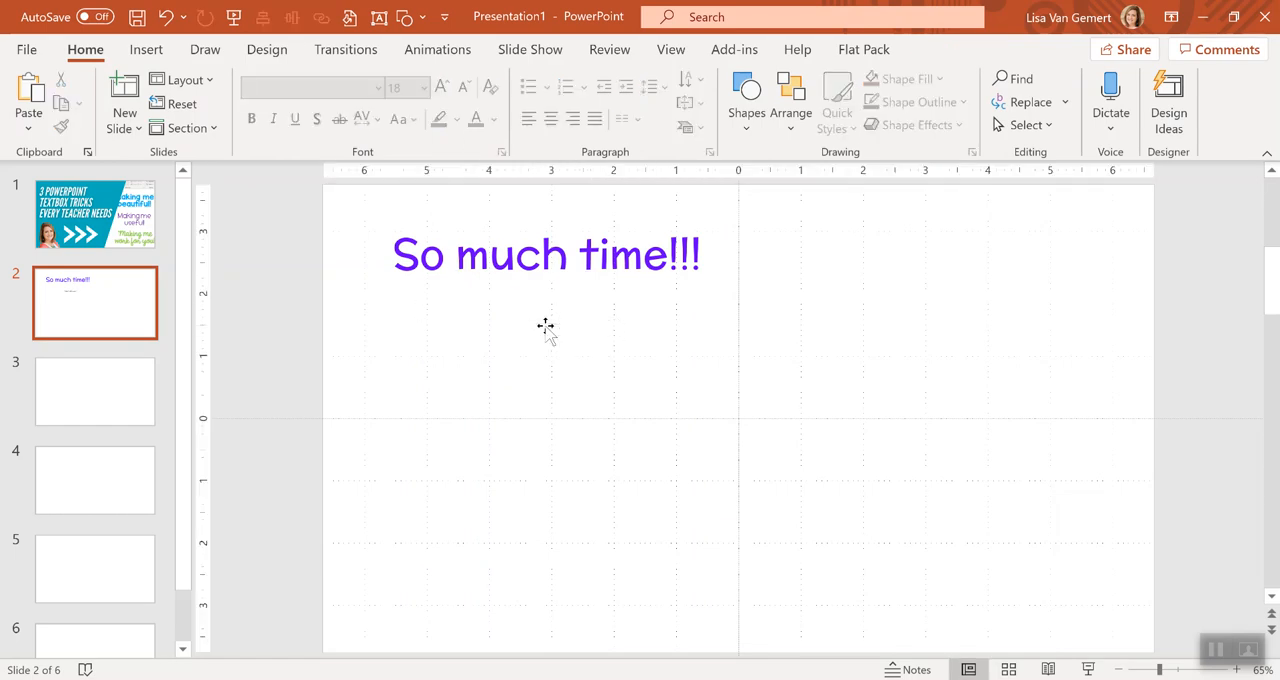
click(547, 255)
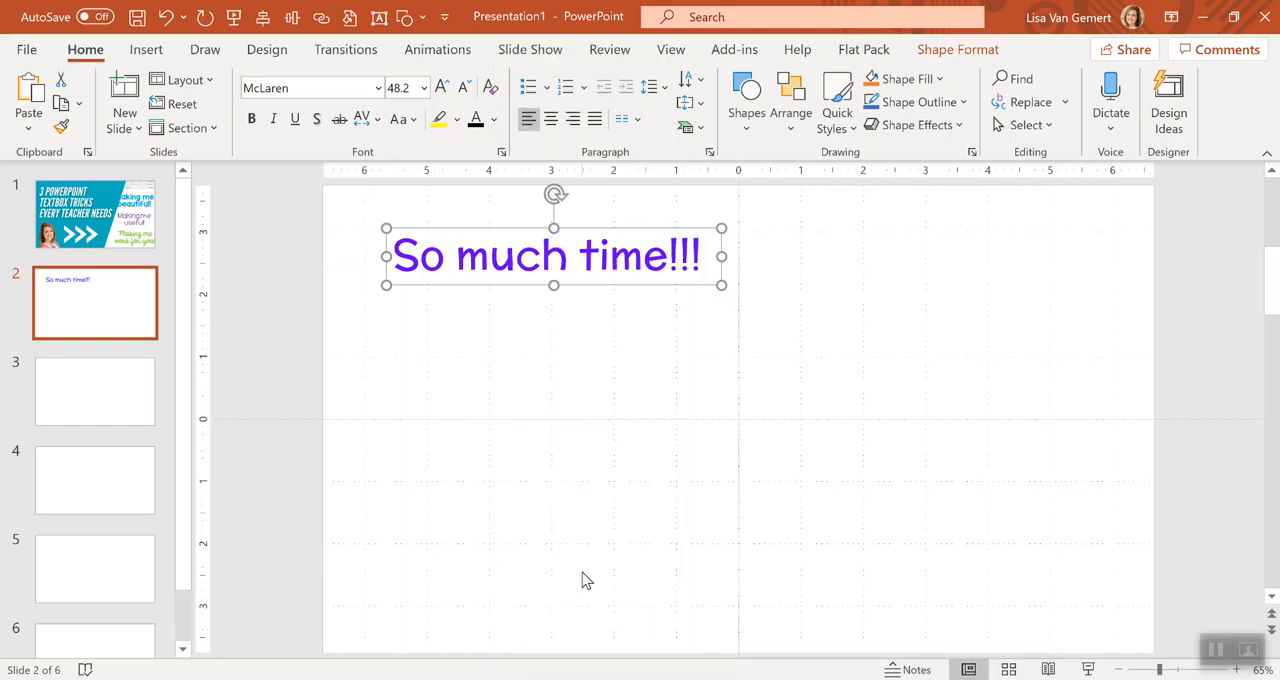
click(145, 49)
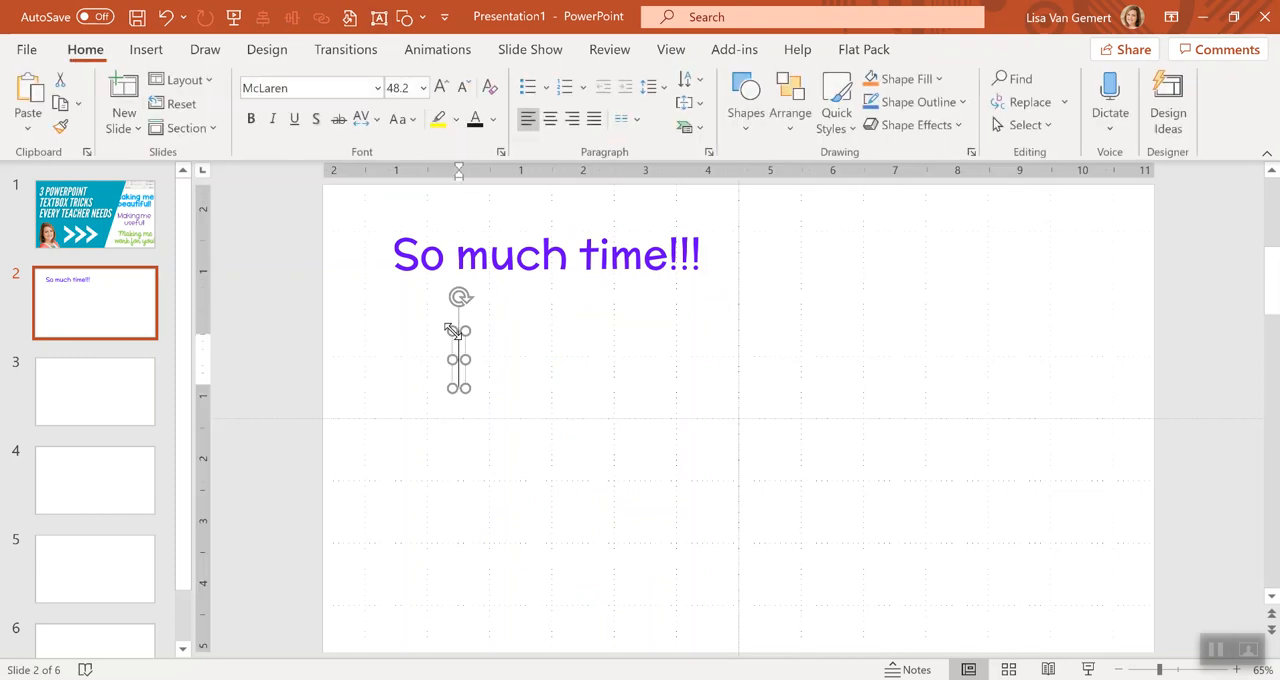
text(Hello!)
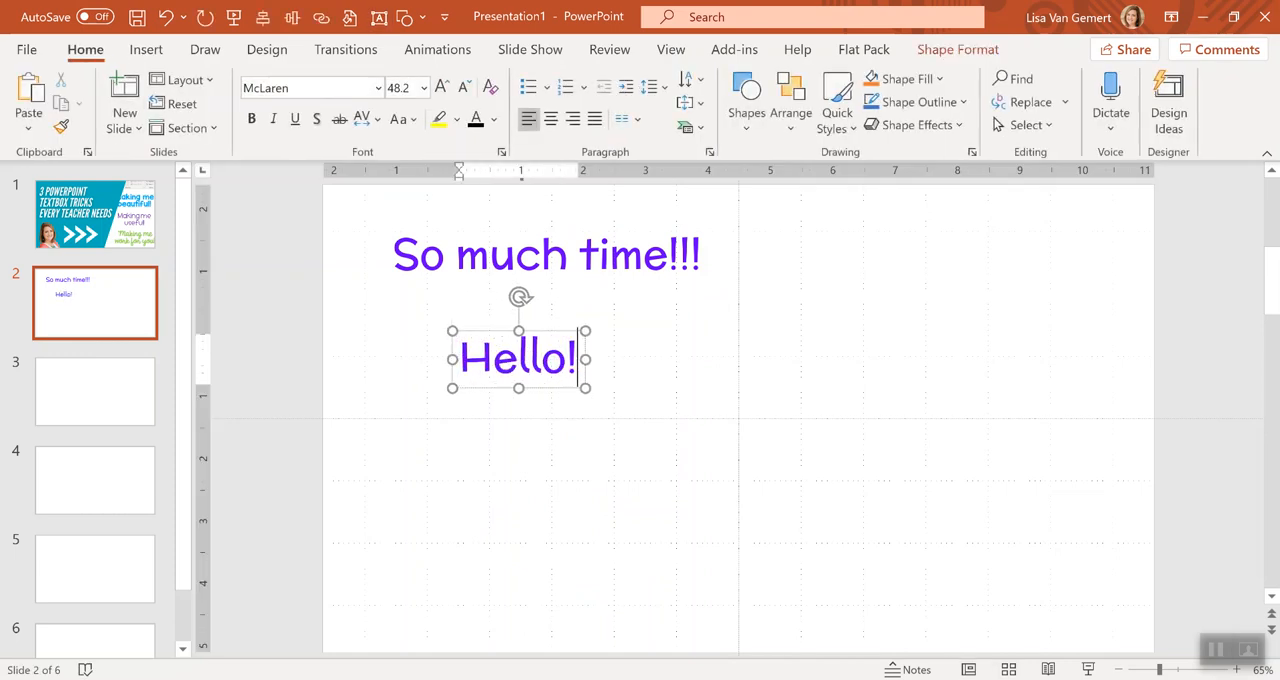
mouse_move(108, 388)
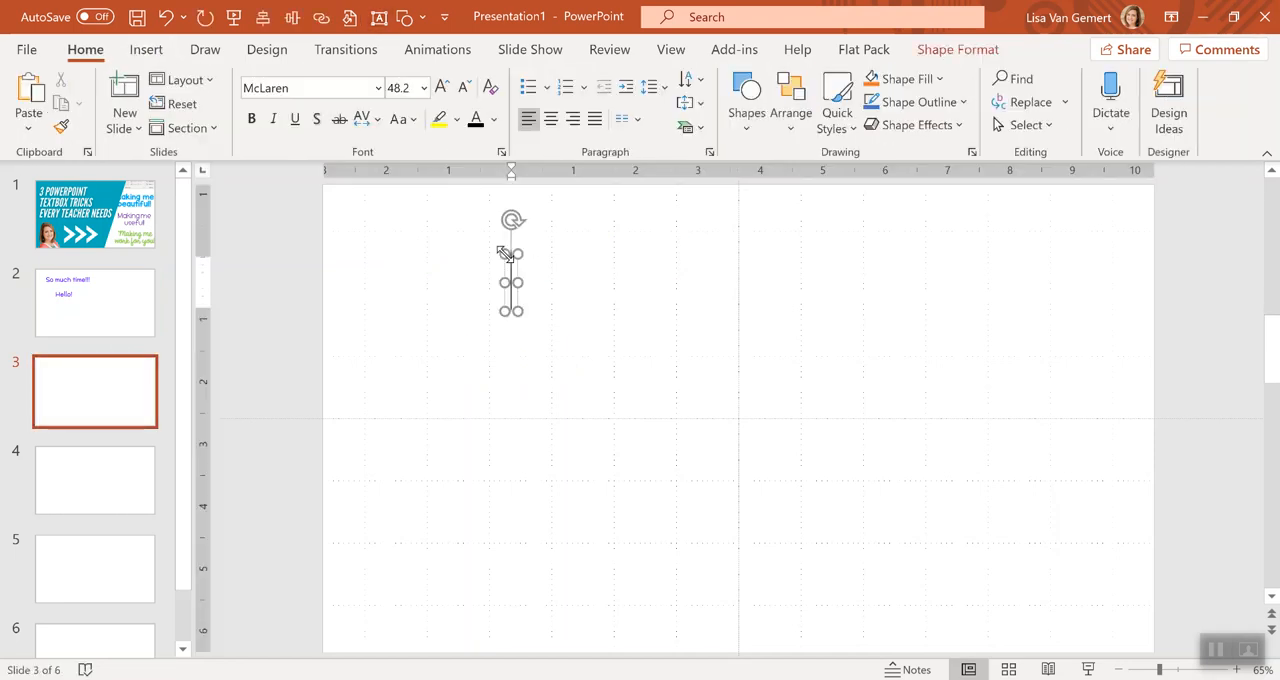
- Add a purple McLaren text box on slide 3 reading 'Looks like this!'
text(Looks)
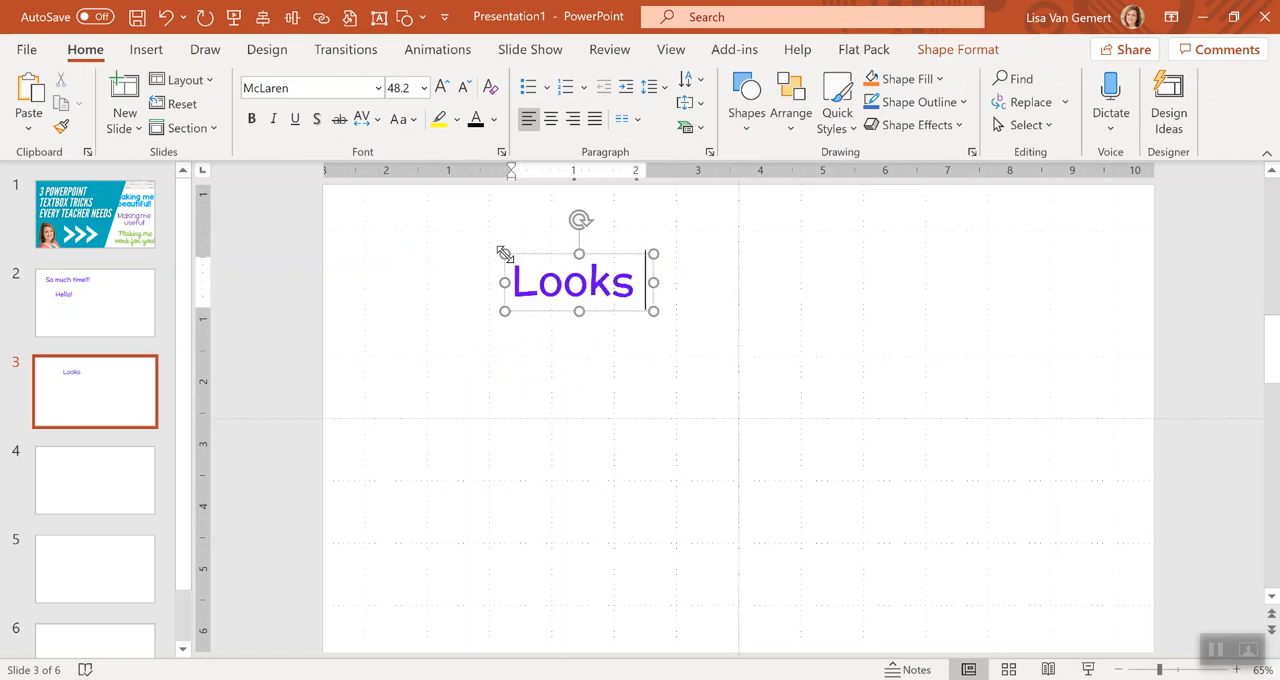
text(like this!)
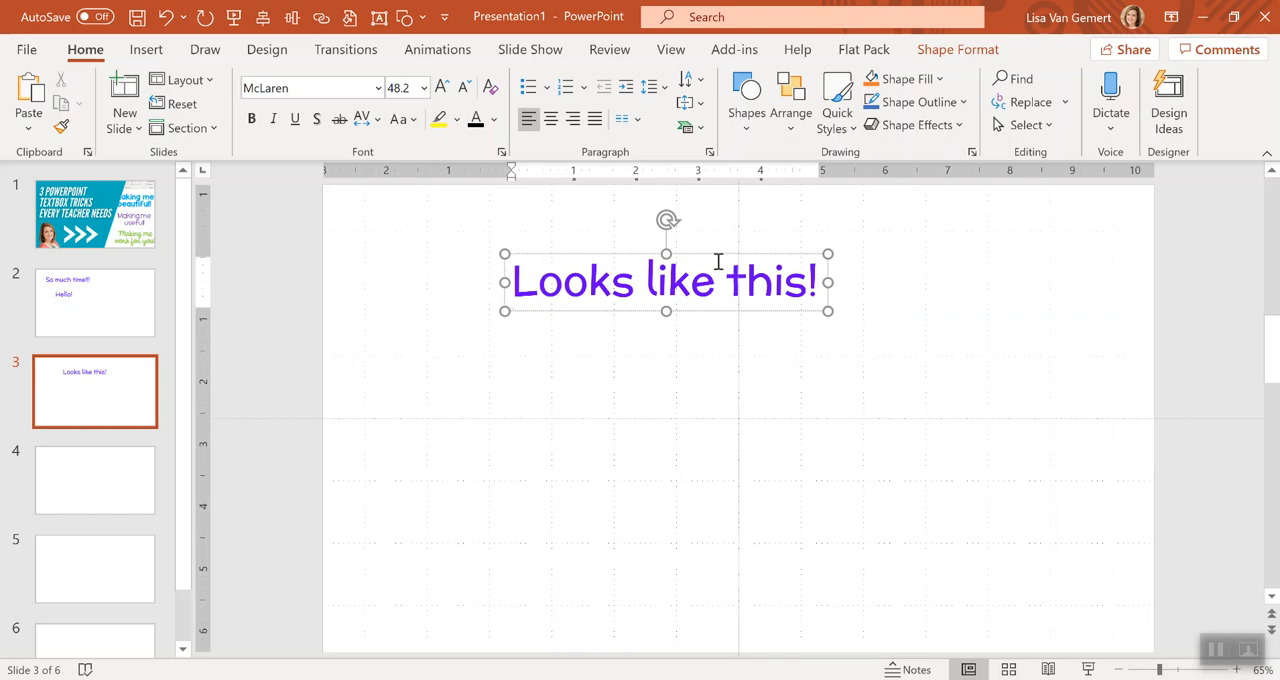
mouse_move(610, 253)
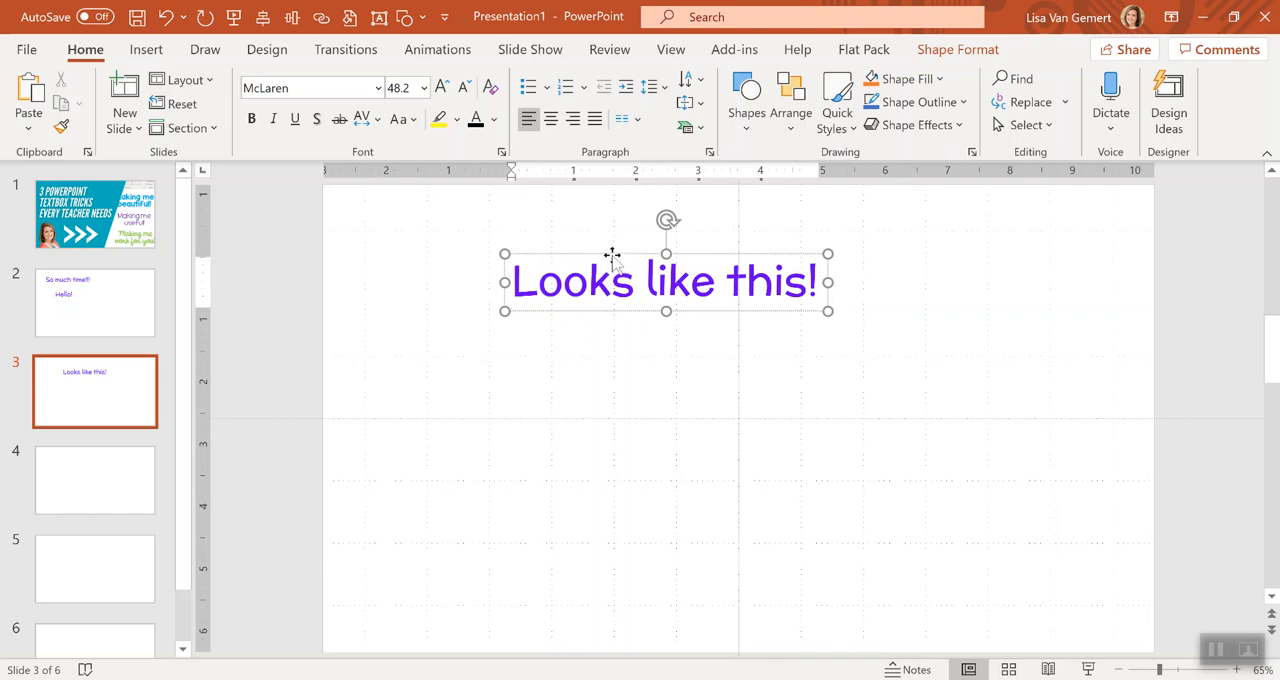
mouse_move(578, 255)
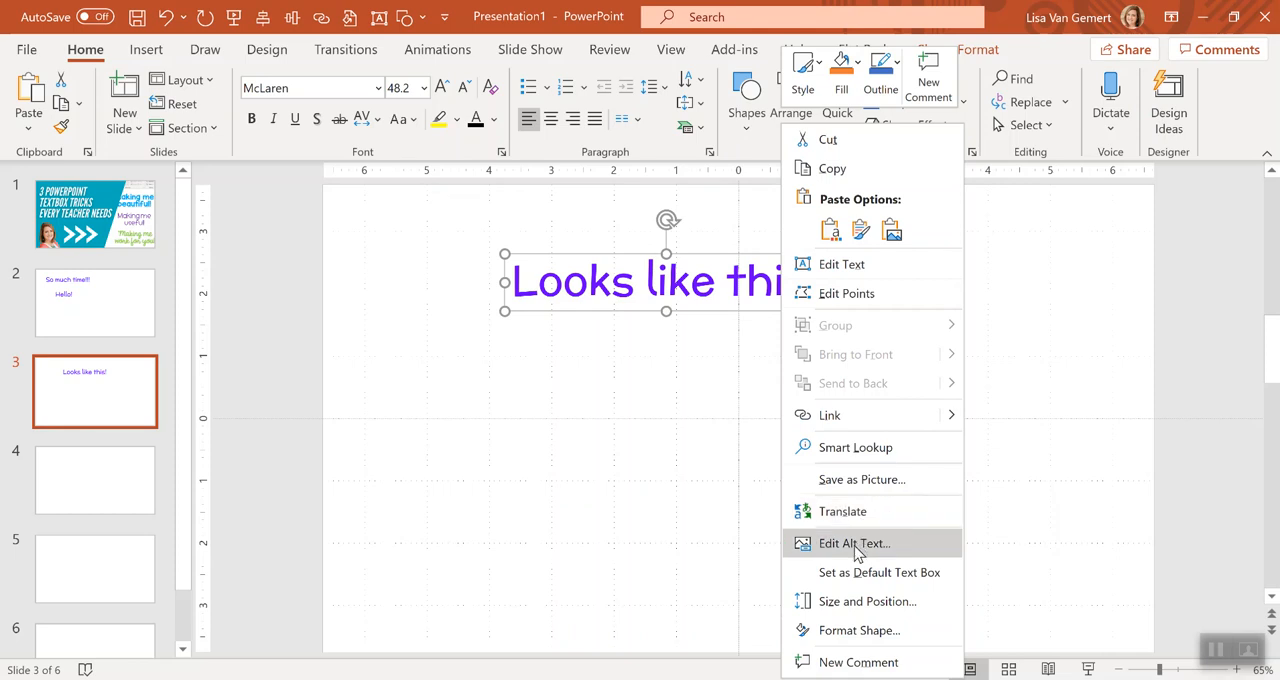
mouse_move(858, 631)
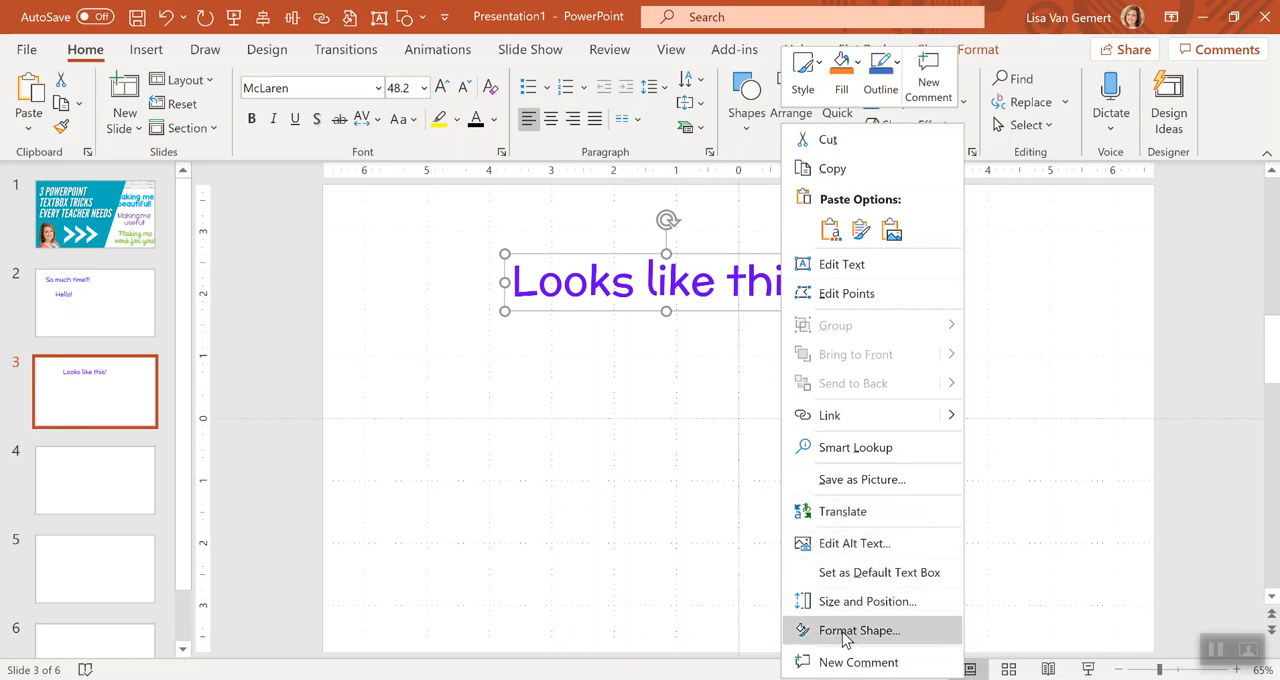
- Set the text box's left, right, top and bottom margins to 0" in Format Shape
click(858, 630)
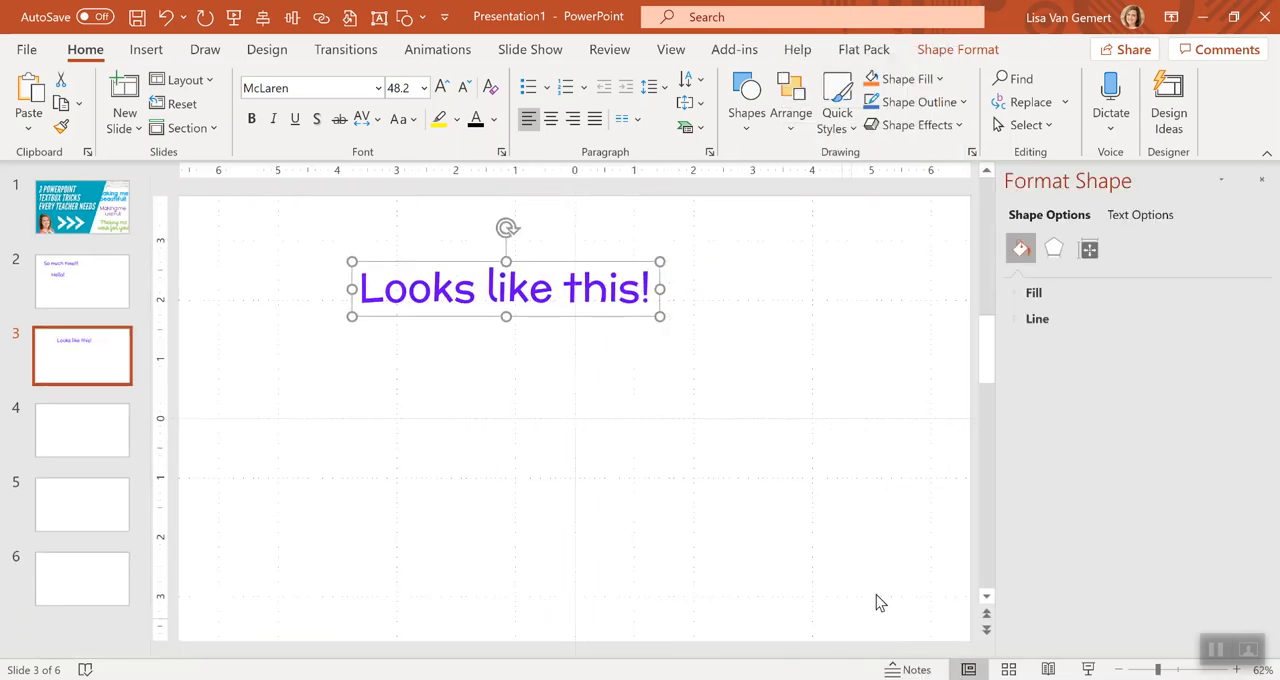
mouse_move(1088, 249)
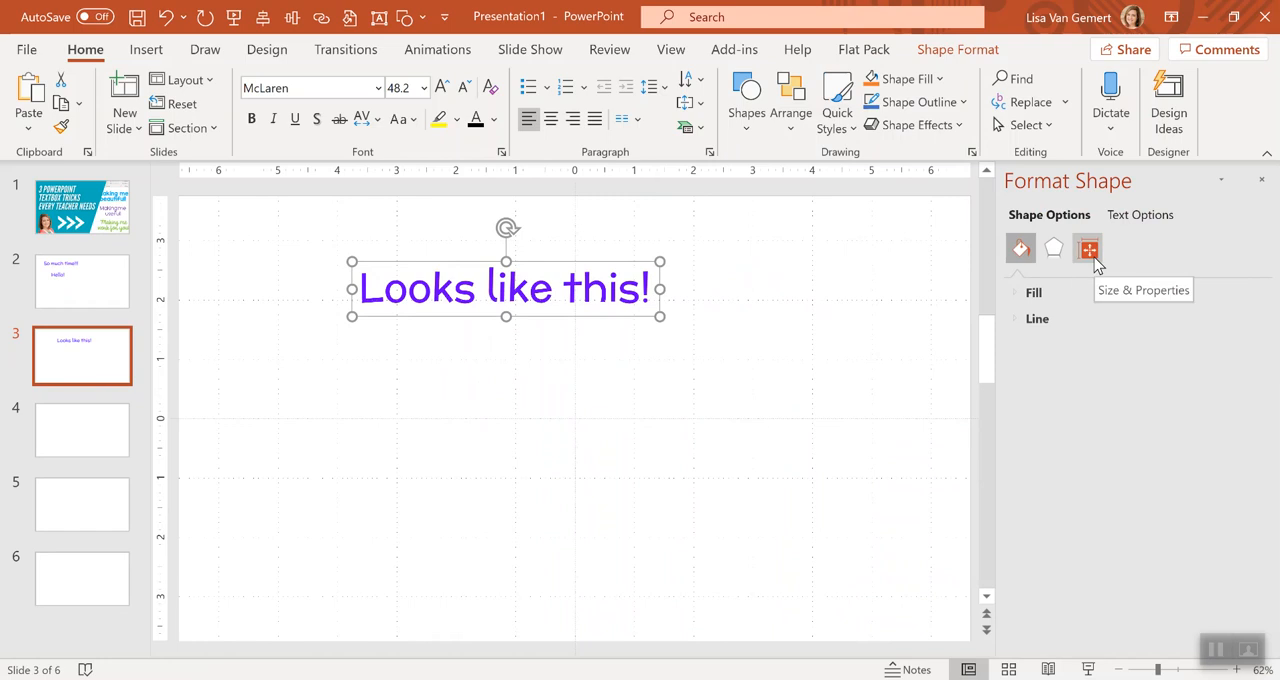
click(1086, 249)
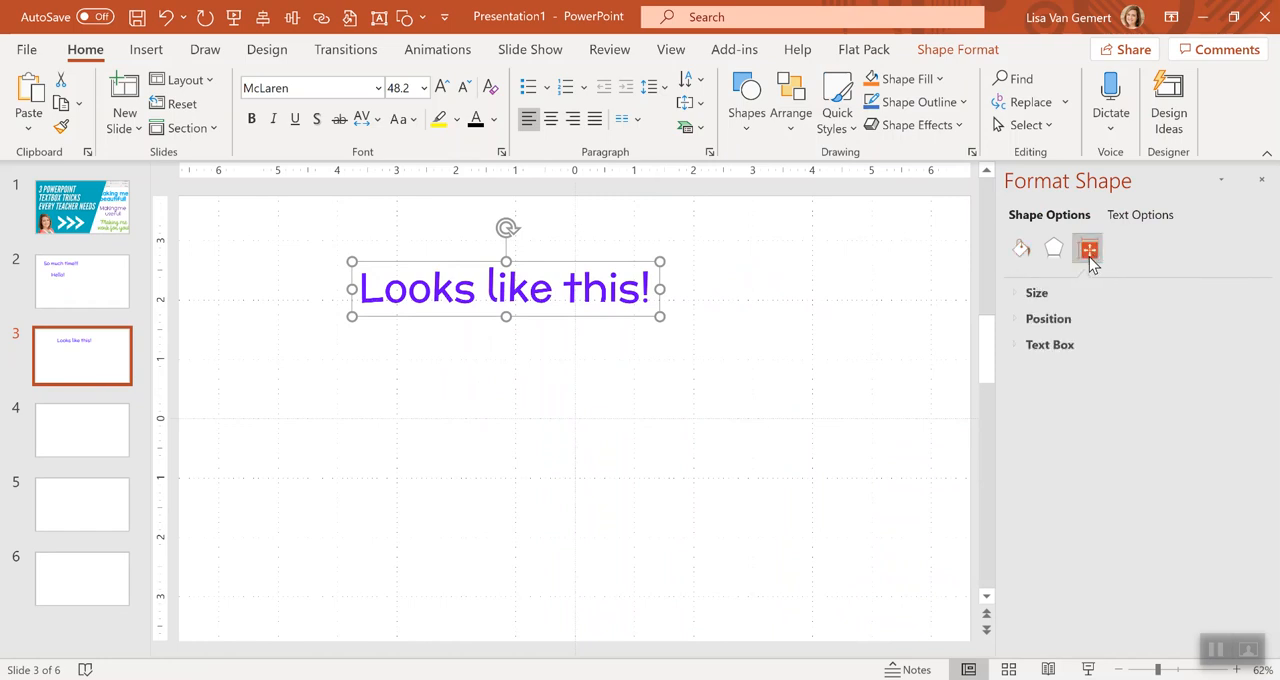
click(1050, 344)
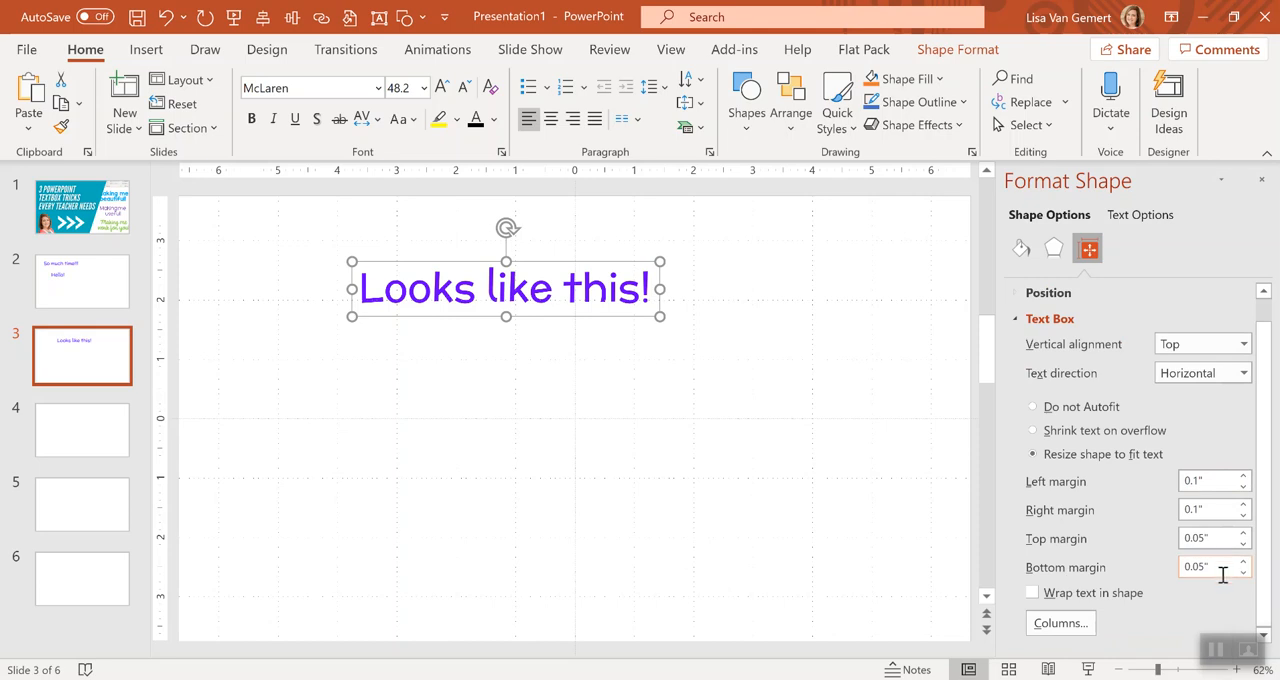
mouse_move(1255, 472)
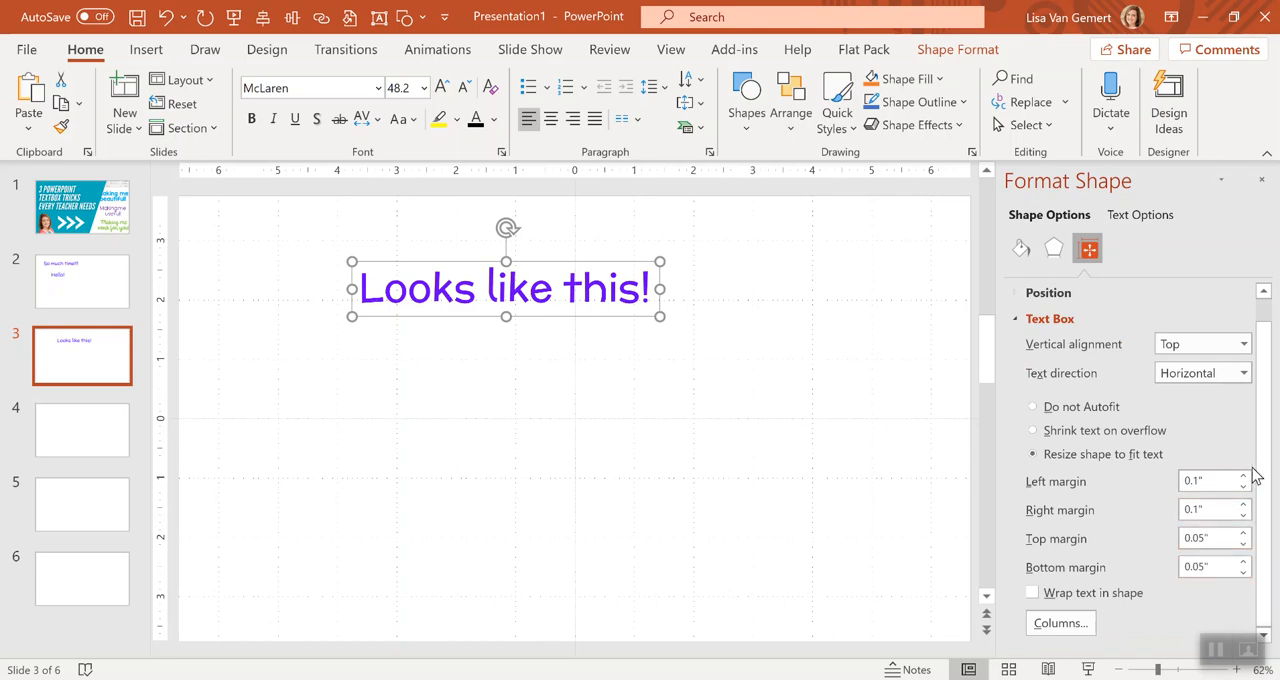
click(1242, 486)
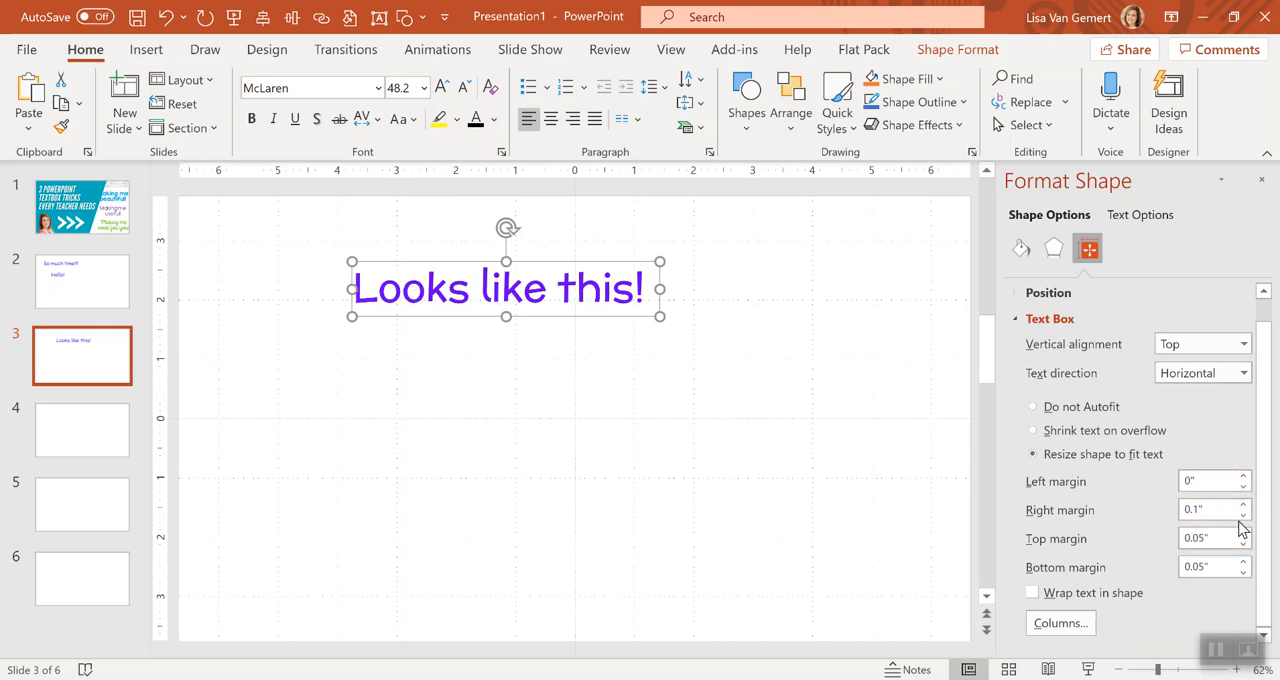
click(1245, 516)
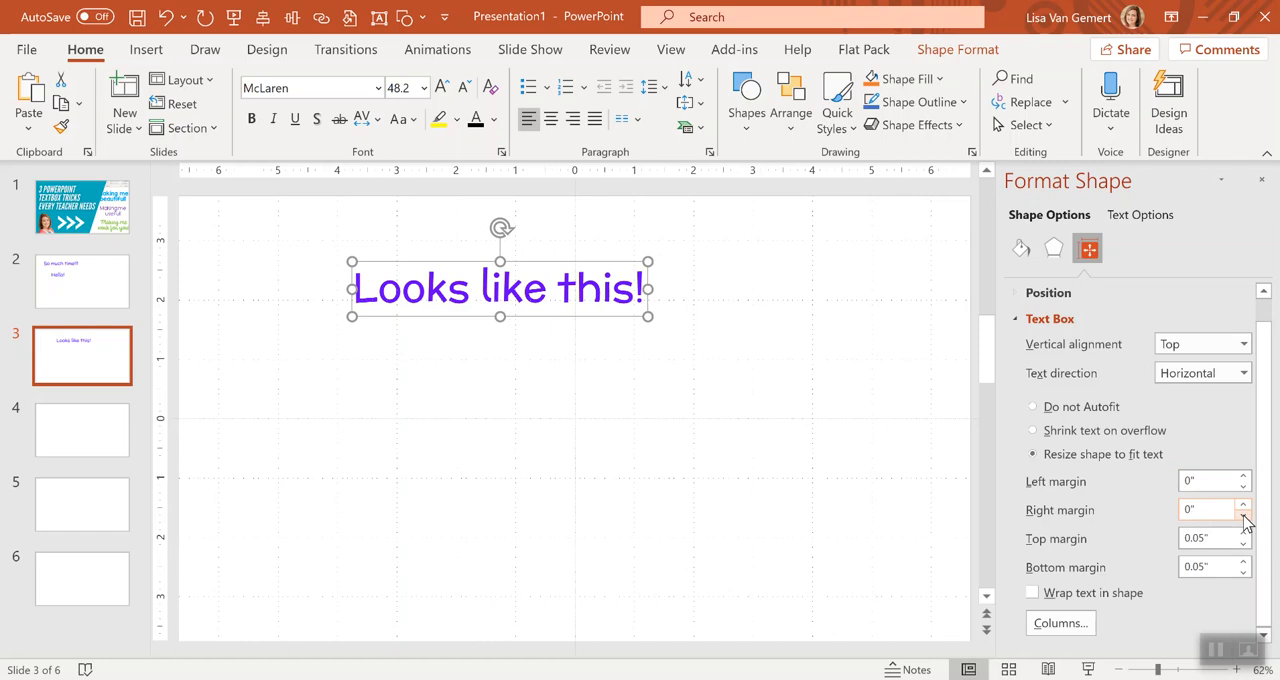
click(1241, 504)
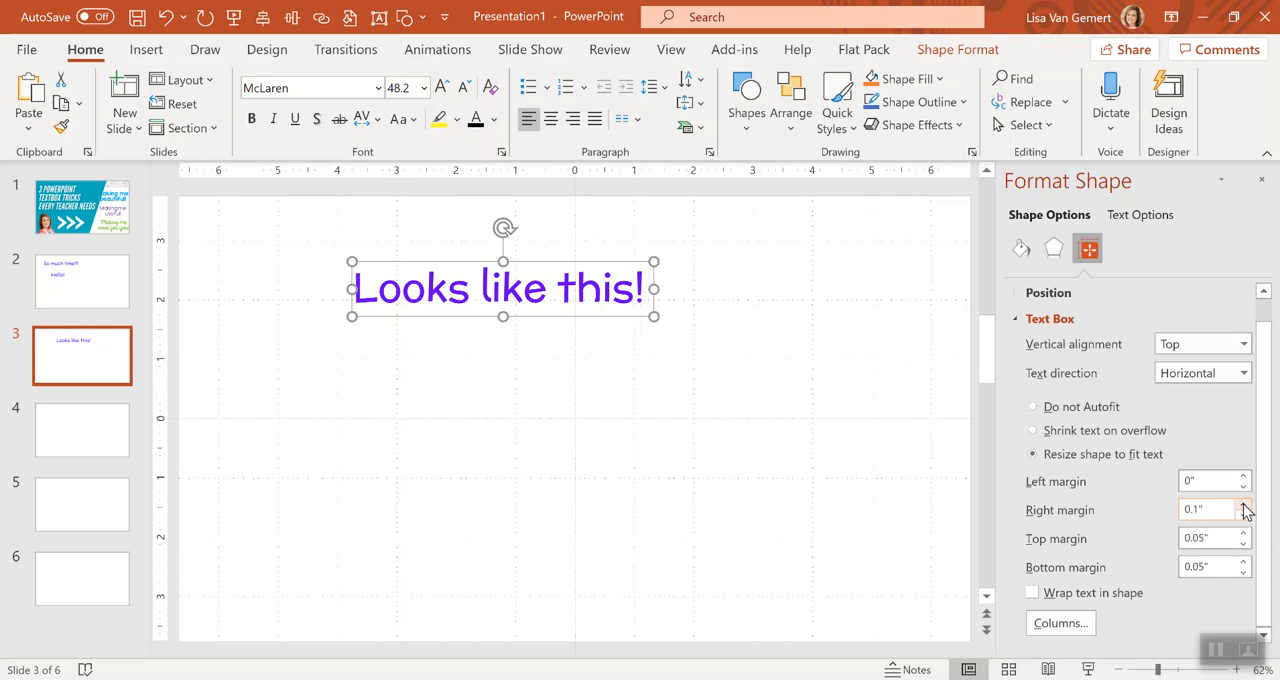
click(1244, 516)
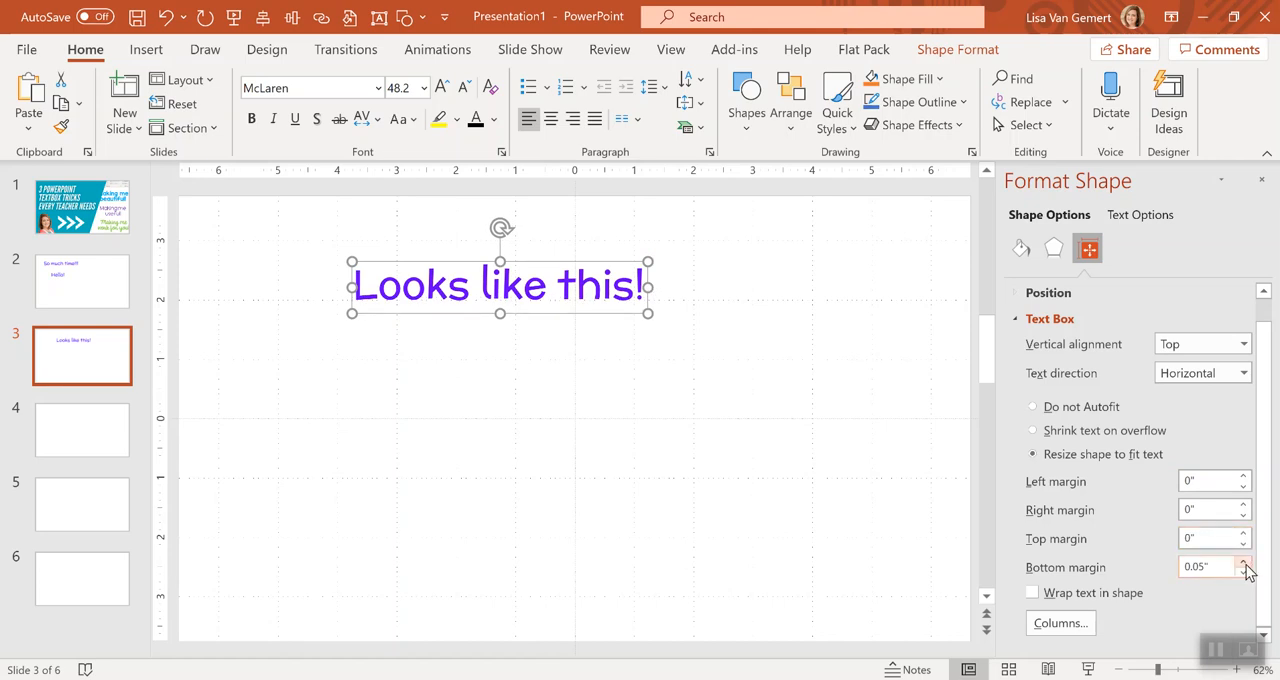
click(1239, 572)
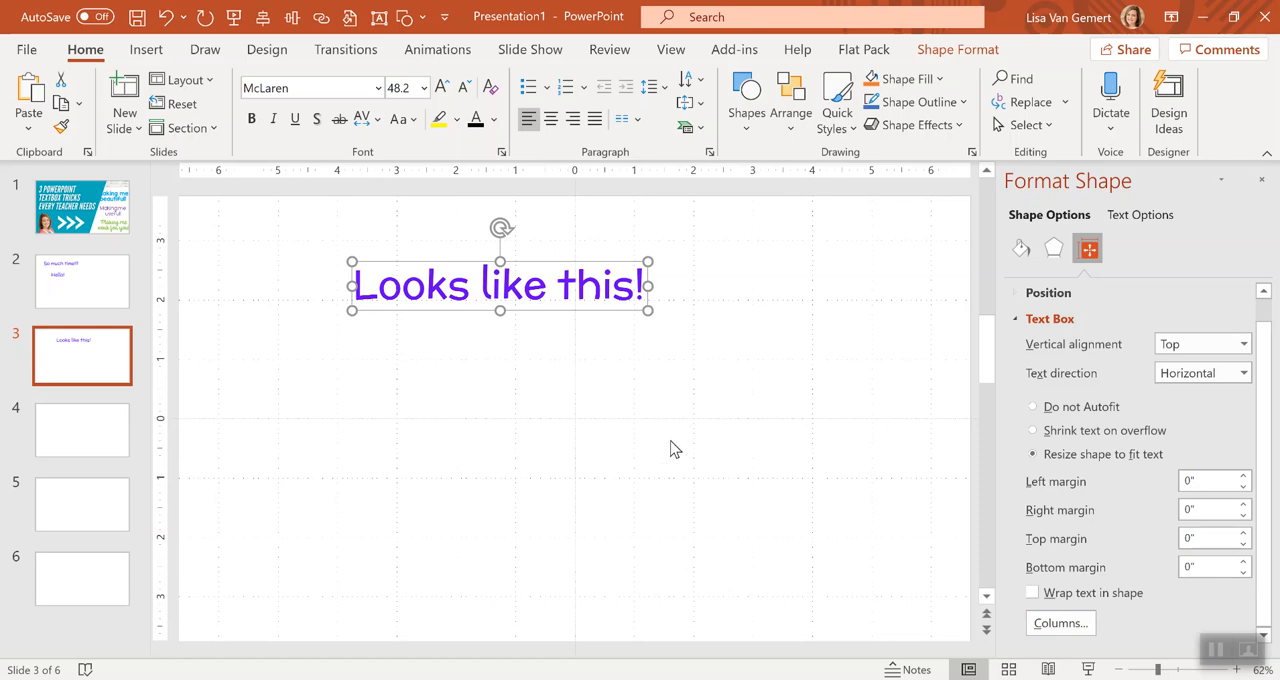
click(1020, 248)
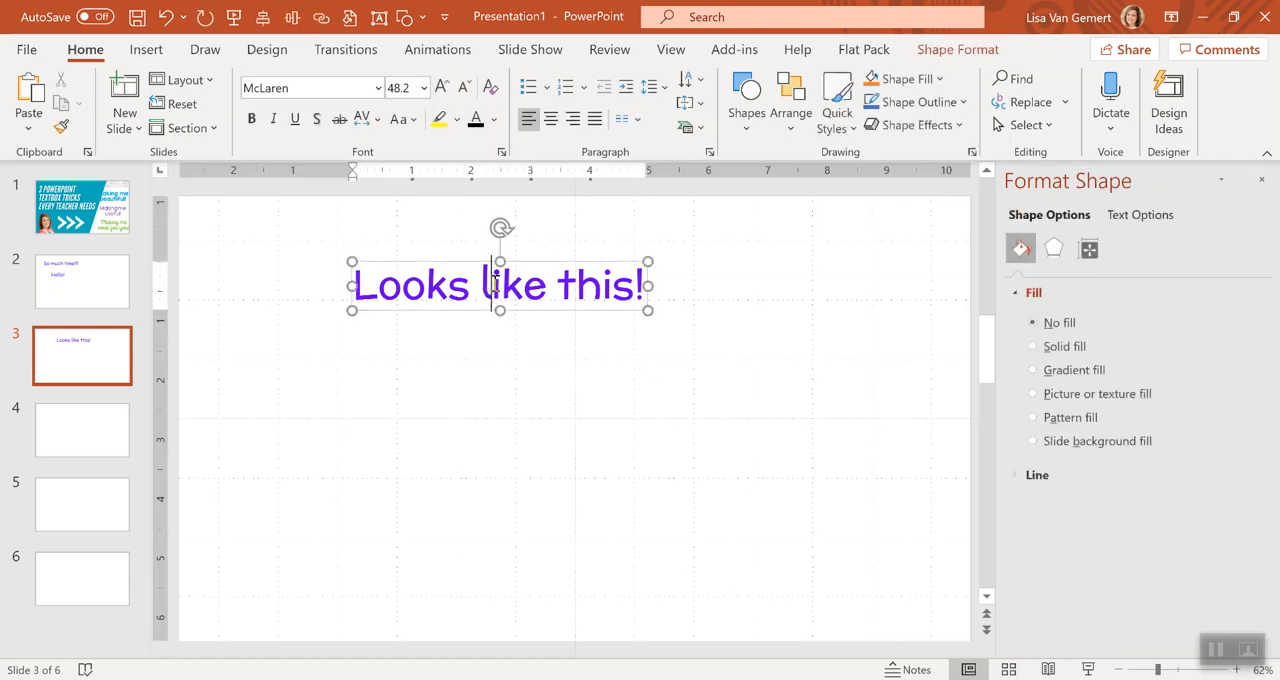
mouse_move(538, 263)
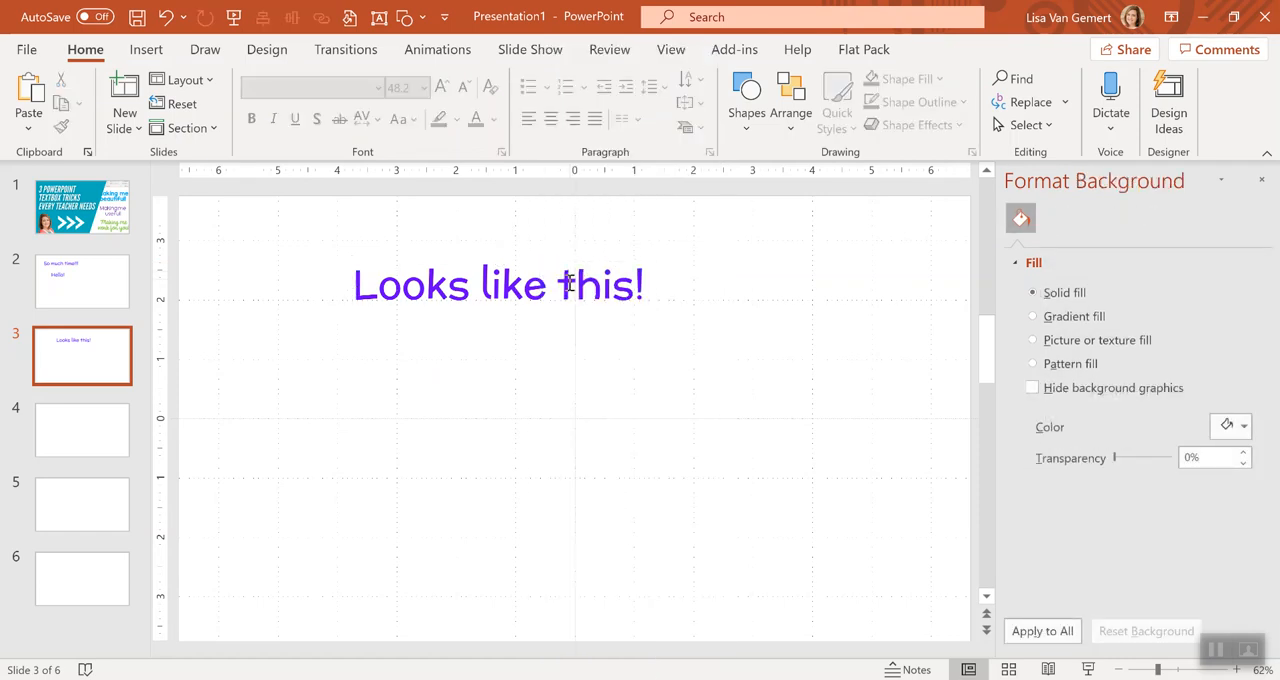
click(500, 285)
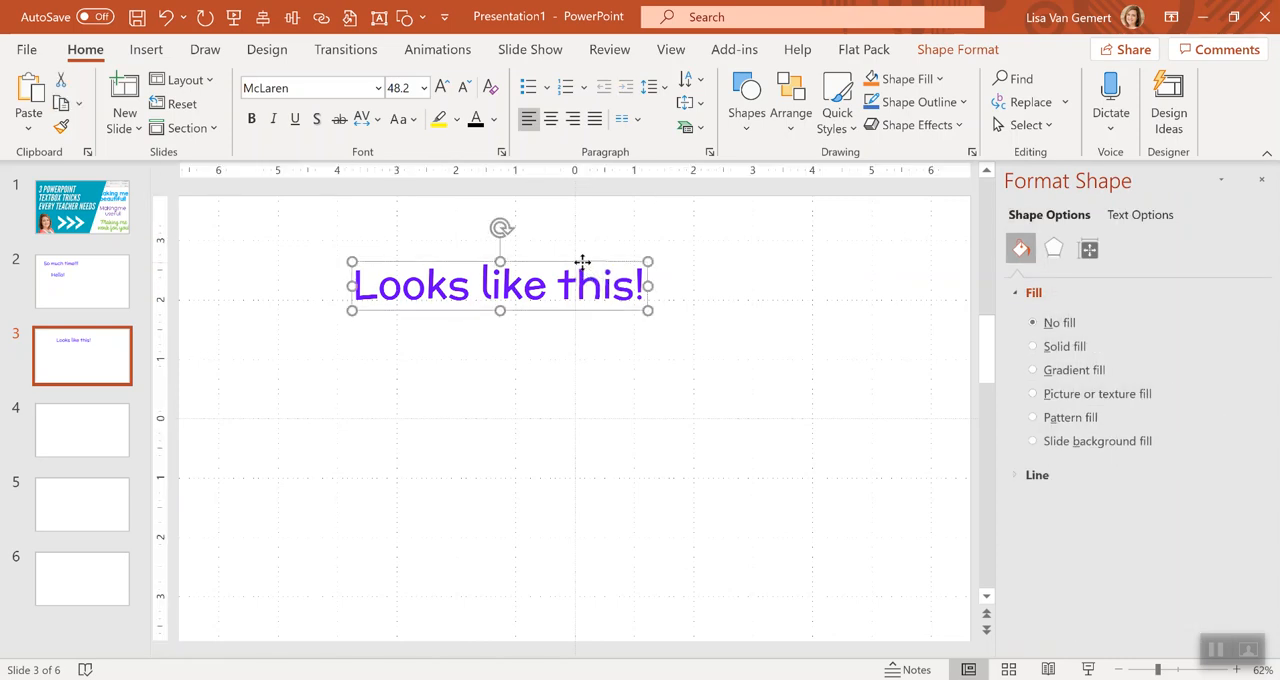
right_click(584, 285)
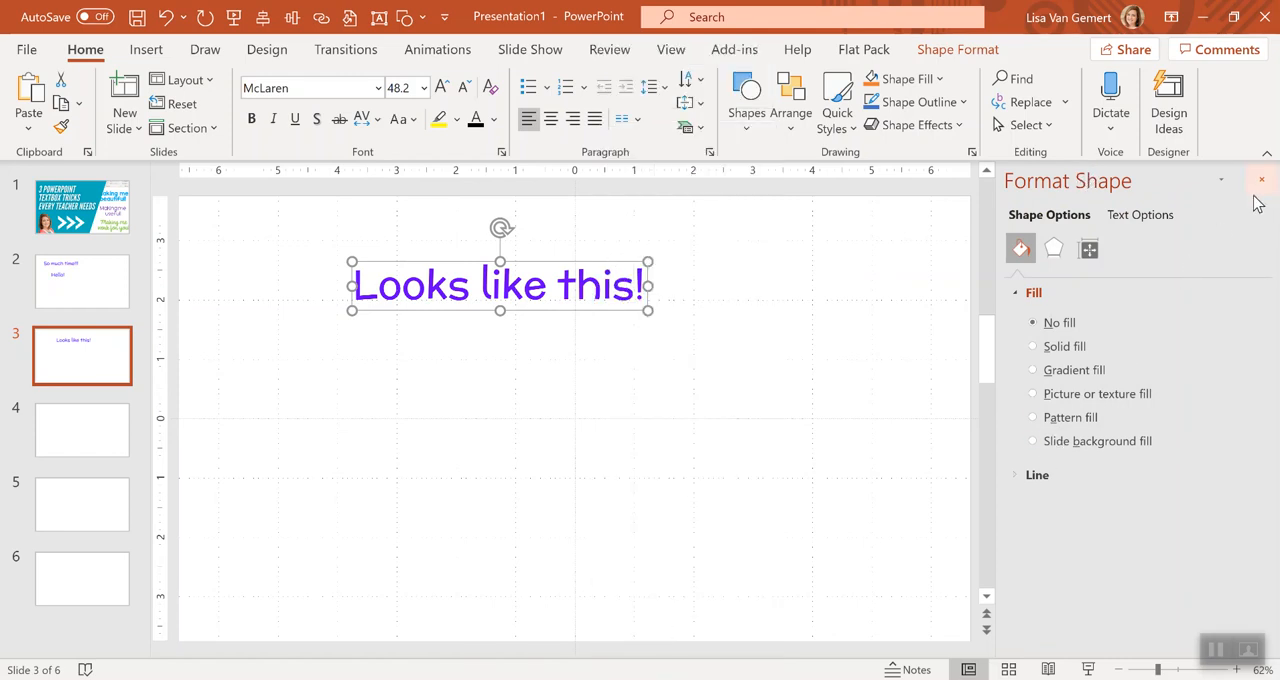
mouse_move(1261, 181)
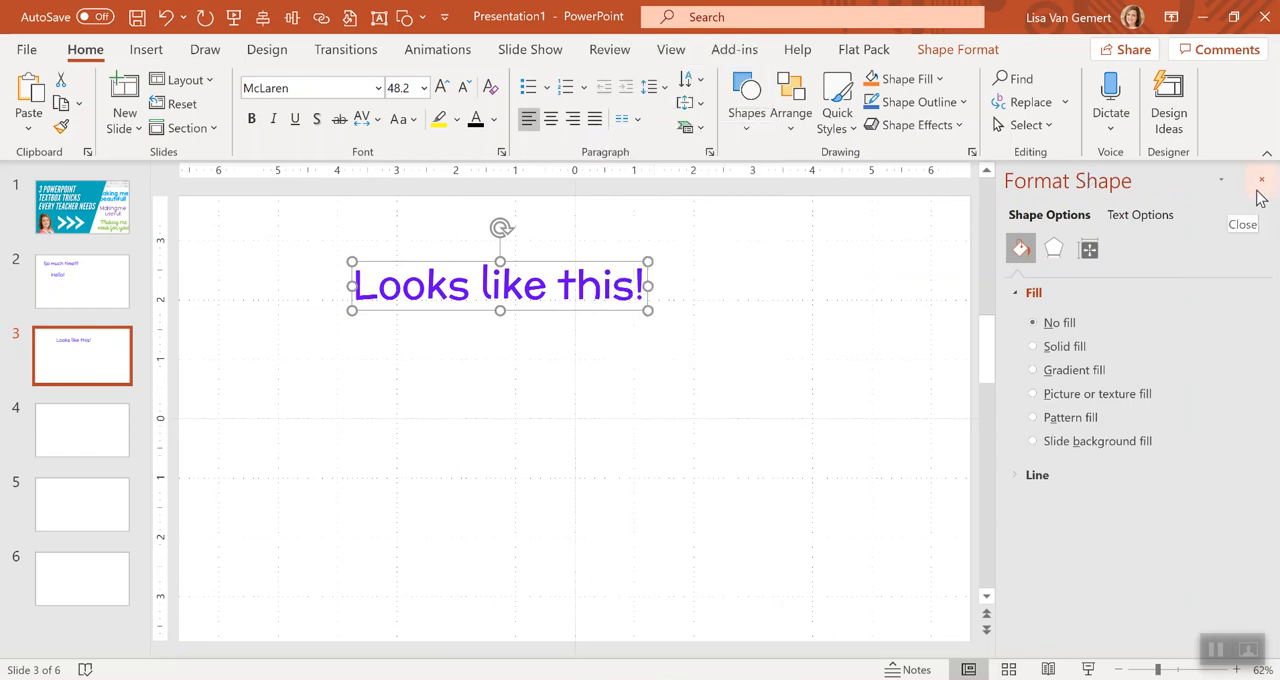
click(1088, 248)
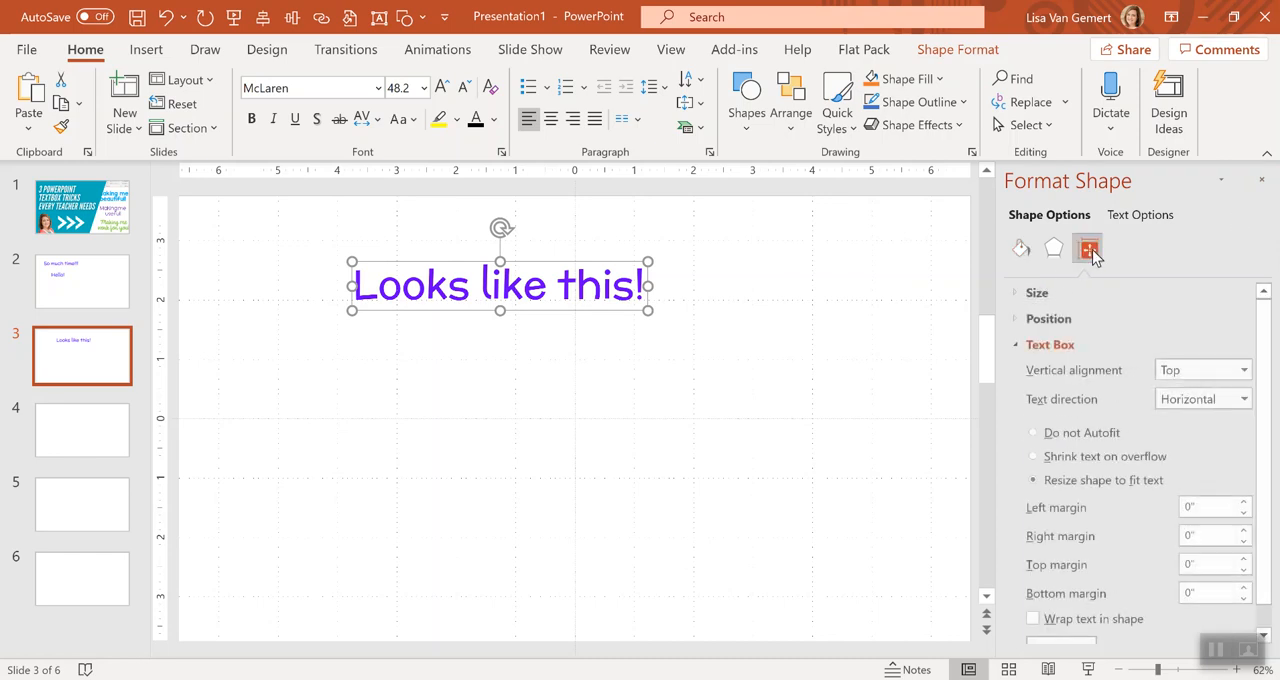
mouse_move(1087, 250)
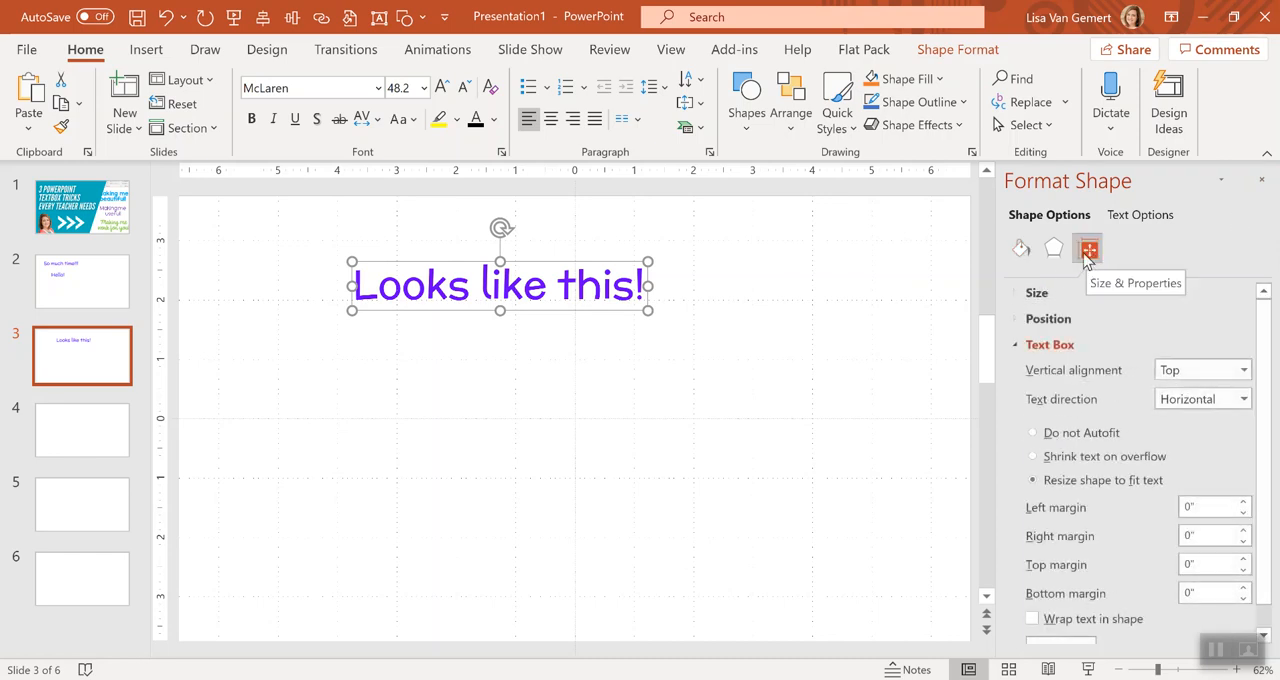
mouse_move(1260, 470)
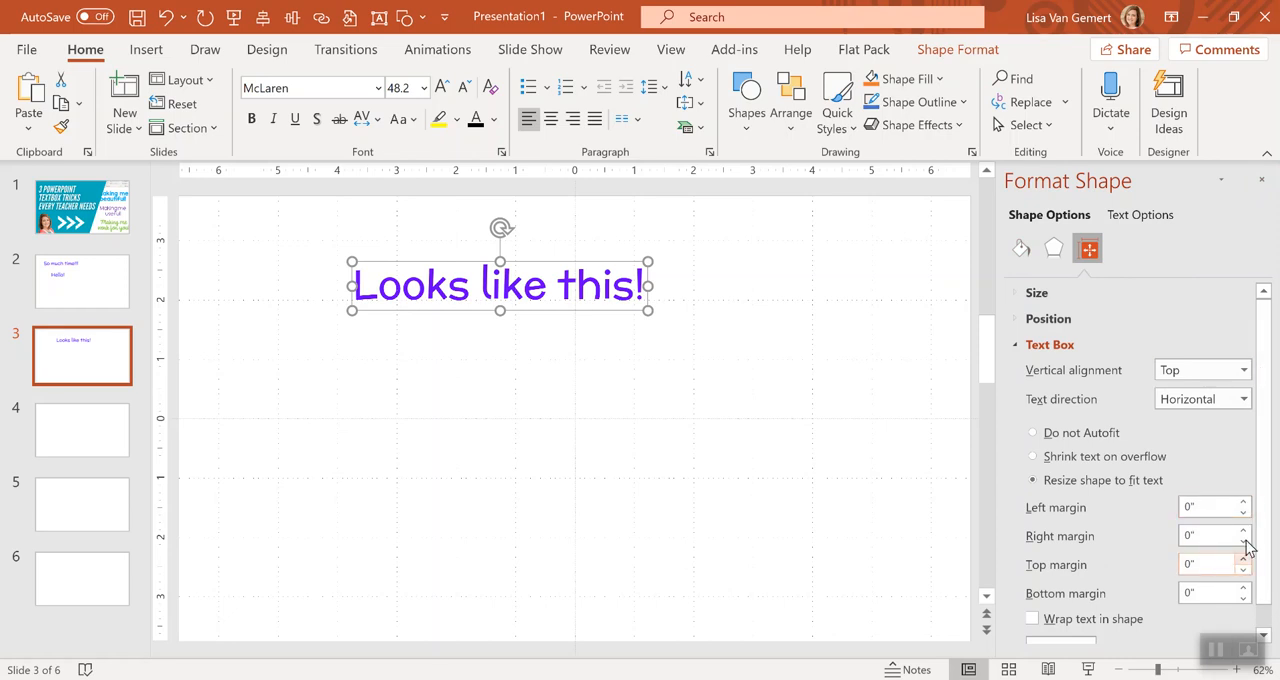
mouse_move(581, 441)
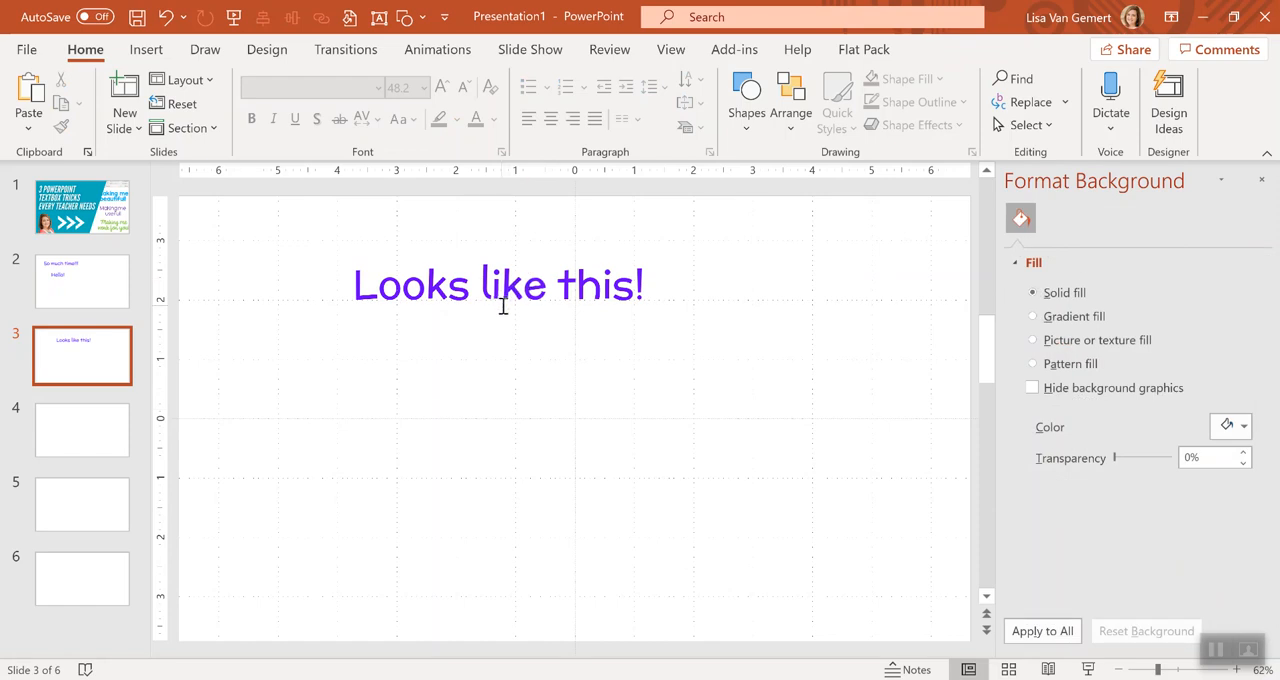
- Add a text box on slide 4 reading 'Insert your answer here'
click(82, 429)
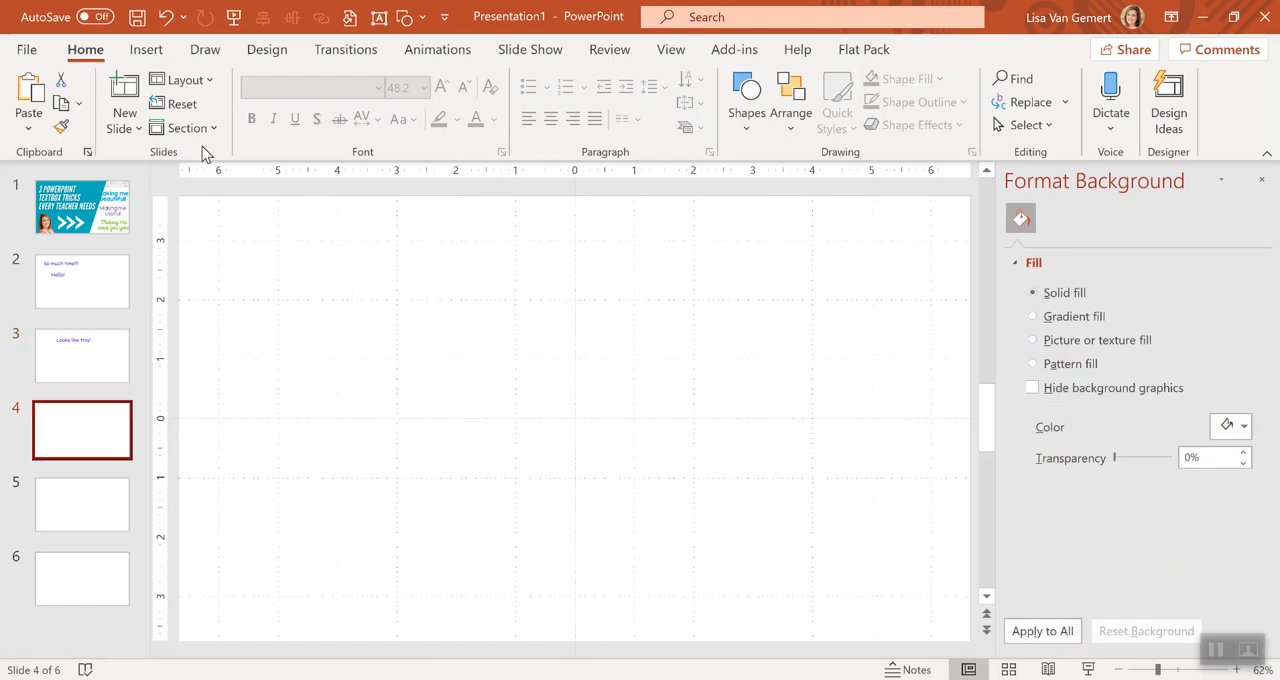
click(147, 50)
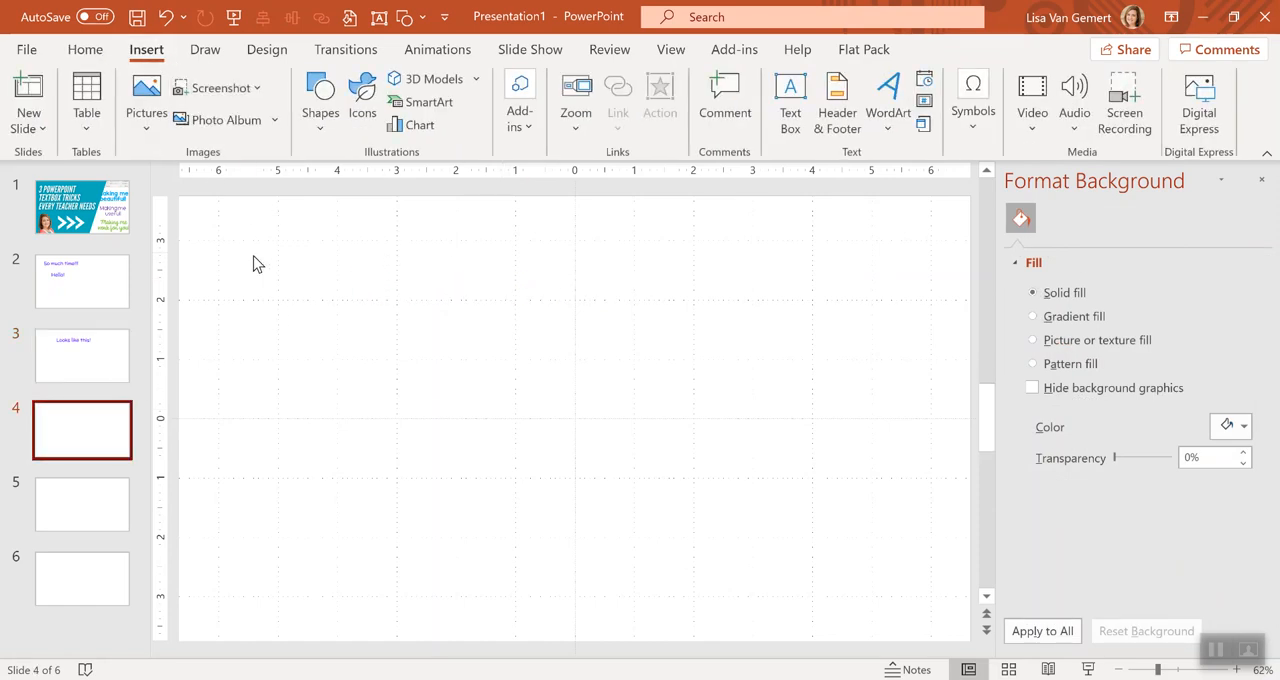
mouse_move(790, 90)
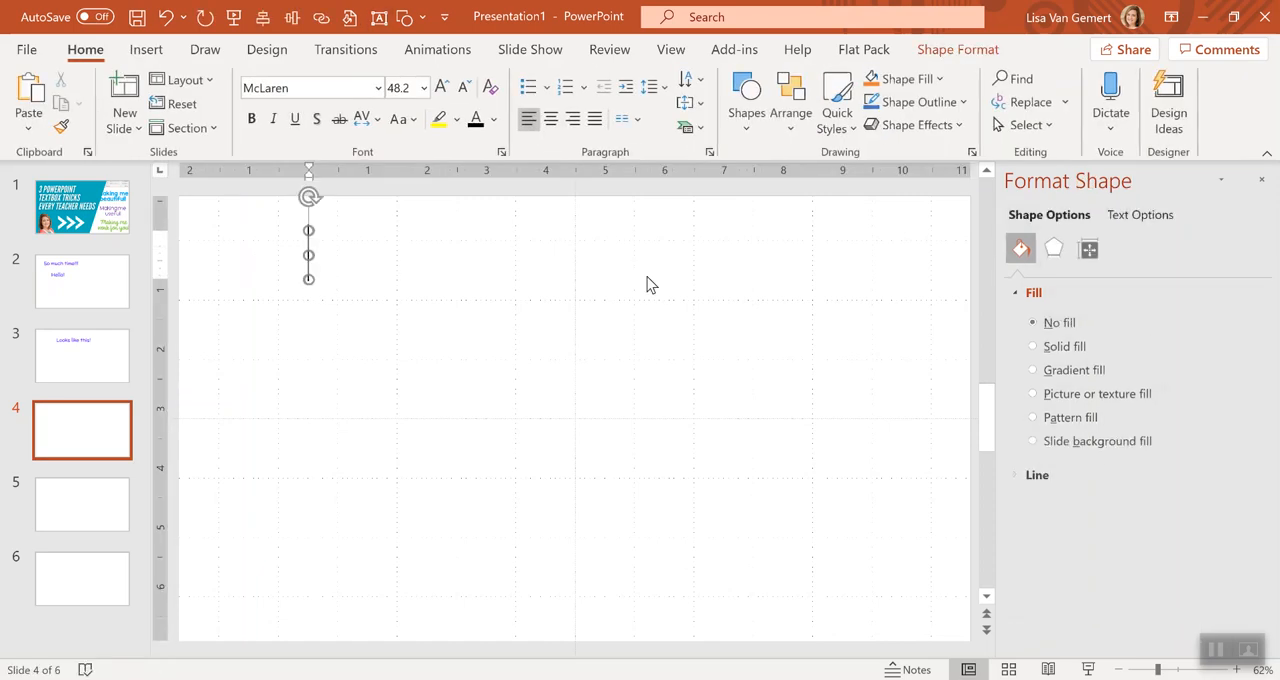
text(inset)
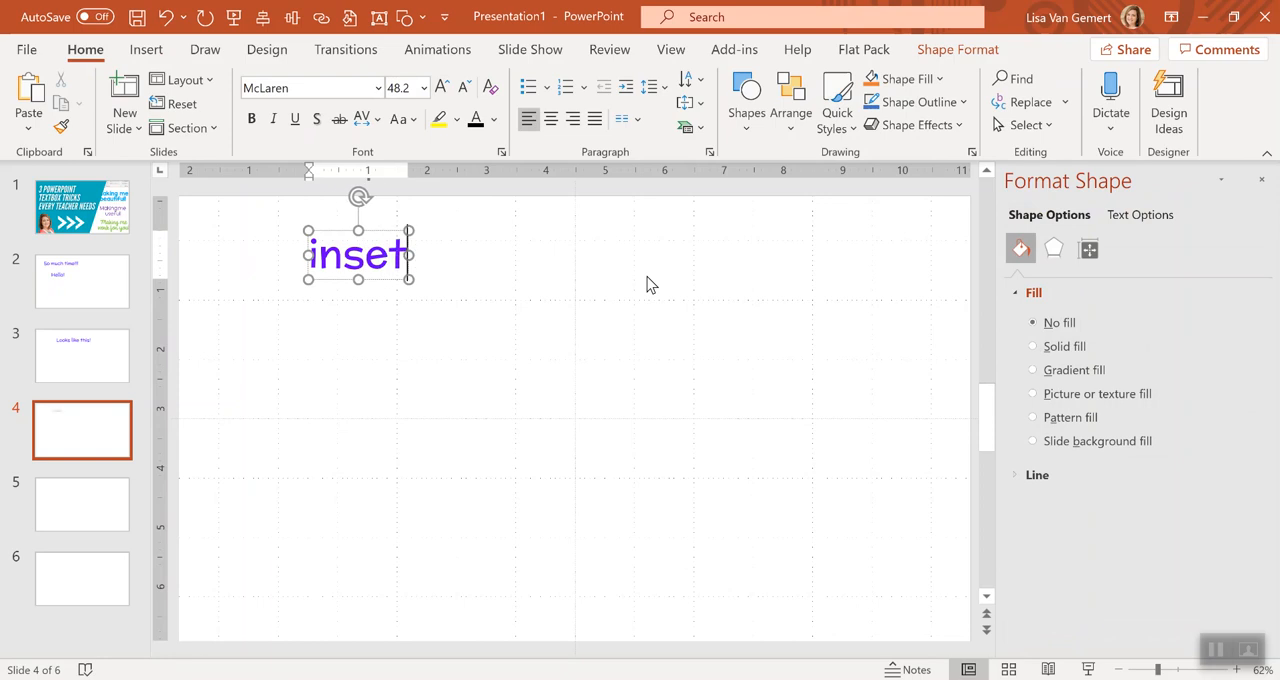
text(Insert your answre)
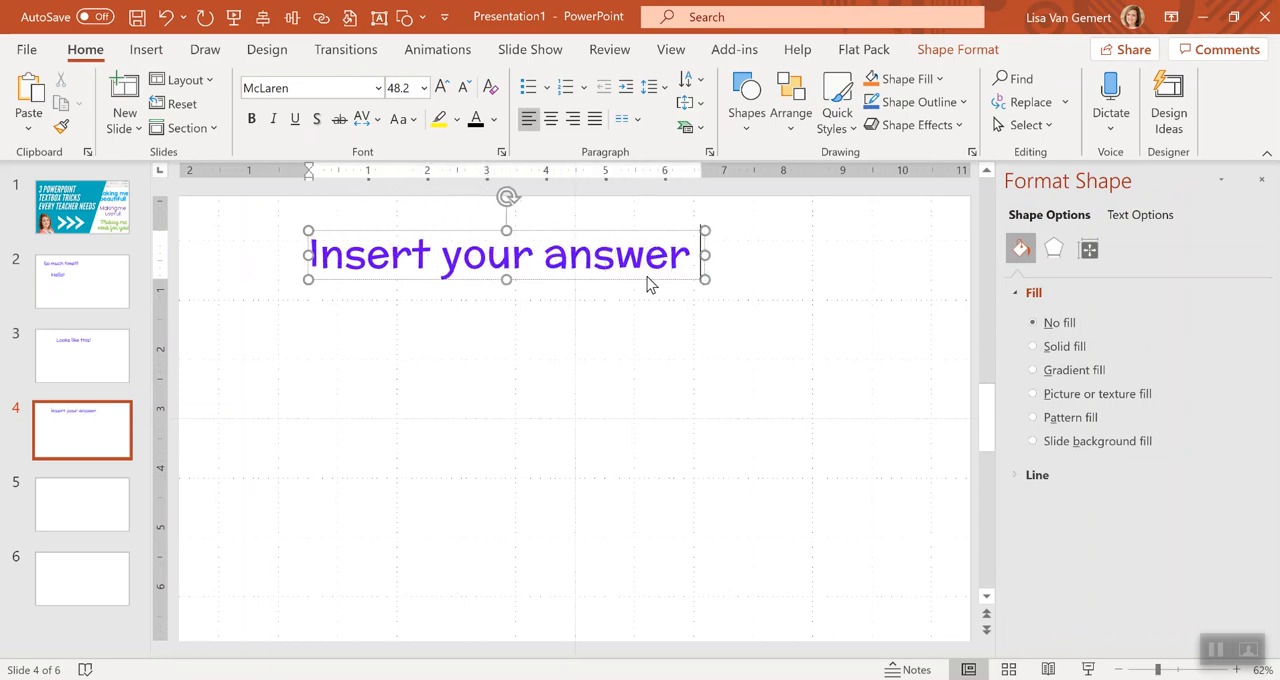
text(here)
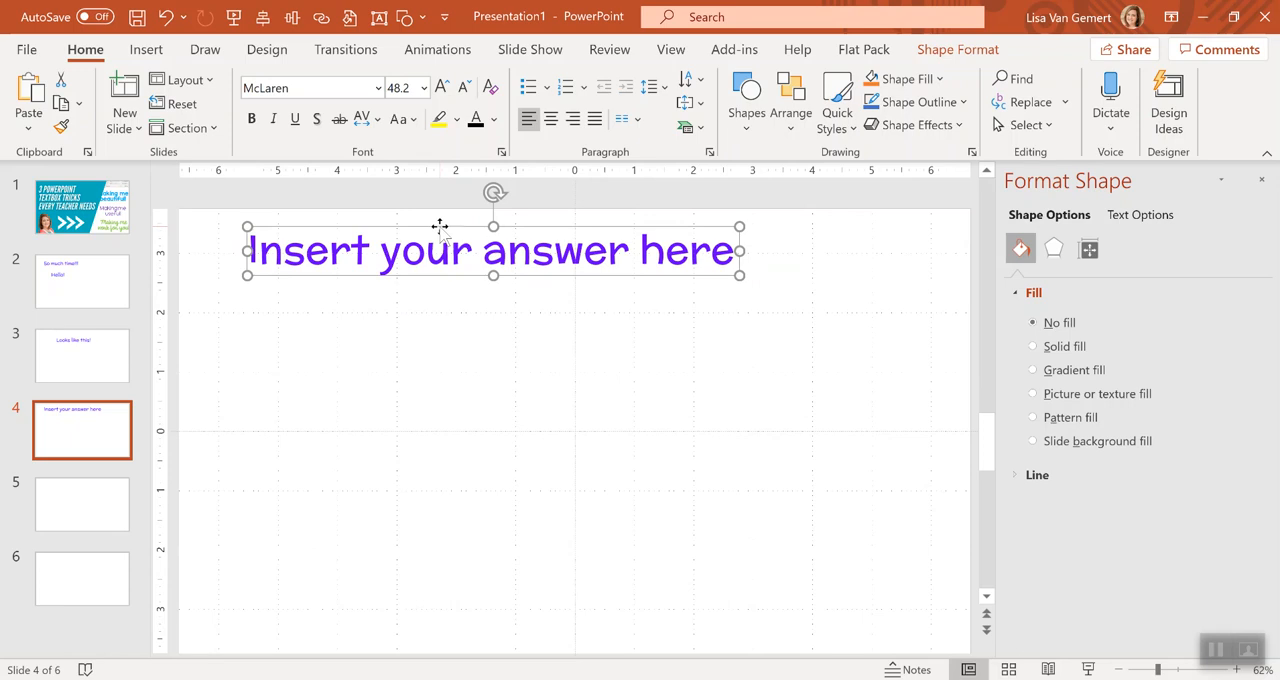
mouse_move(451, 237)
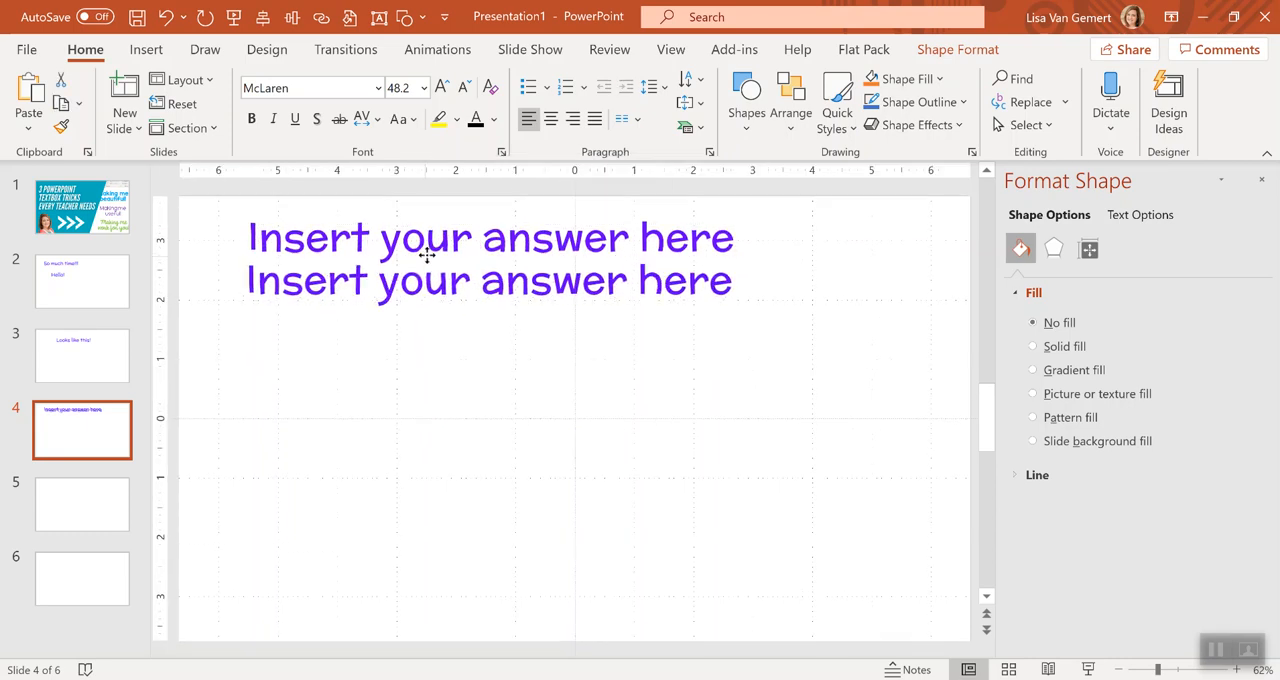
- Duplicate the answer box downward into a column filling the slide
click(427, 258)
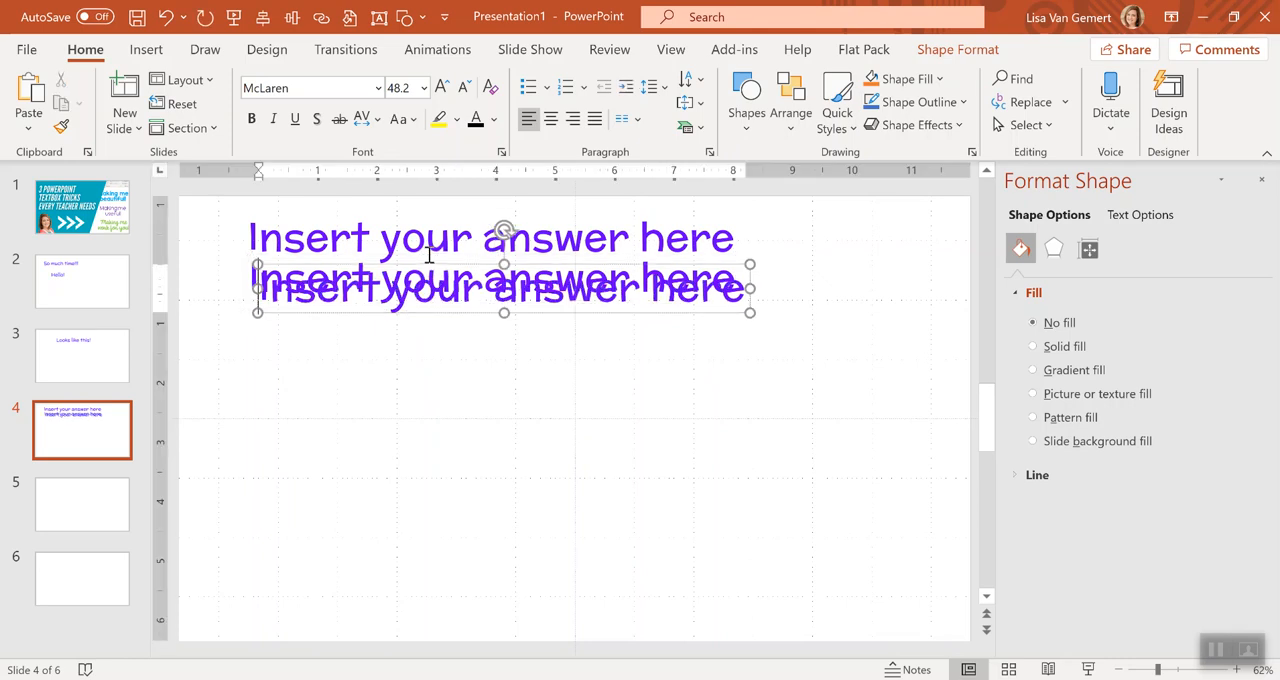
mouse_move(425, 262)
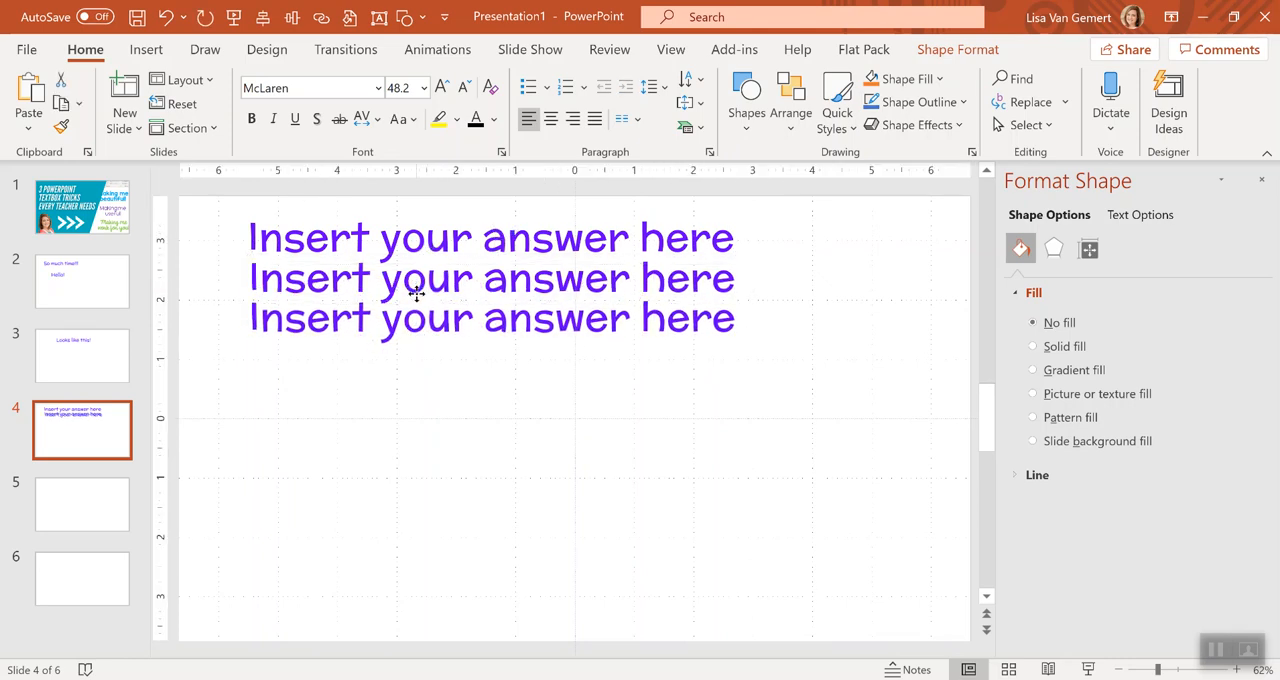
click(415, 293)
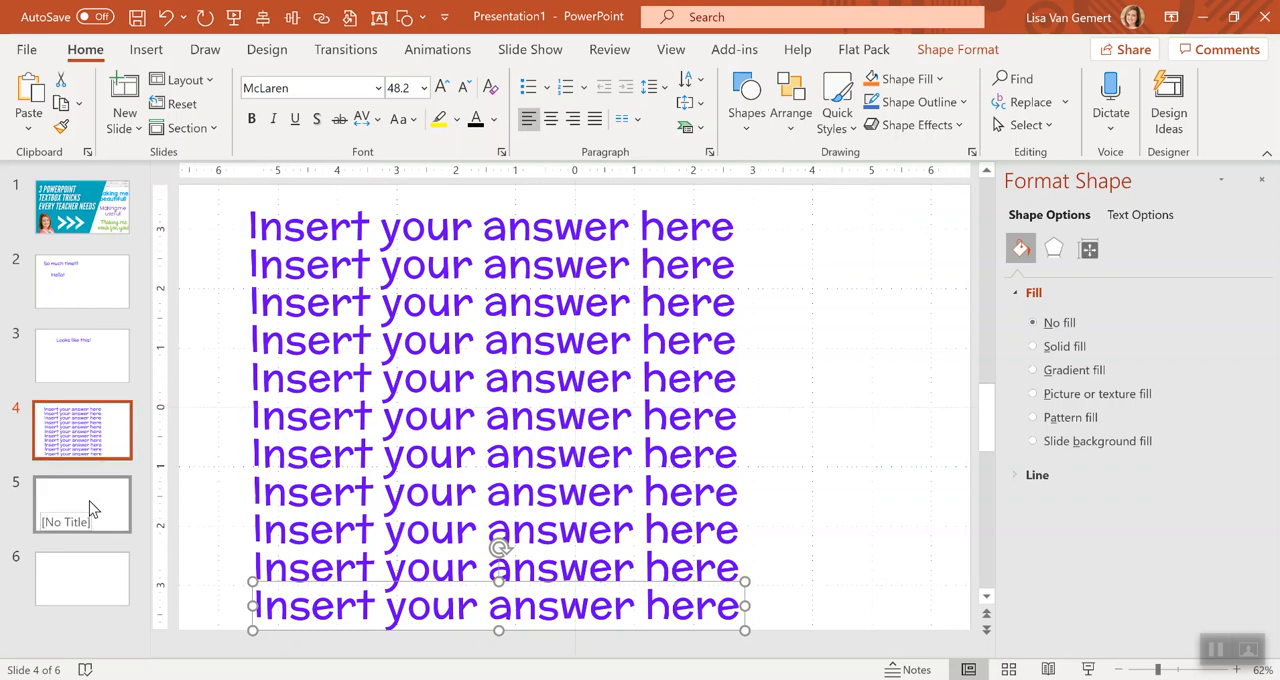
- Add a 'Blow your mind' text box near the top left of slide 5
click(82, 504)
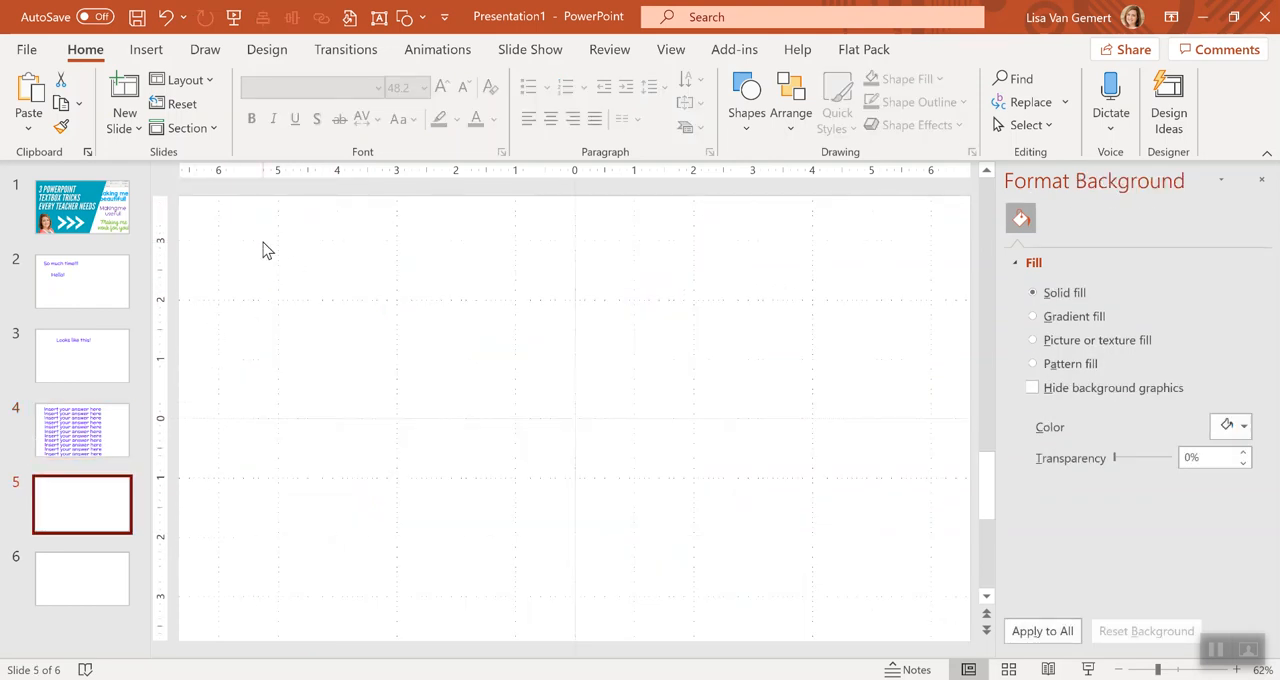
click(146, 49)
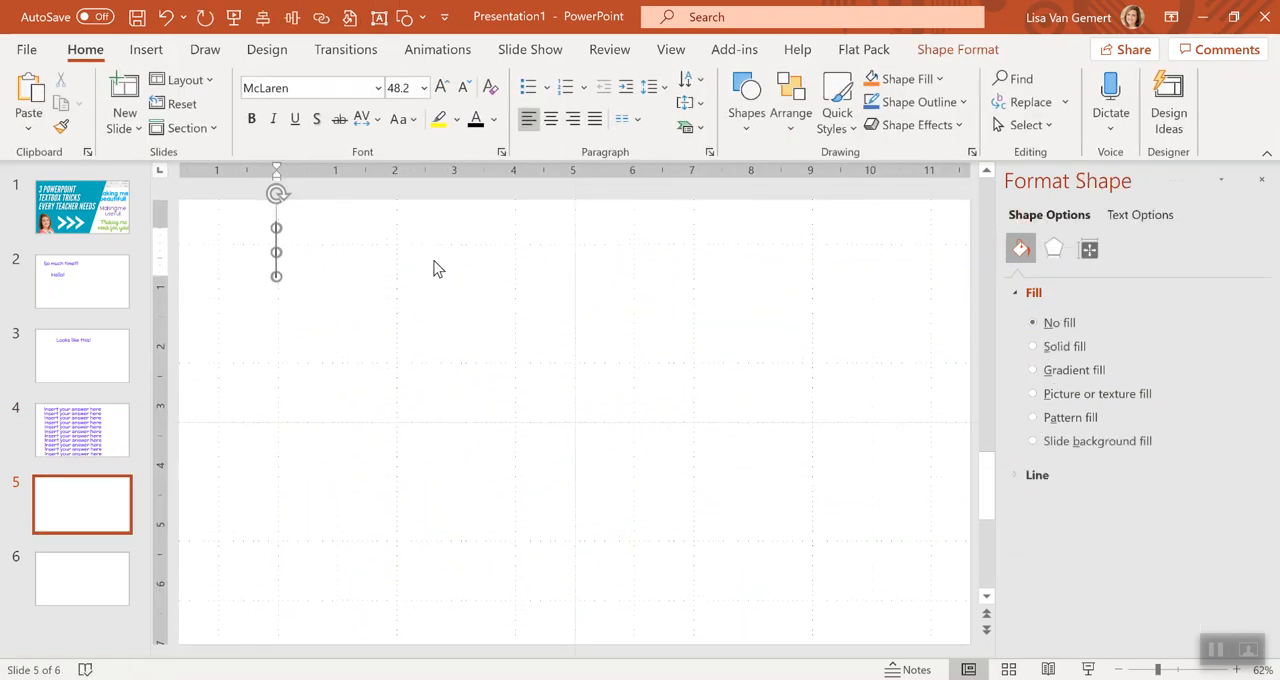
text(Blow your mind)
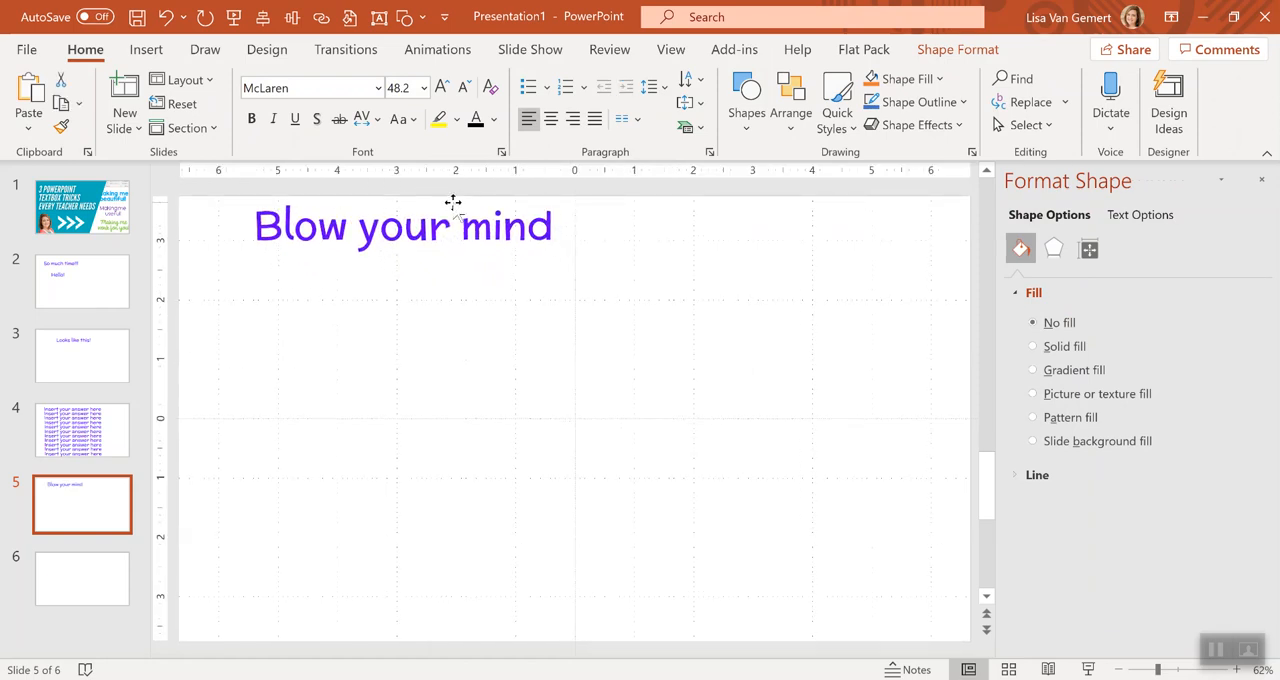
- Shrink its text to size 18 and duplicate it into a column down the slide
click(403, 227)
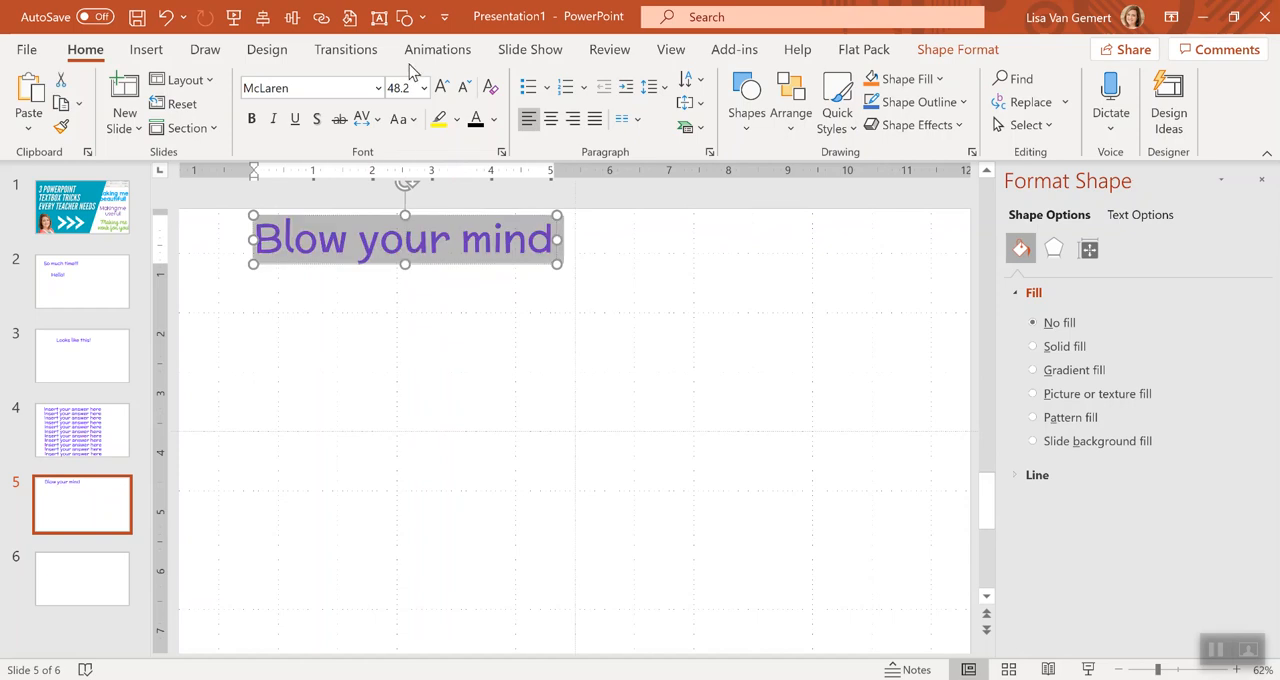
click(459, 87)
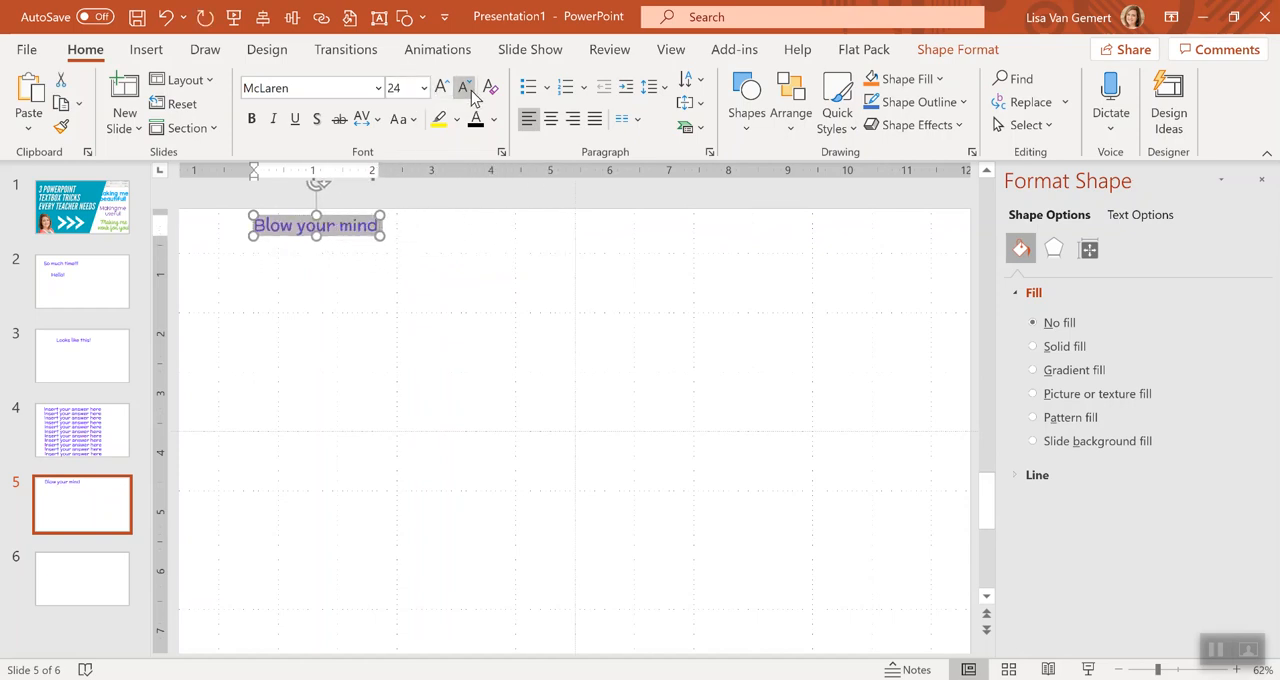
click(463, 87)
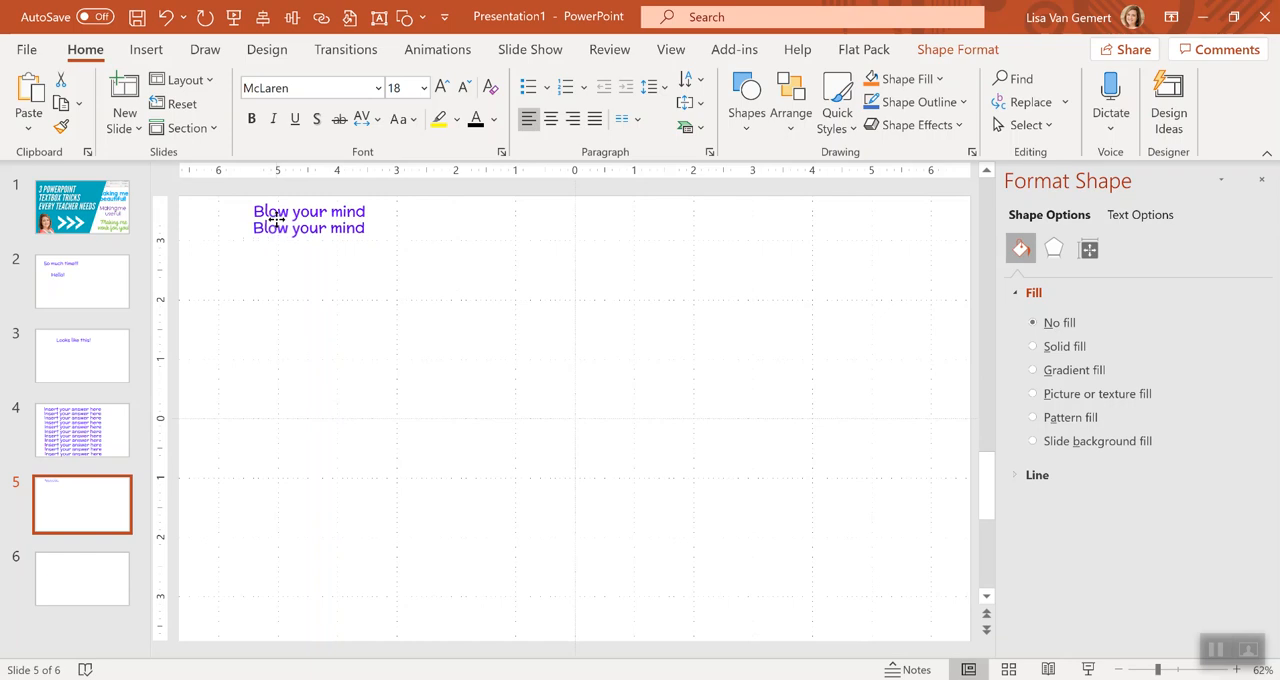
click(275, 220)
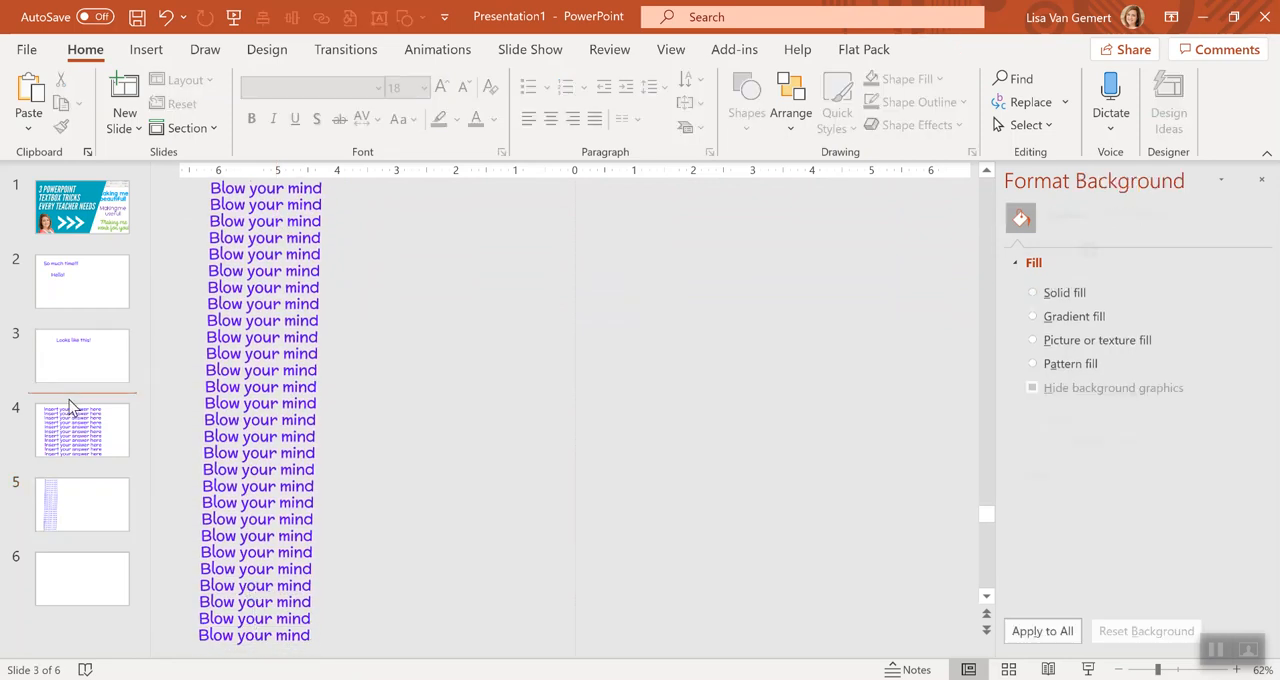
- Review the answer-boxes slide, then move to the blank sixth slide
click(82, 429)
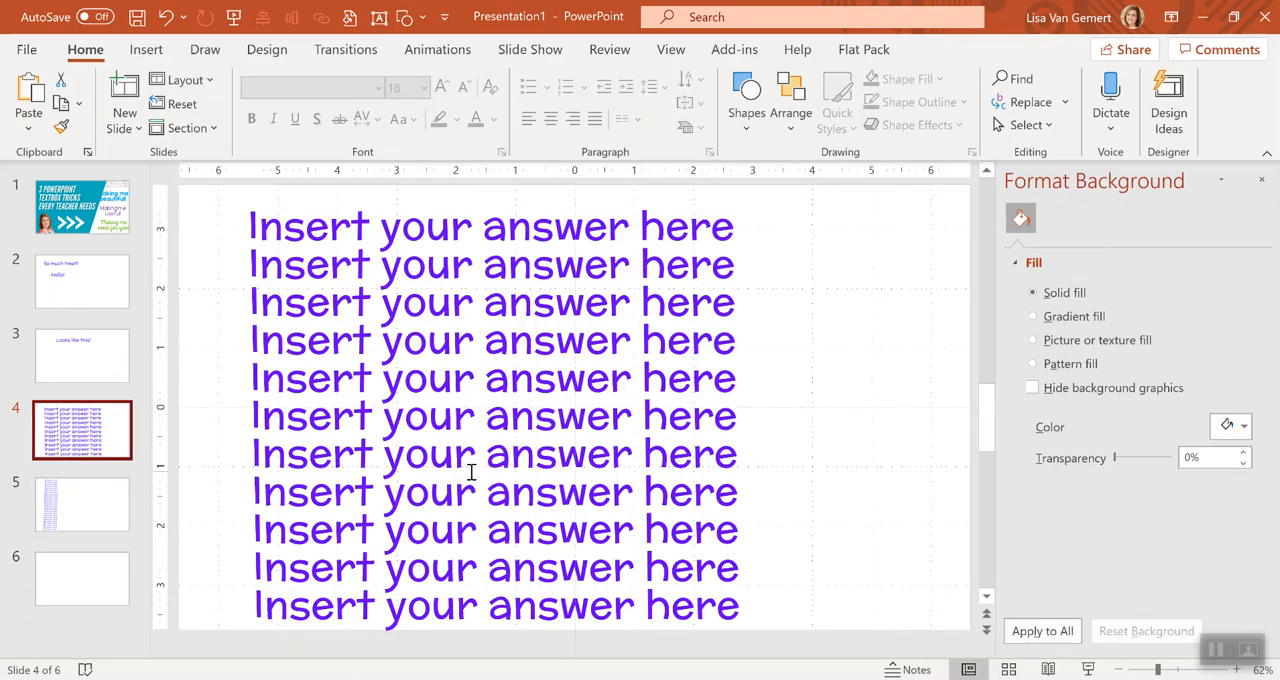
mouse_move(170, 495)
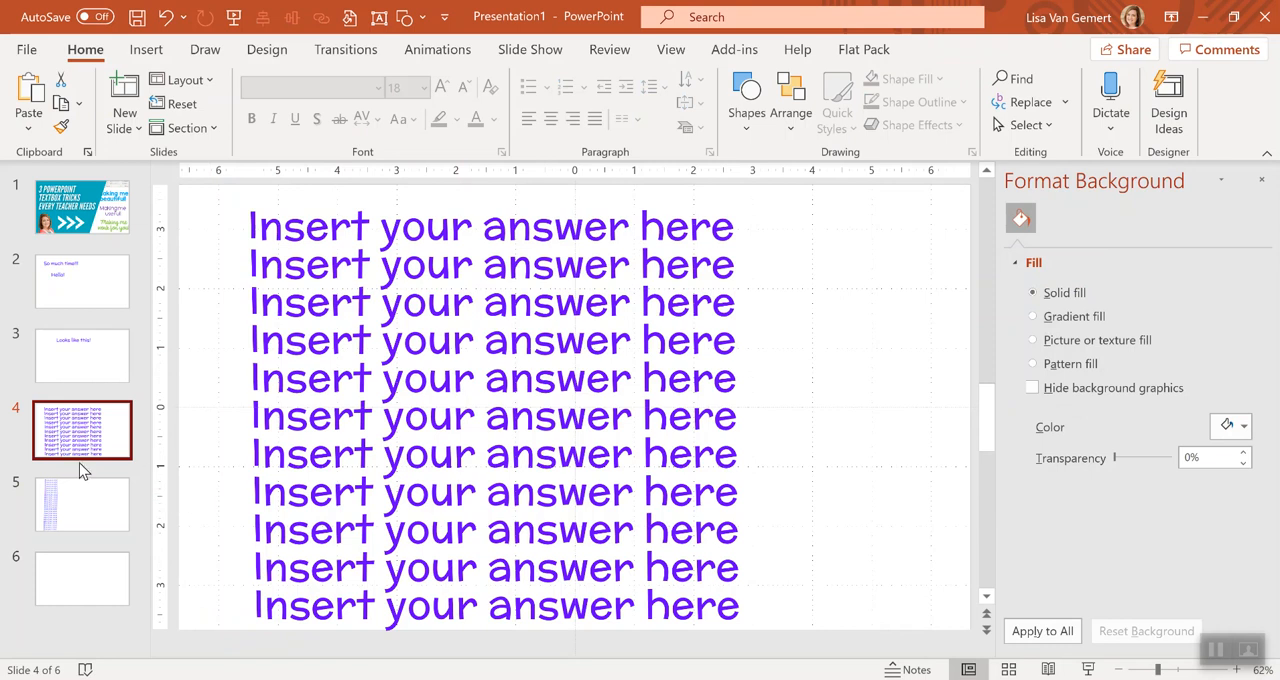
mouse_move(92, 588)
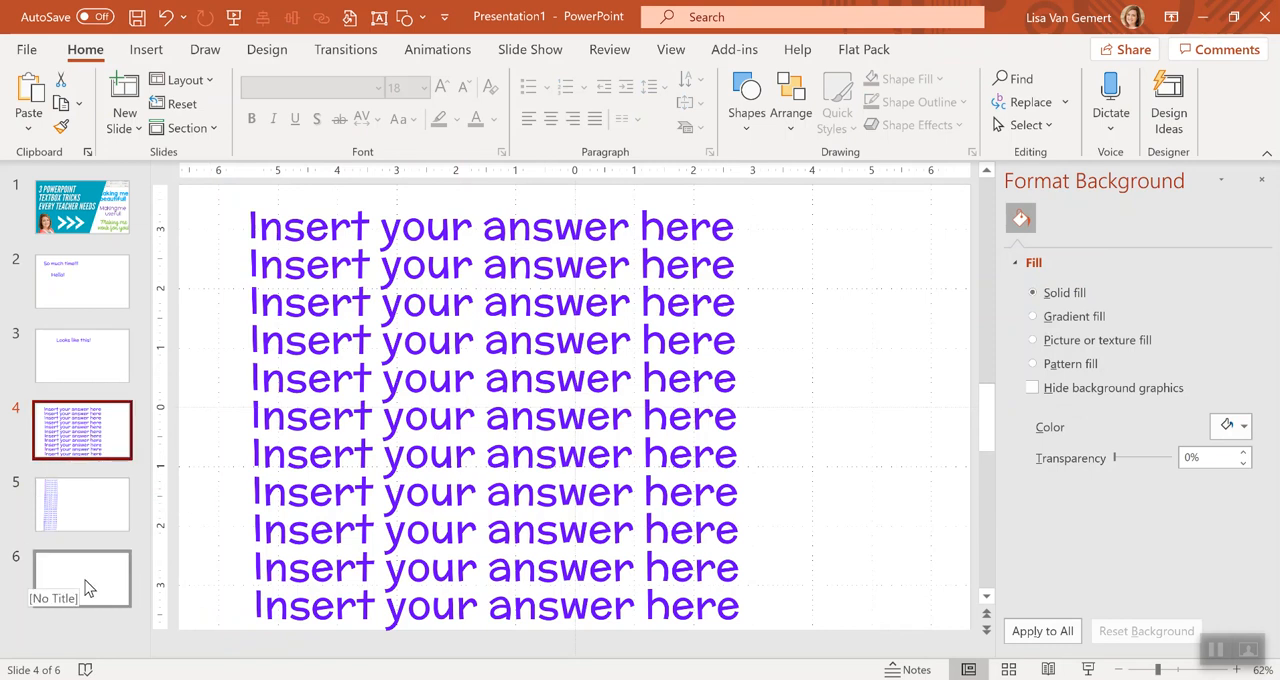
click(82, 579)
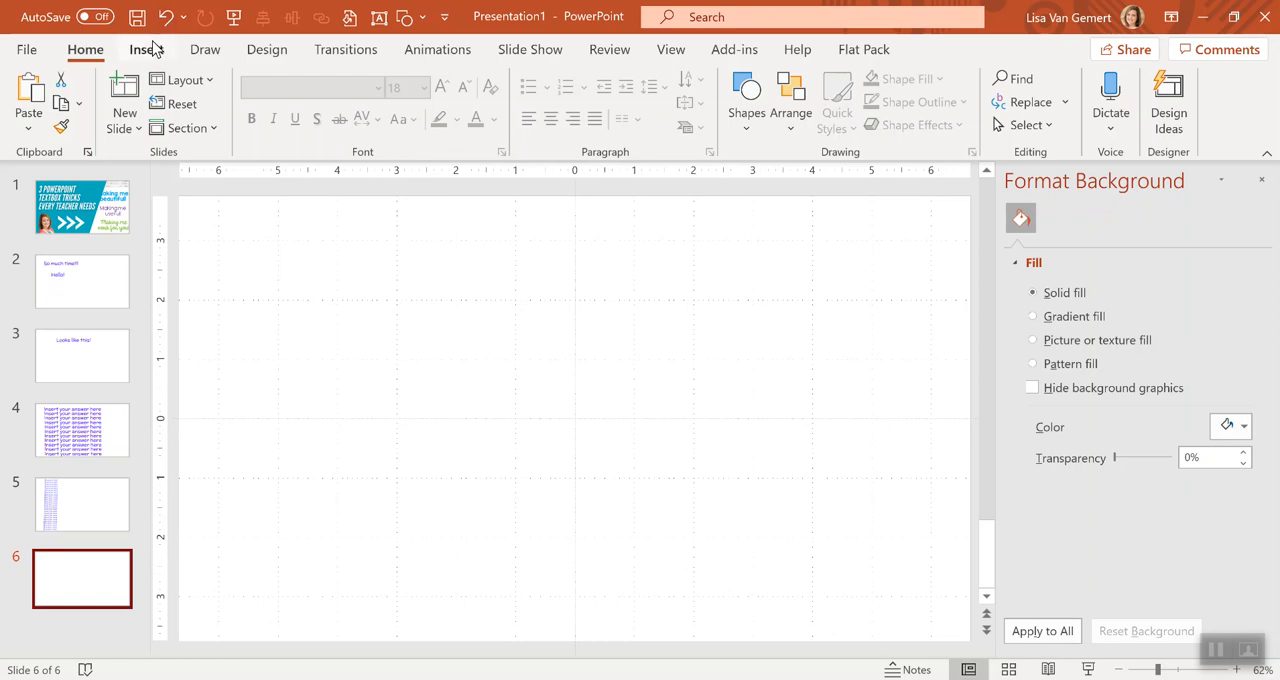
- Add a purple 'Show you' text box near the top left of slide 6
click(148, 49)
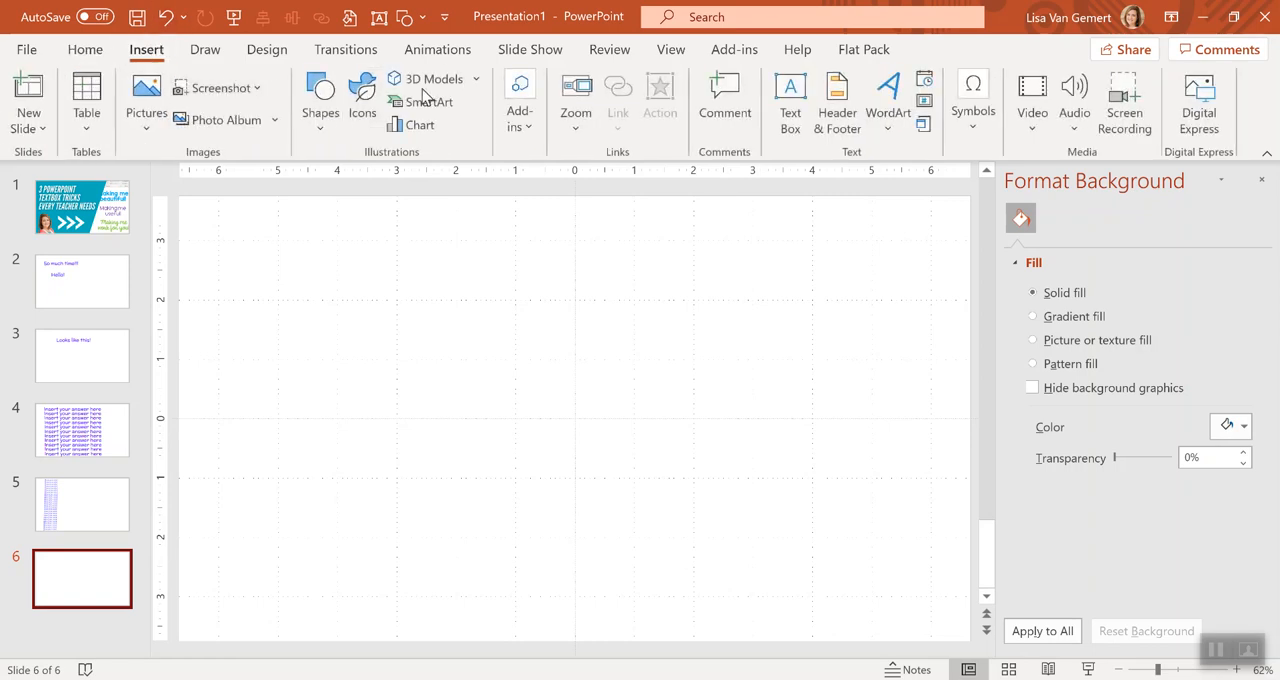
click(790, 100)
text(Show you one more th)
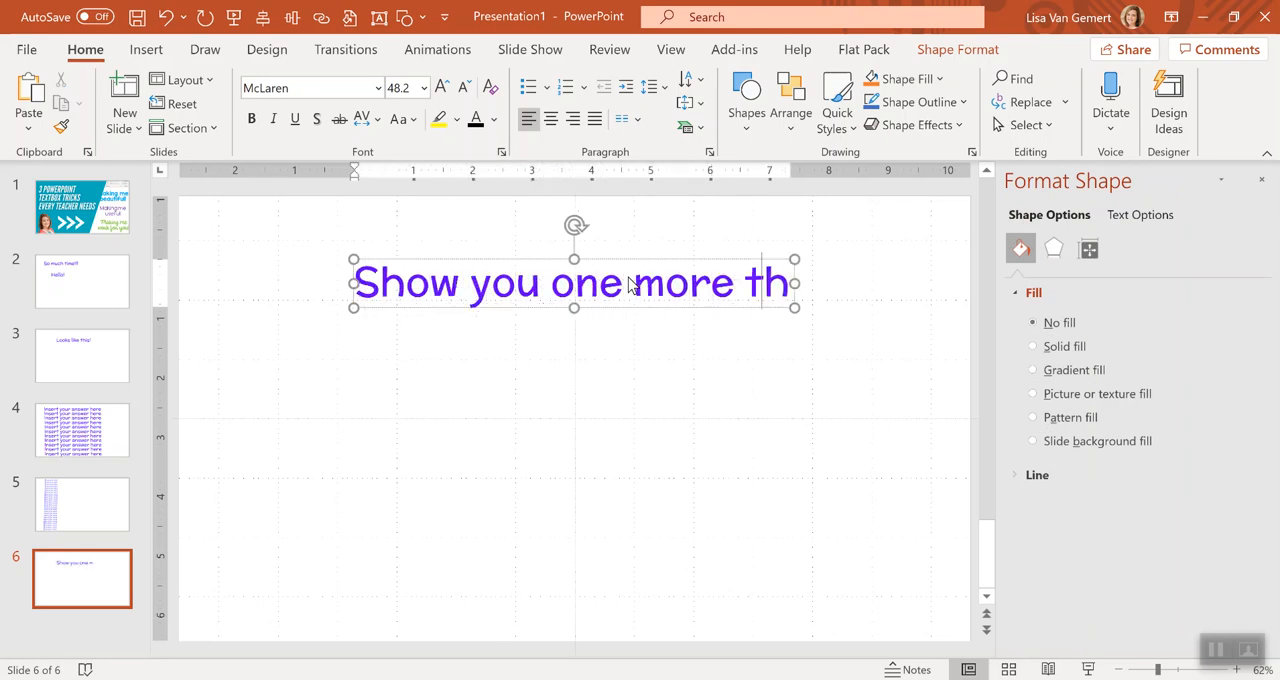
text(ing)
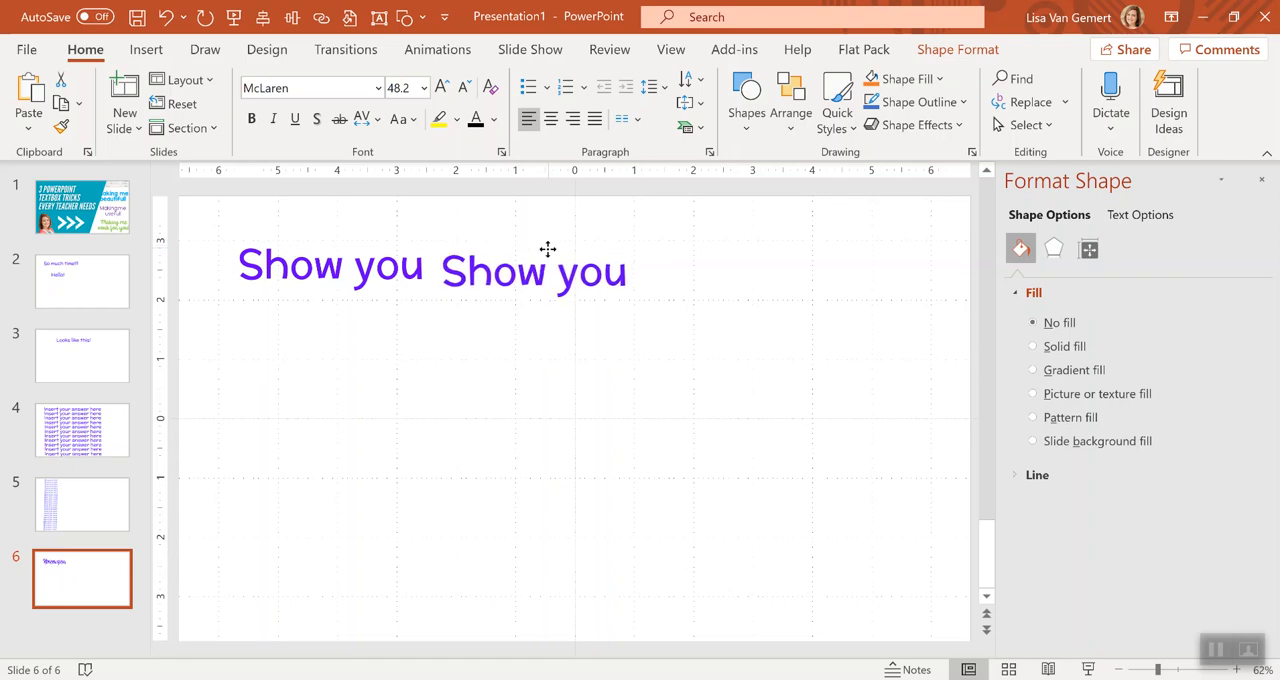
click(534, 283)
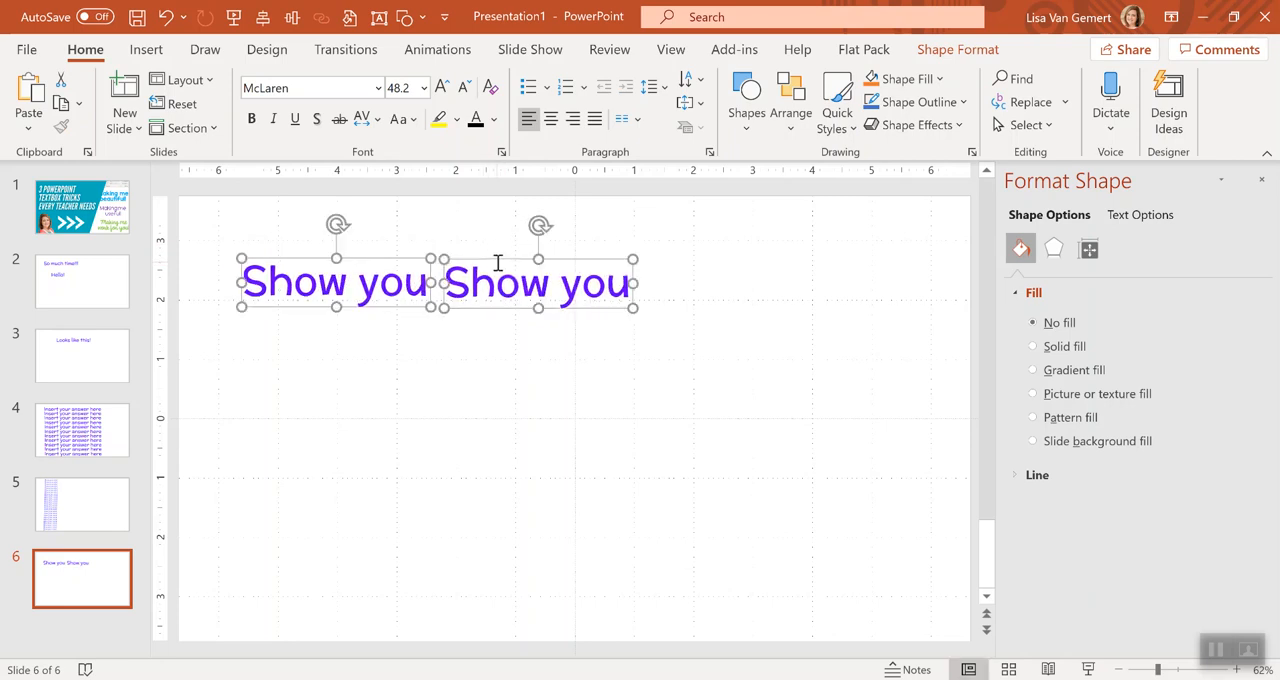
mouse_move(471, 308)
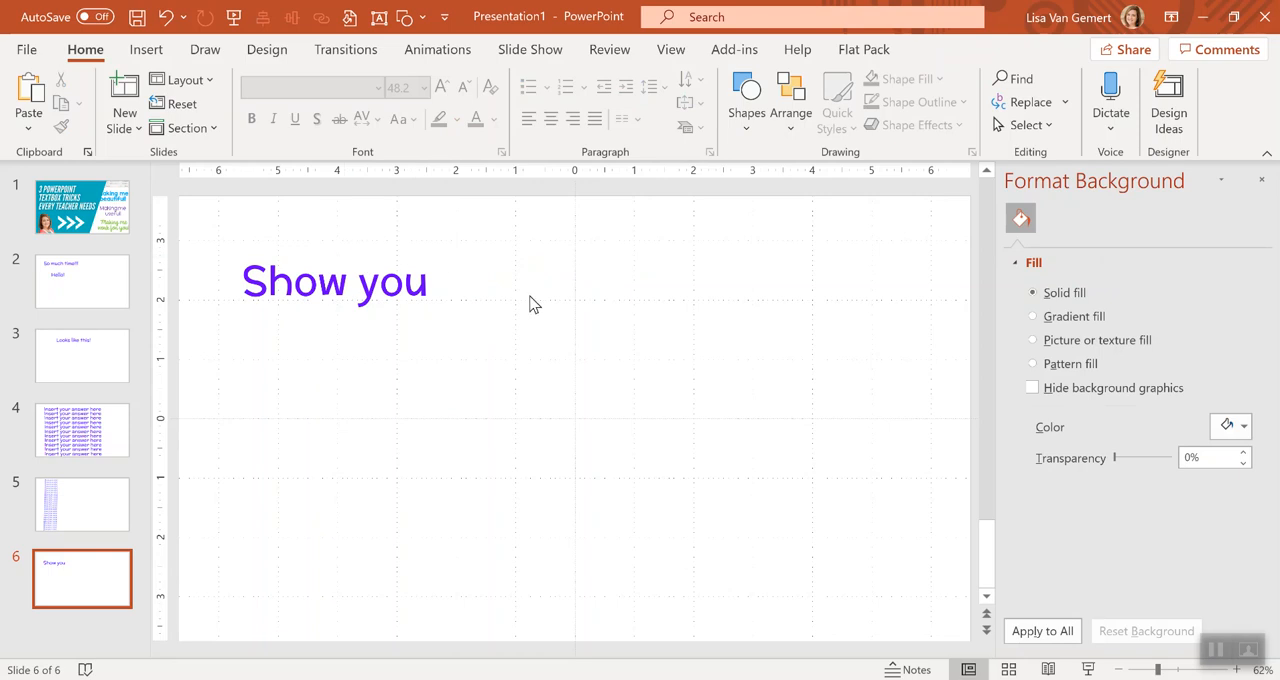
- Copy the 'Show you' box into a top row of three and a second row's left and right ends
click(334, 282)
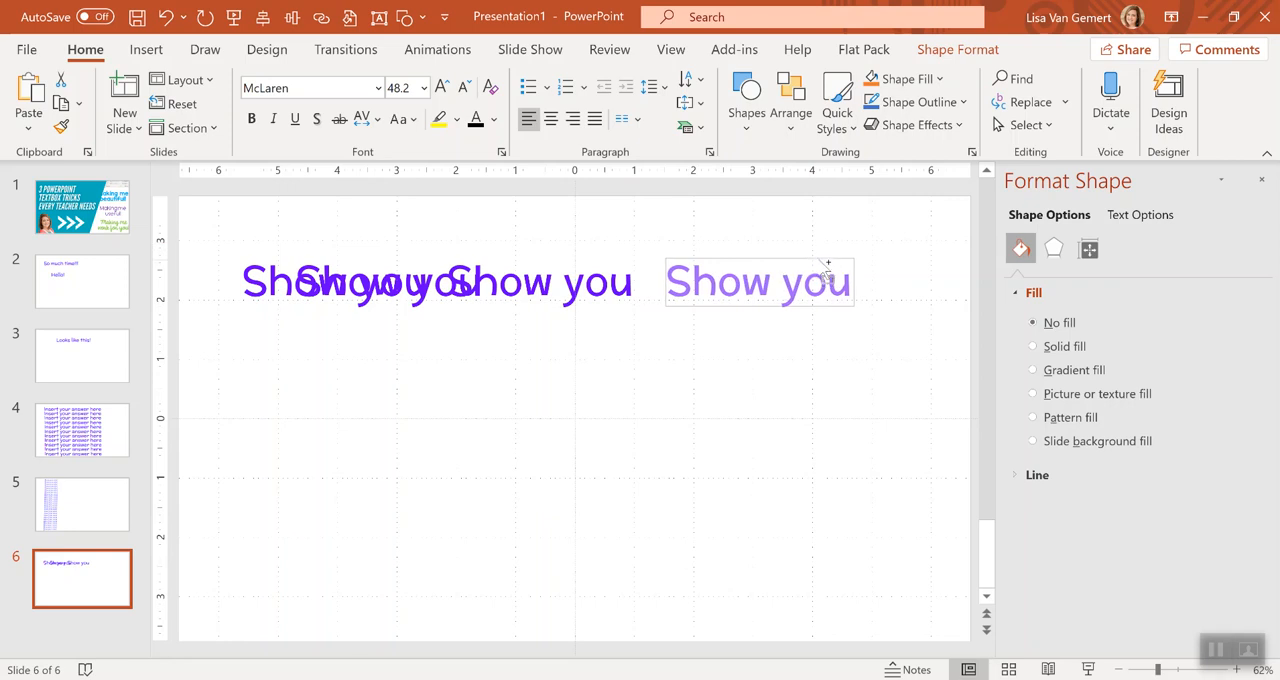
mouse_move(830, 268)
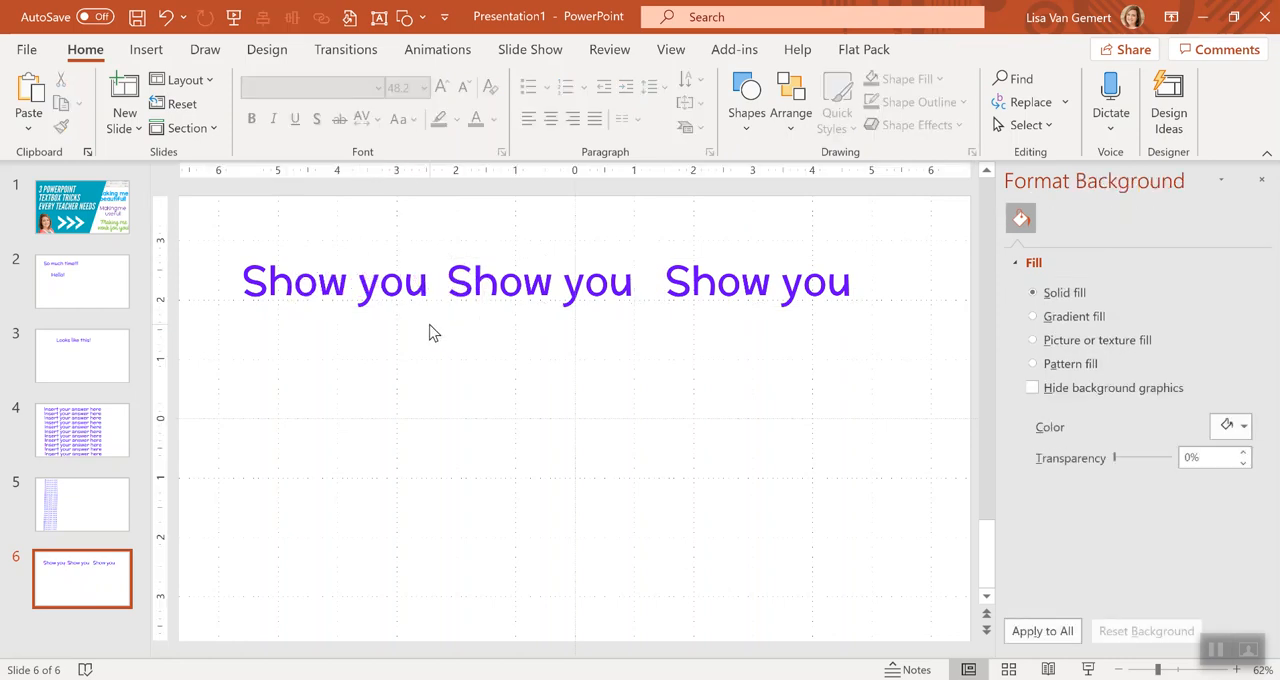
mouse_move(713, 296)
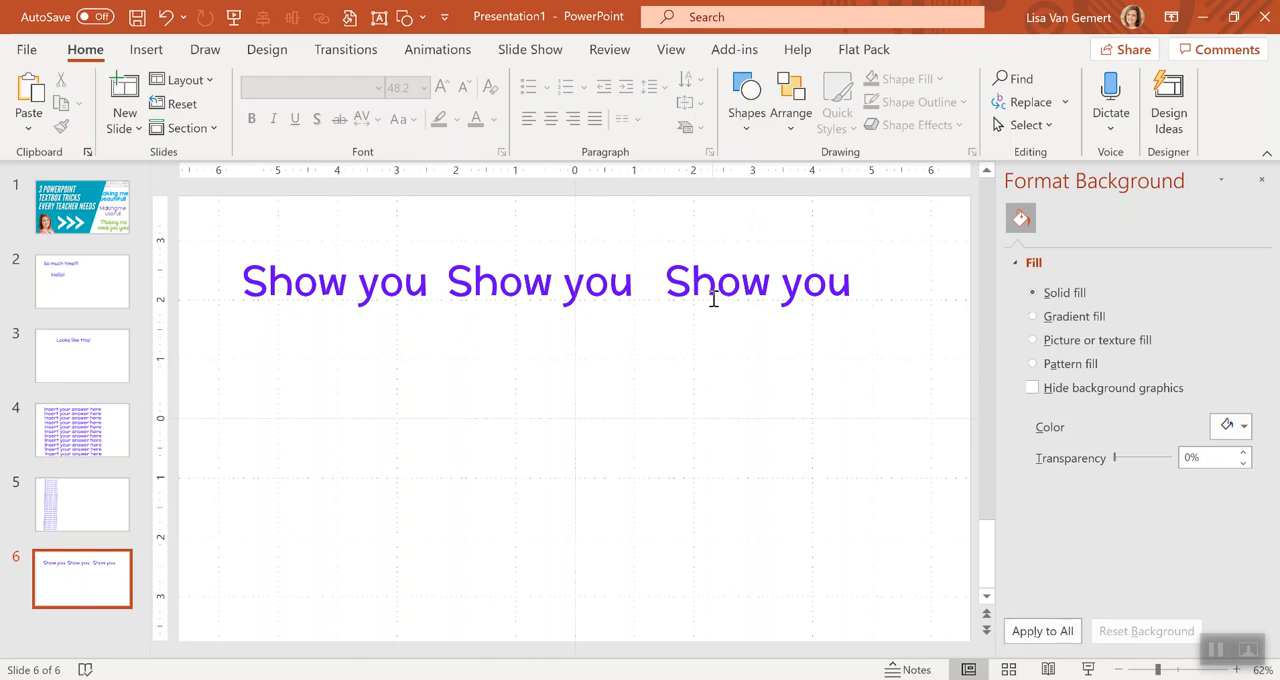
click(337, 283)
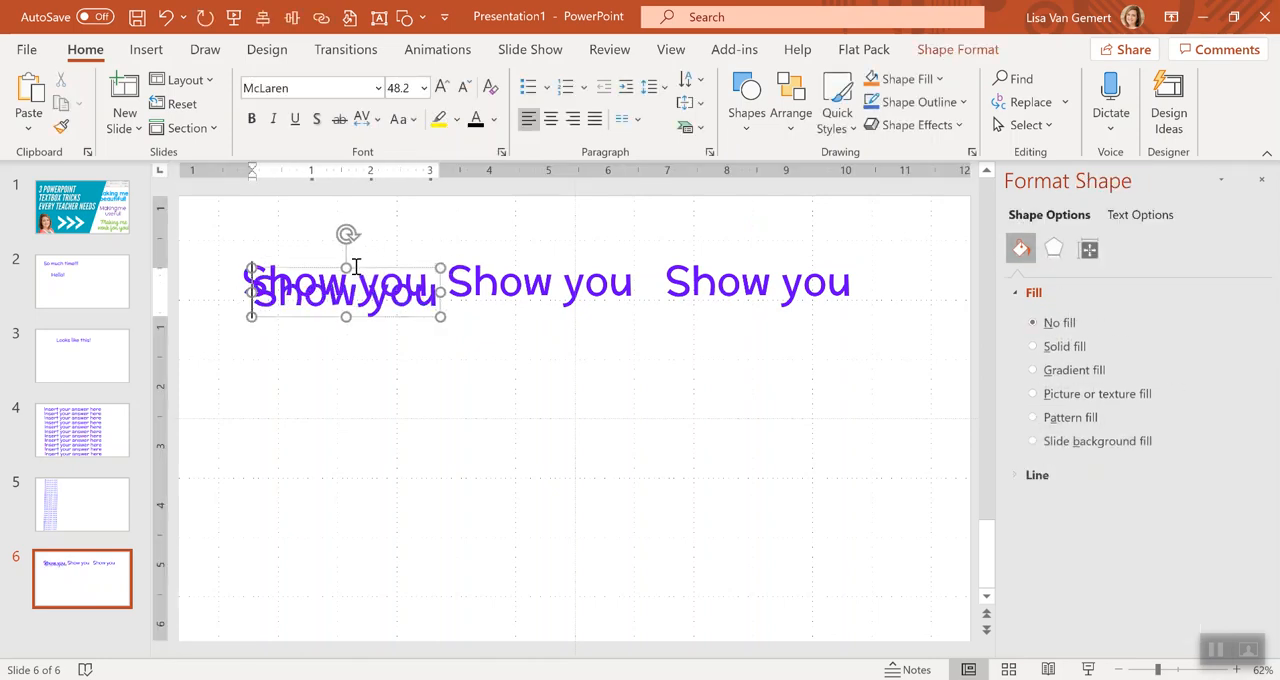
drag(345, 290, 335, 350)
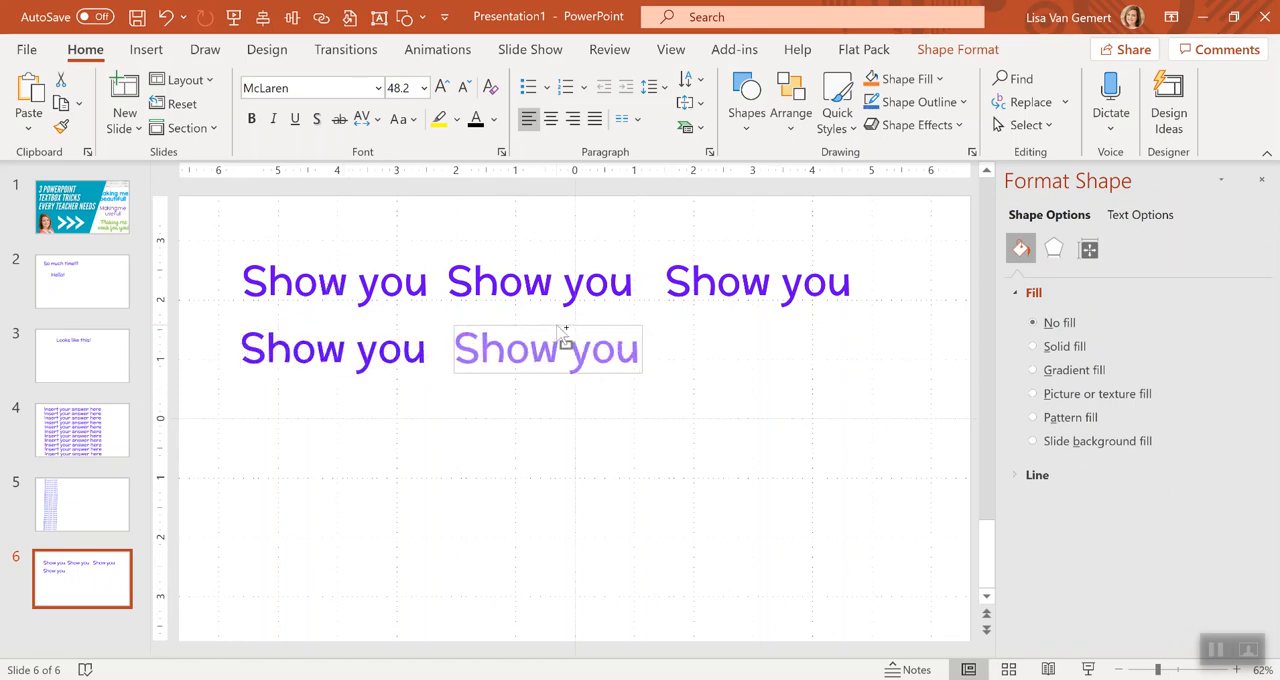
drag(547, 348, 675, 348)
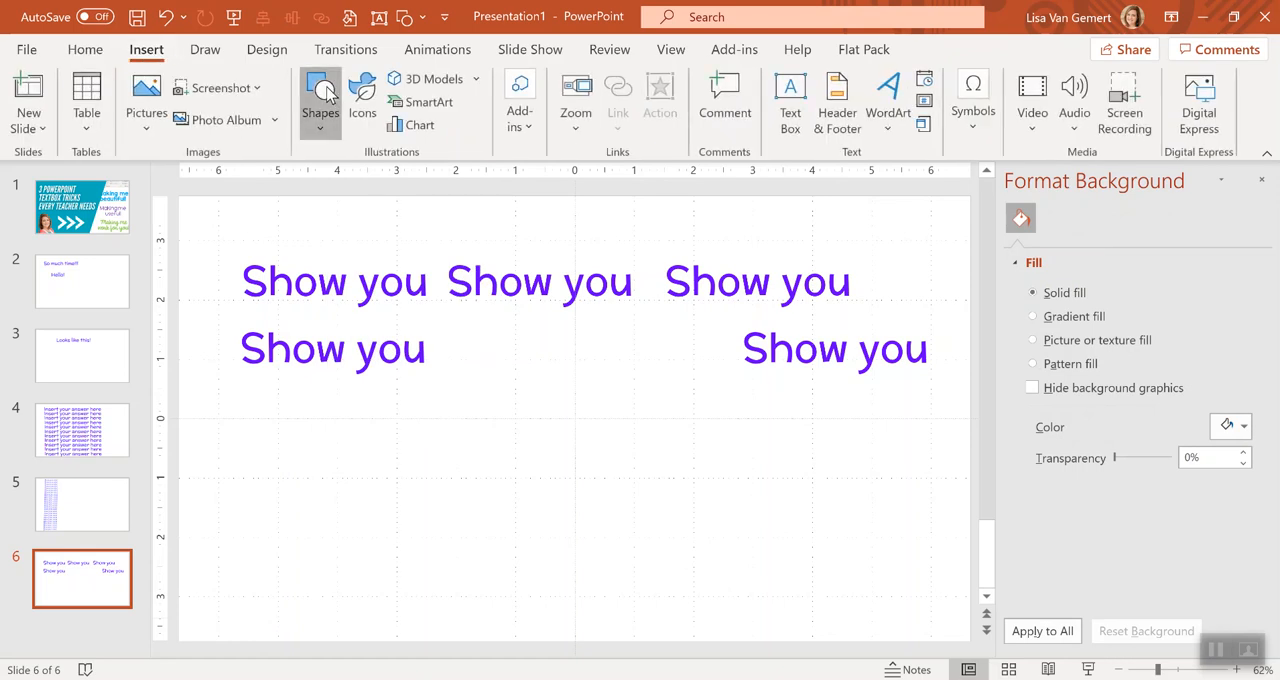
- Draw two blue circles beneath the second row, then return to the title slide
click(320, 95)
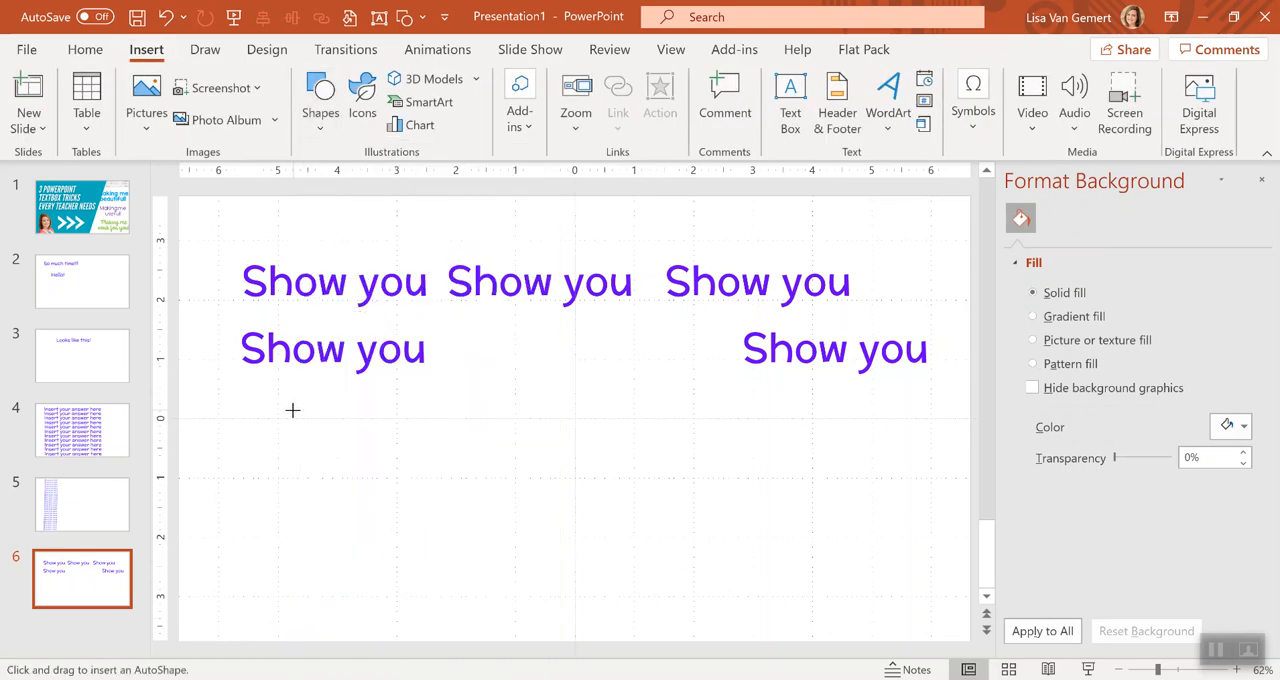
drag(293, 410, 370, 495)
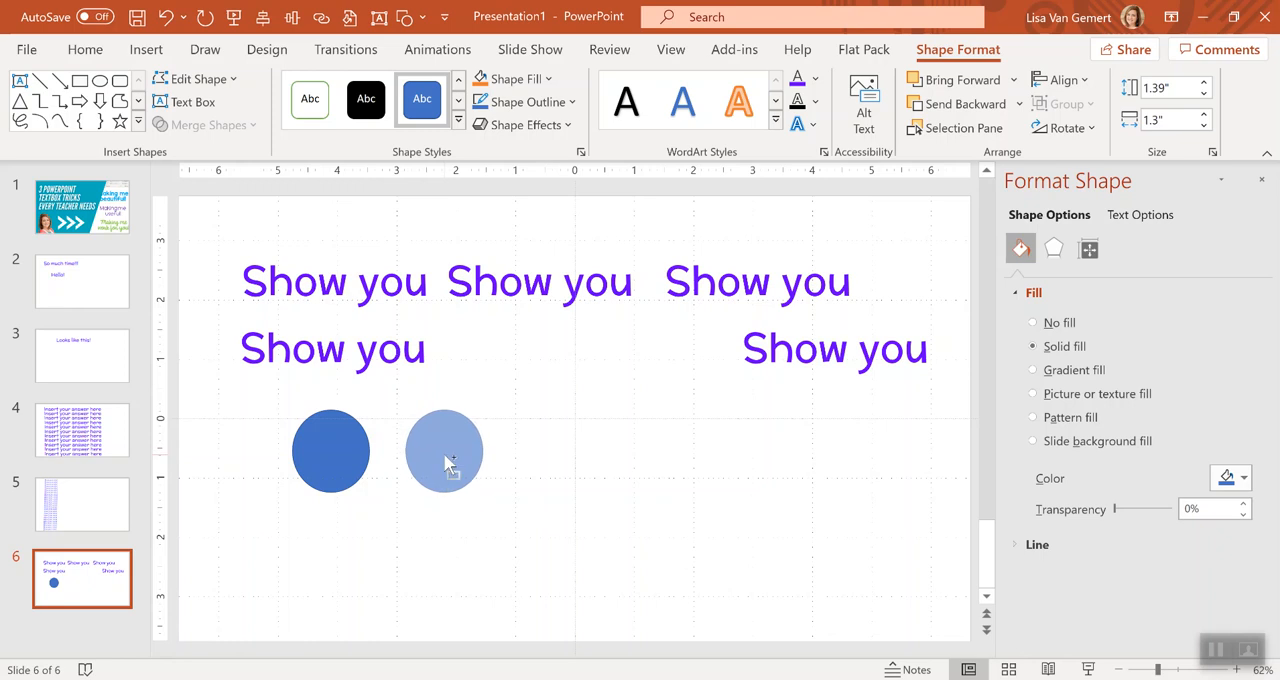
drag(443, 451, 727, 451)
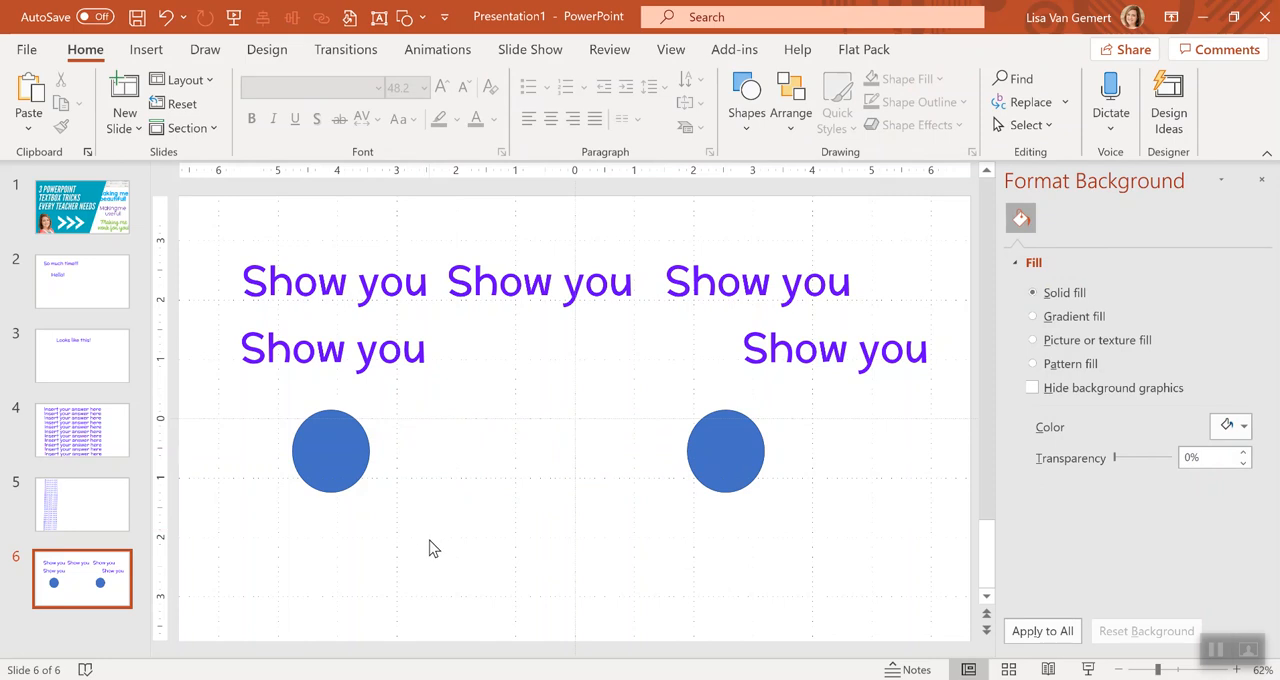
mouse_move(250, 372)
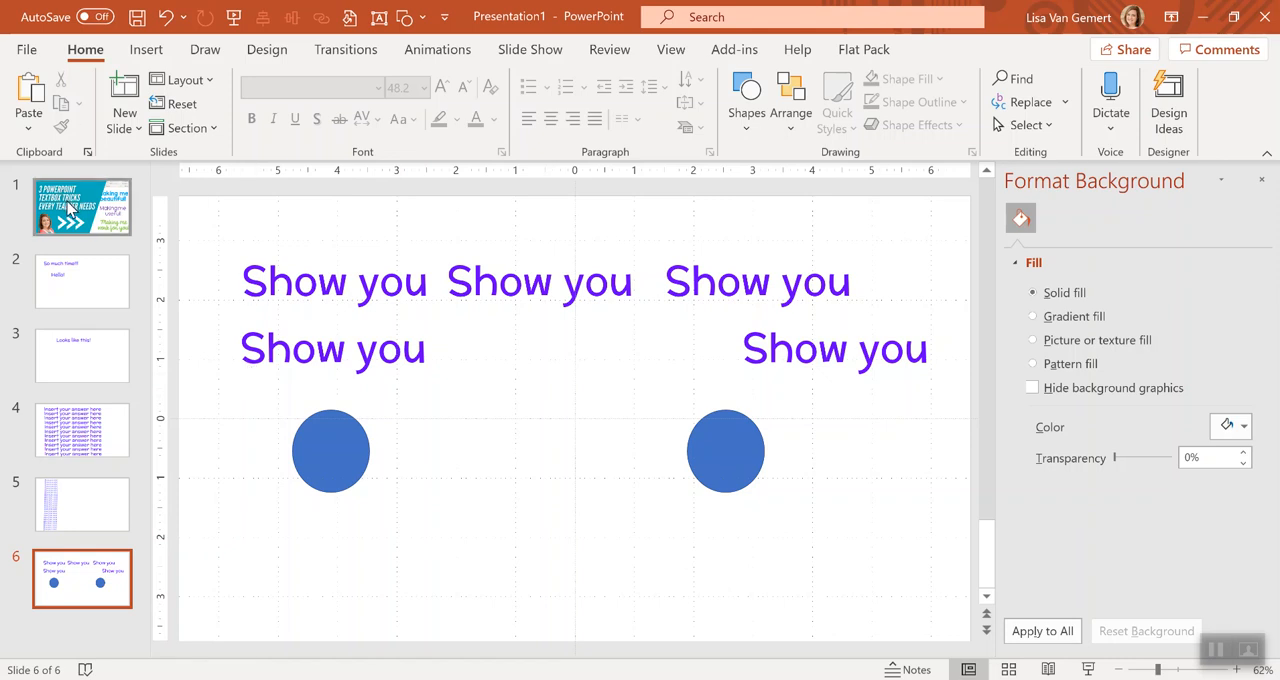
click(82, 207)
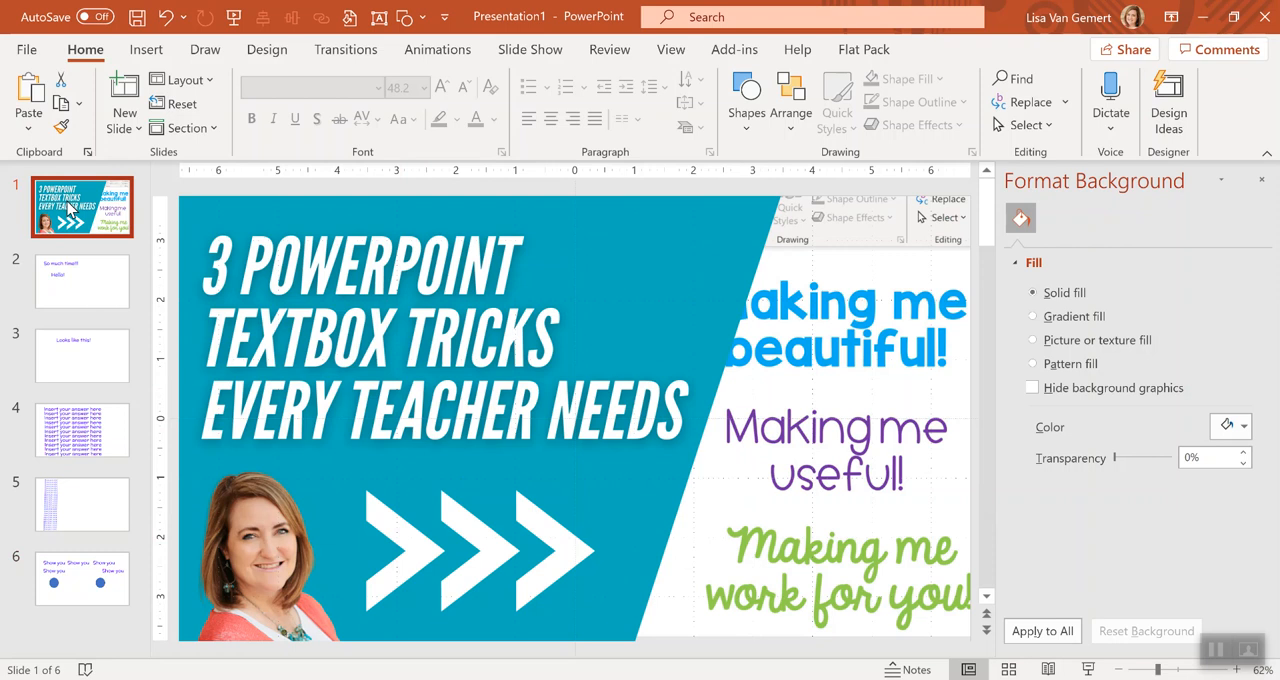